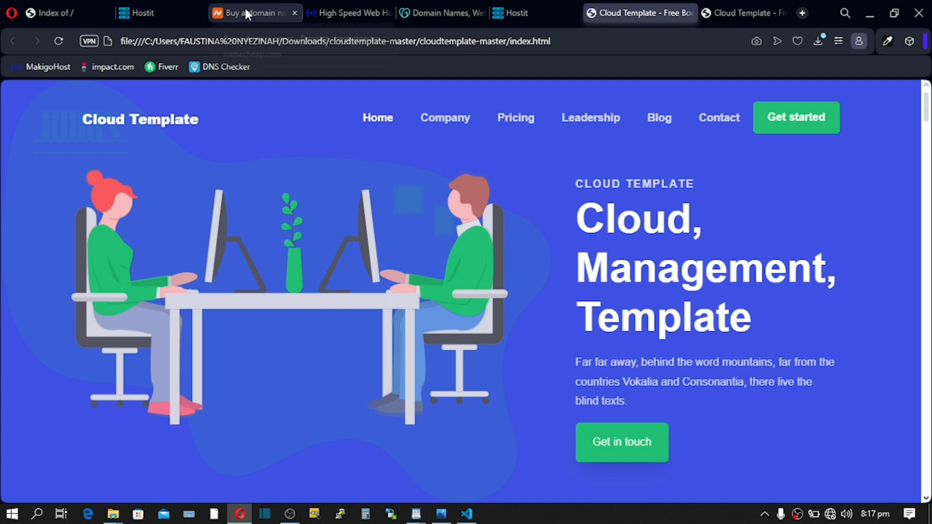
# Step: Glance over the MakigoHost hosting site and the GoDaddy domain page tabs
pyautogui.click(364, 13)
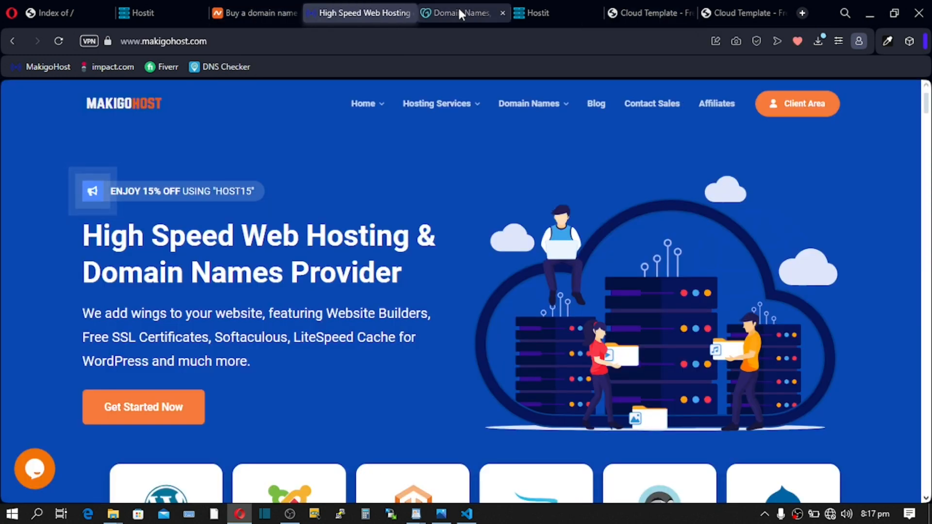
pyautogui.click(459, 13)
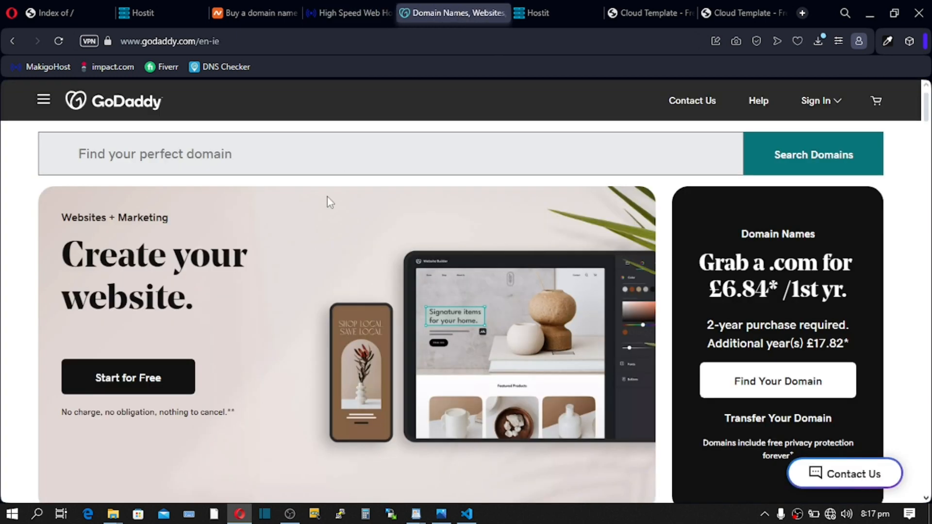
pyautogui.click(653, 13)
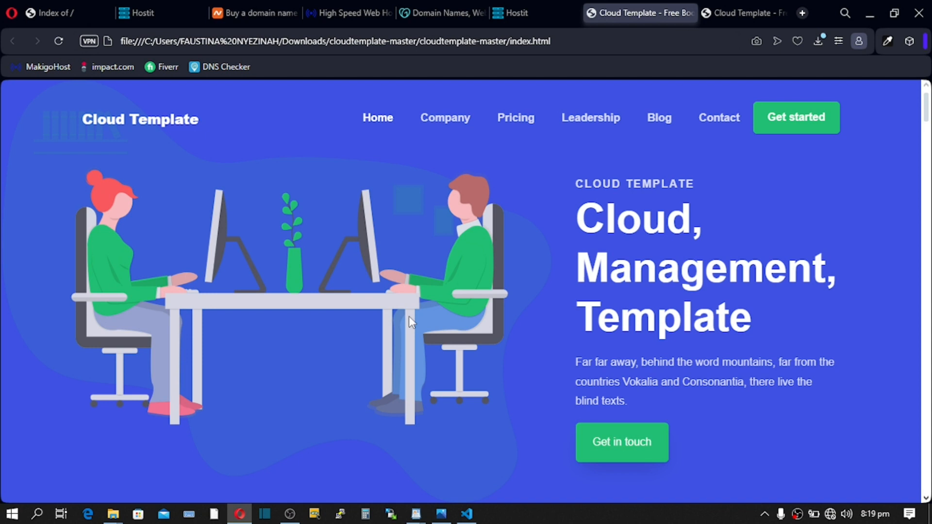
pyautogui.moveTo(519, 247)
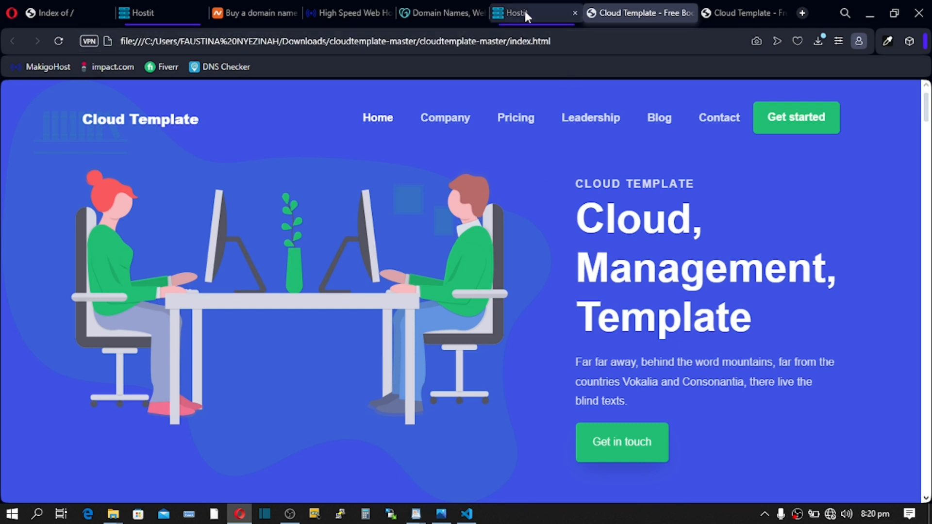
# Step: Review Hostit's three shared hosting plan cards down to Order Now, then bring up VS Code
pyautogui.click(522, 13)
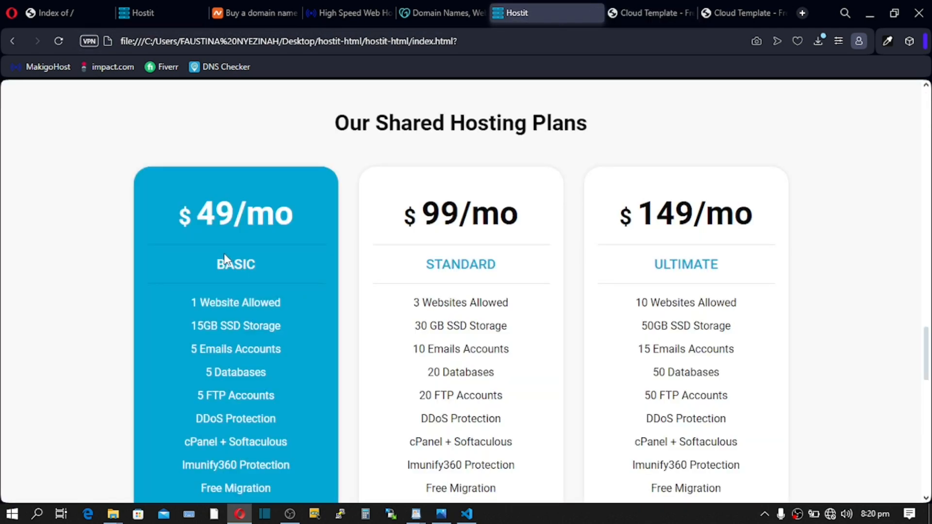
pyautogui.moveTo(734, 189)
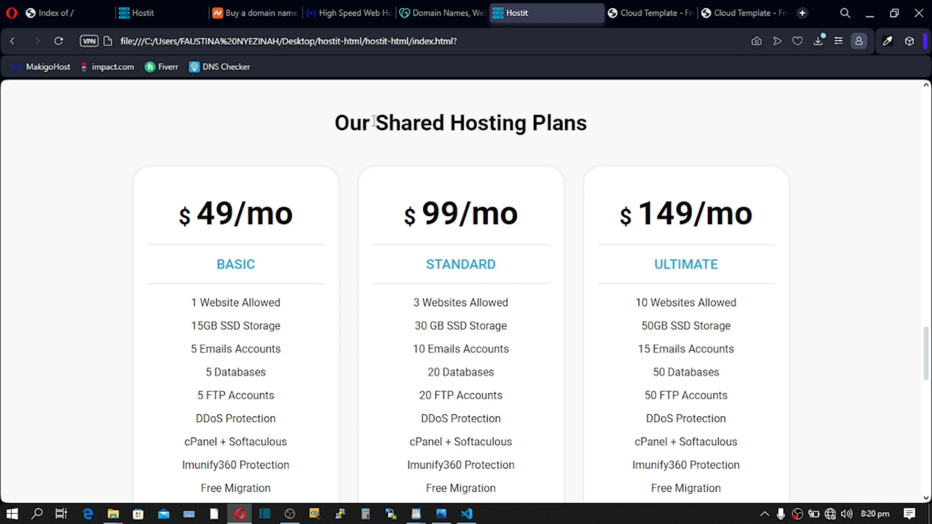
pyautogui.moveTo(277, 163)
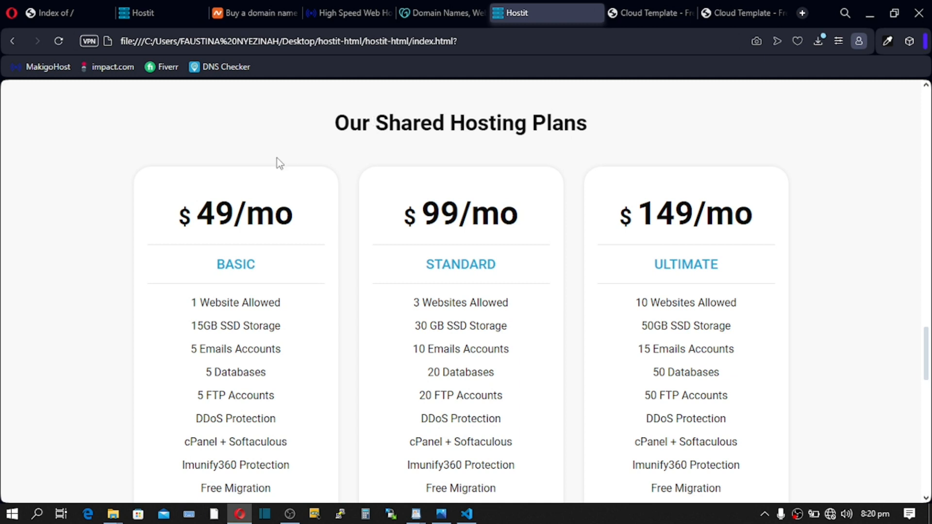
pyautogui.moveTo(120, 365)
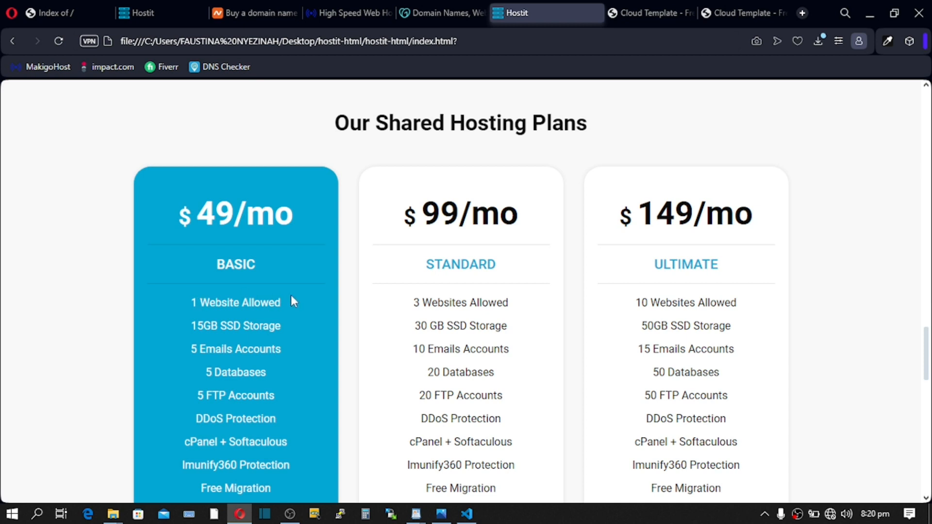
pyautogui.moveTo(222, 364)
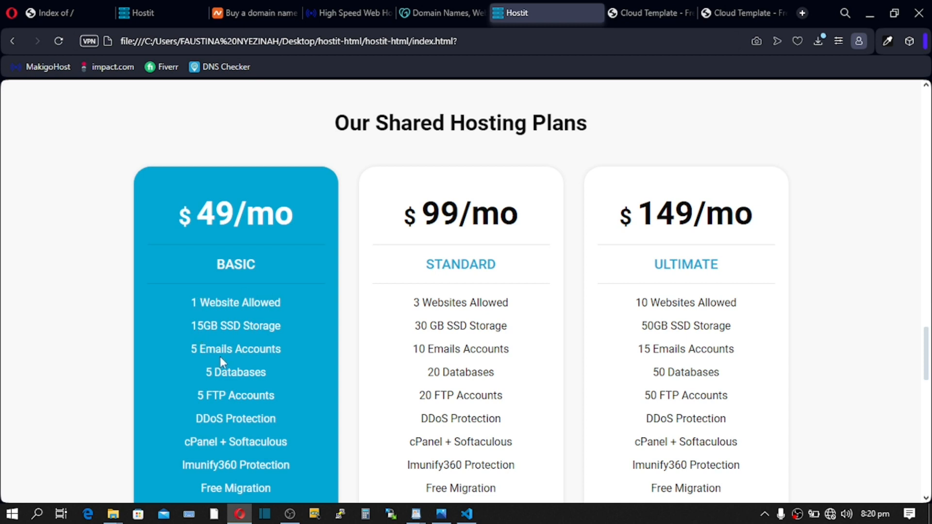
pyautogui.moveTo(205, 455)
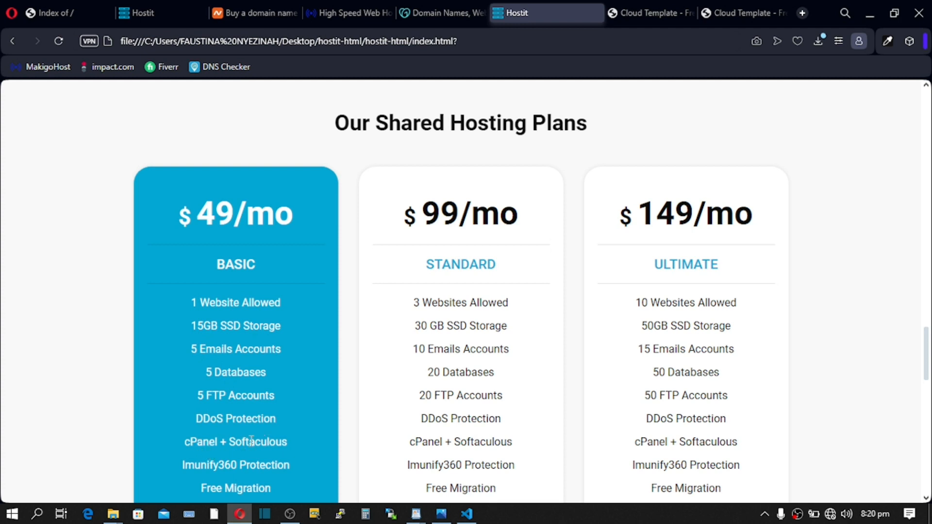
pyautogui.moveTo(224, 452)
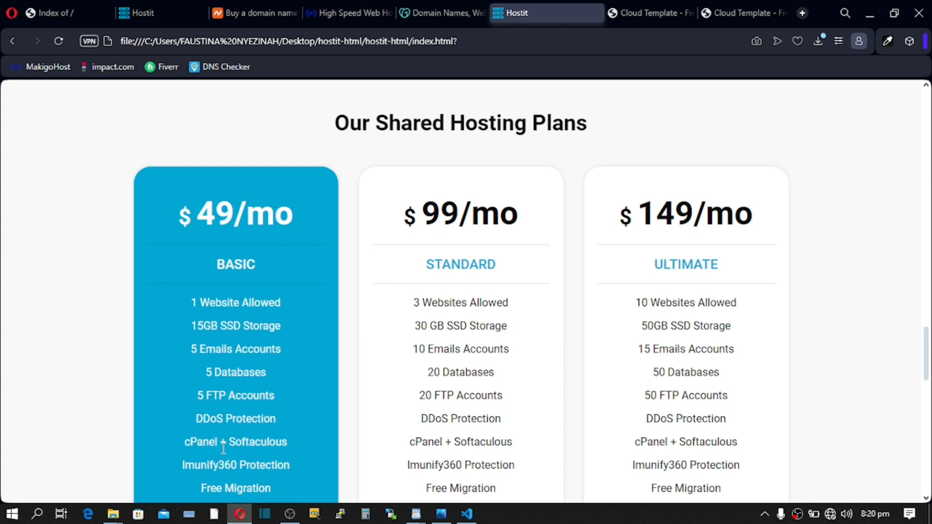
pyautogui.moveTo(222, 442); pyautogui.dragTo(291, 465)
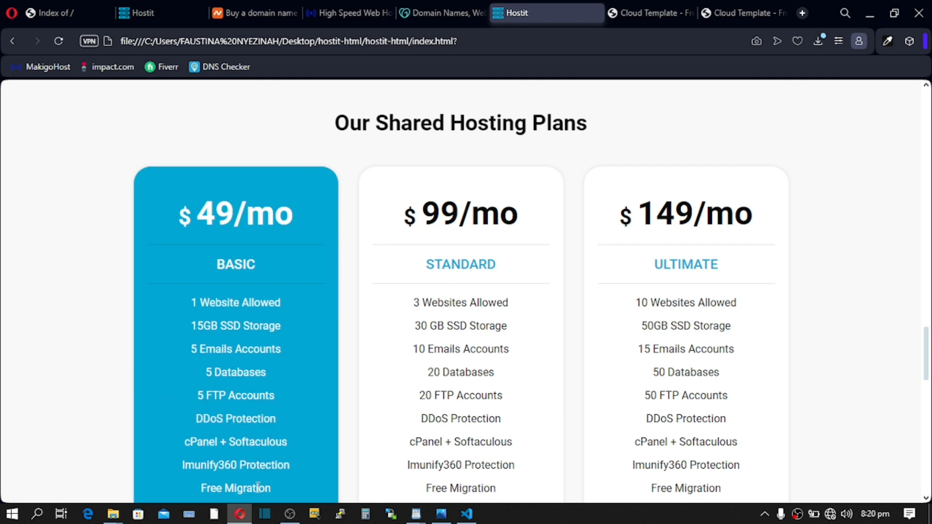
pyautogui.scroll(-3)
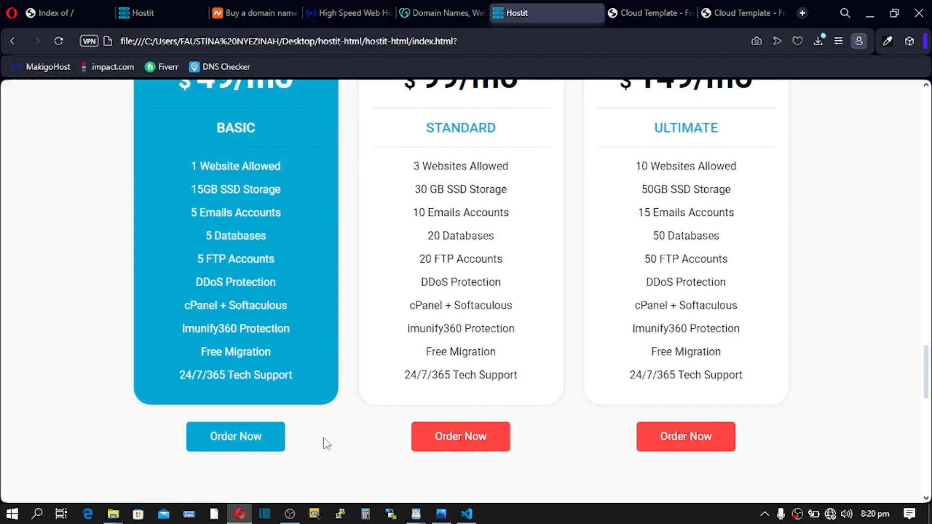
pyautogui.click(466, 513)
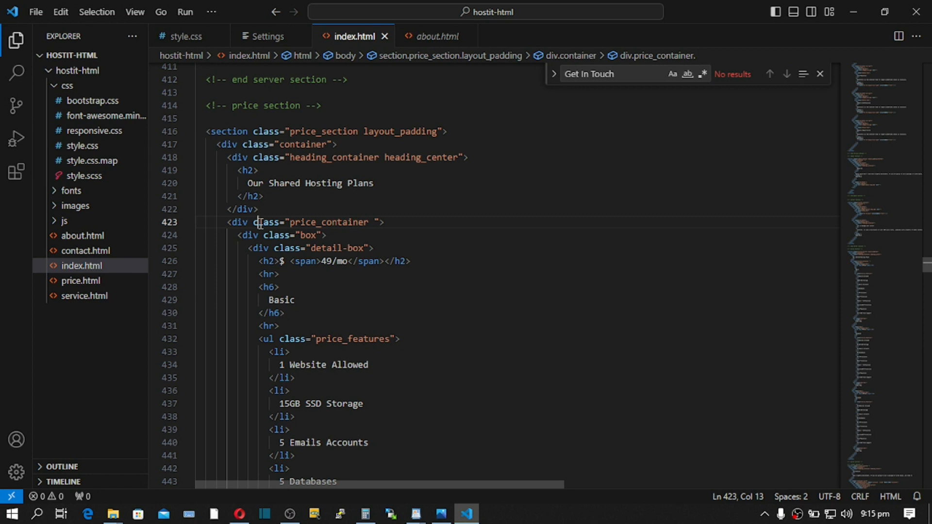
# Step: Read the Basic plan markup in index.html to its Order Now link, then return to Hostit
pyautogui.click(269, 377)
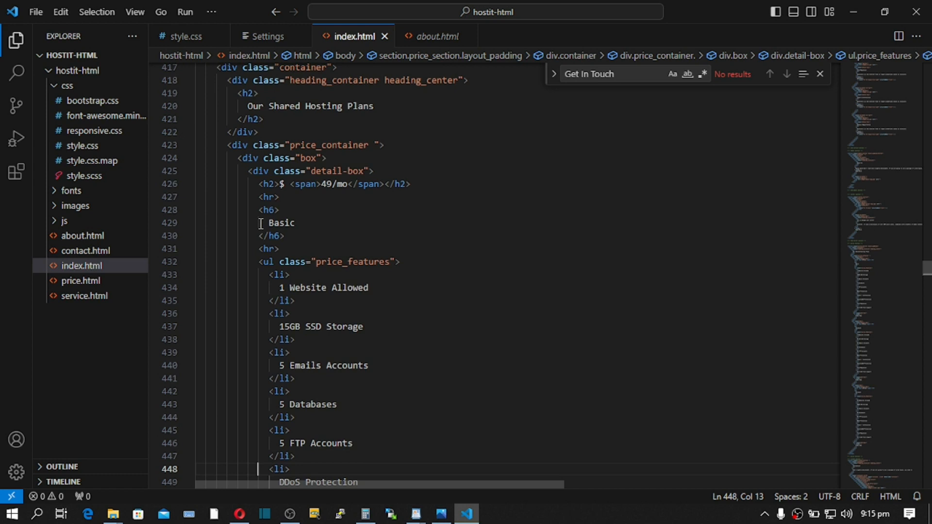
pyautogui.scroll(-3)
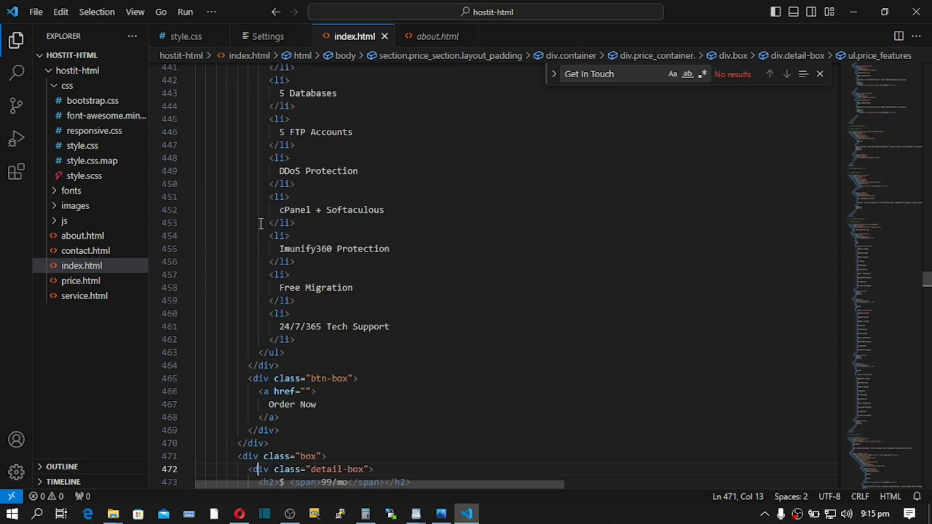
pyautogui.click(238, 514)
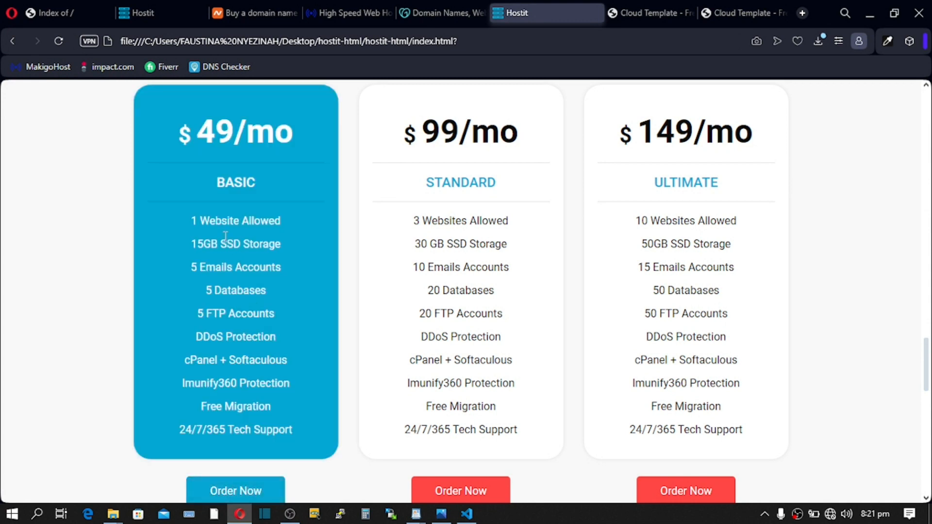
pyautogui.moveTo(549, 213)
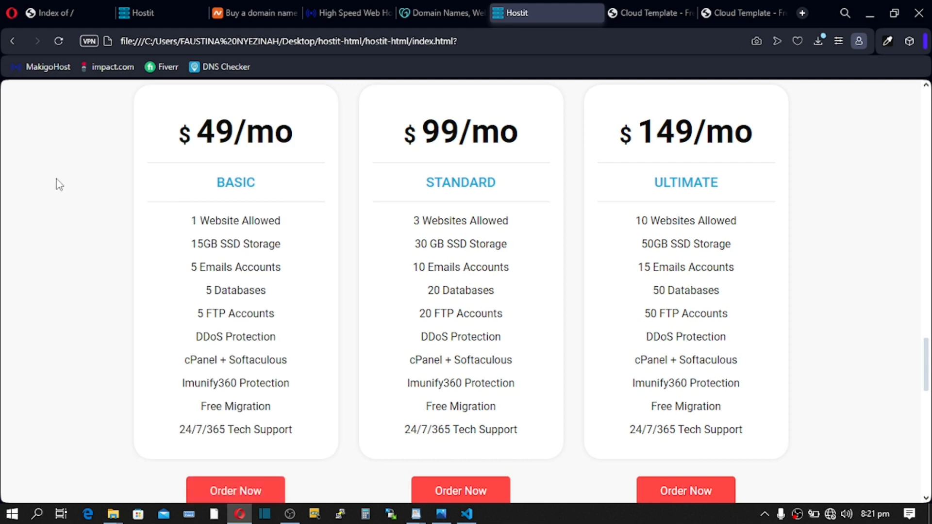
# Step: On MakigoHost's basic hosting checkout, choose Register a new domain for domain2025.com
pyautogui.click(235, 490)
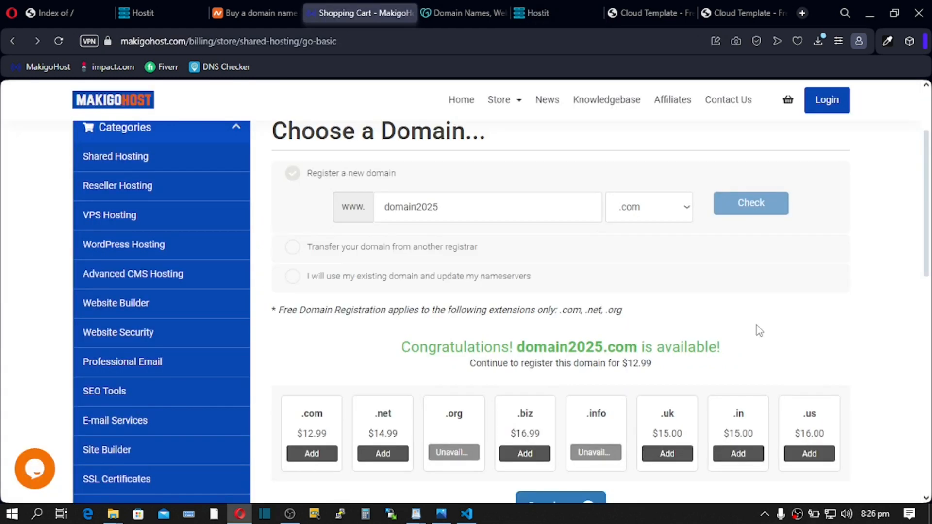
pyautogui.click(292, 173)
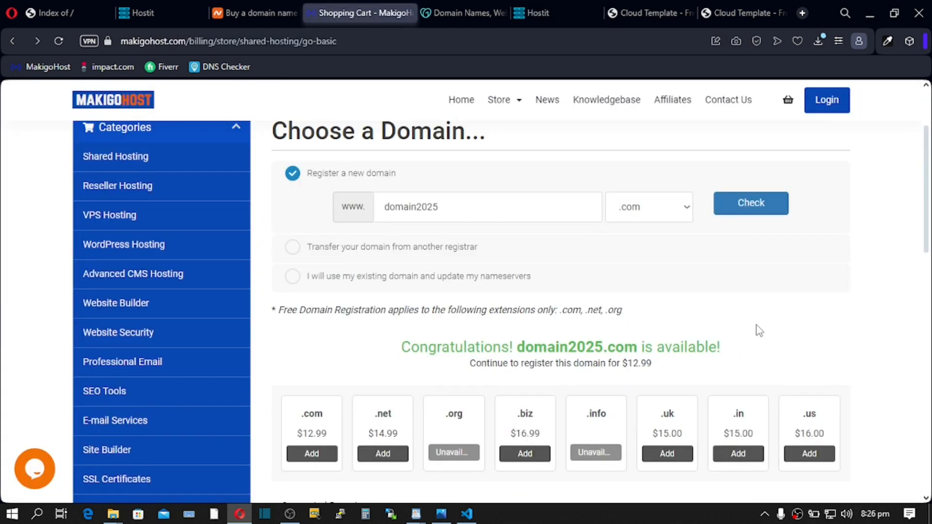
pyautogui.click(411, 207)
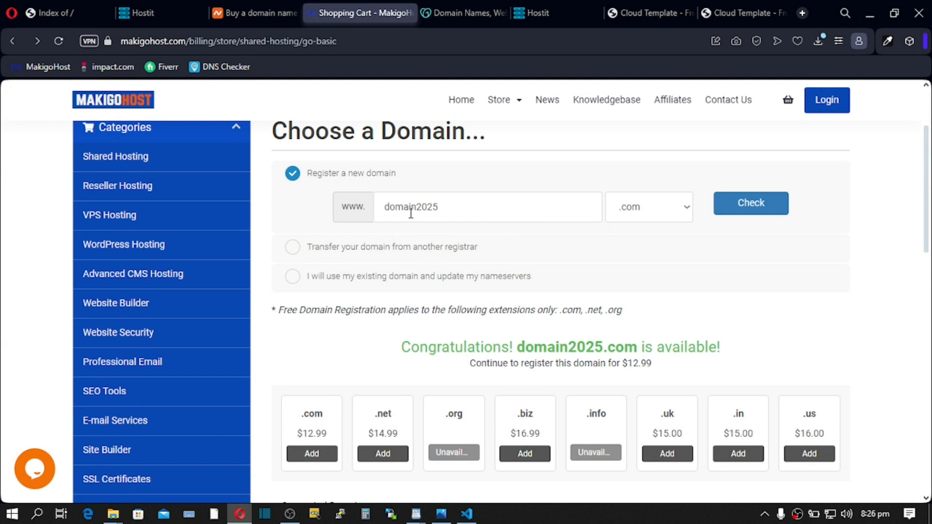
pyautogui.moveTo(295, 419)
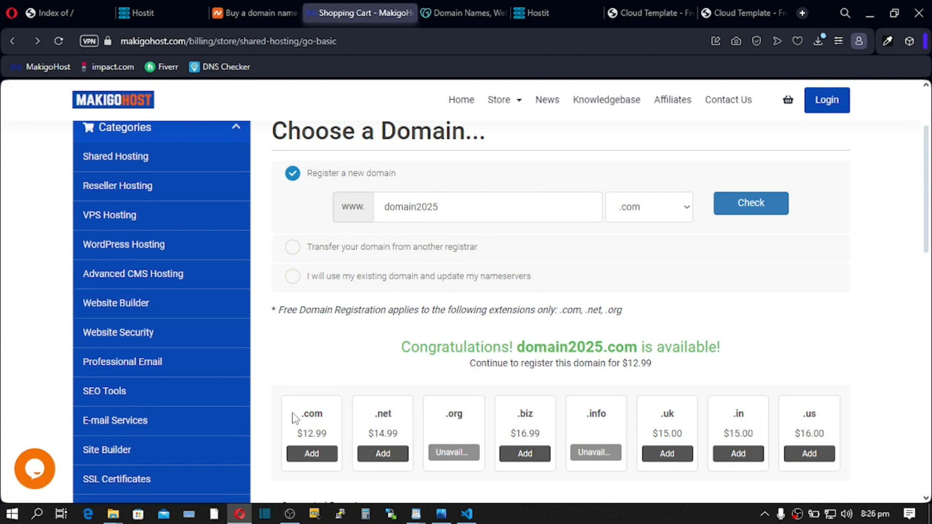
pyautogui.moveTo(280, 466)
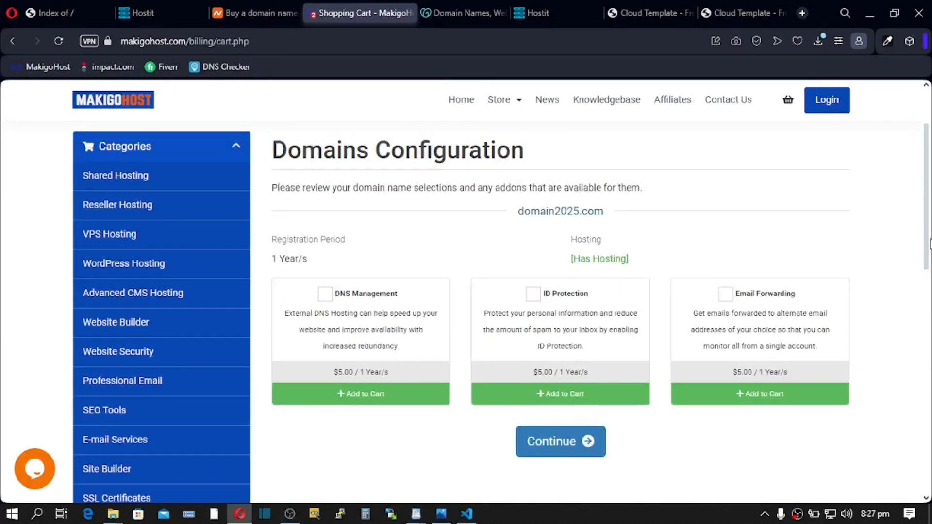
pyautogui.moveTo(470, 302)
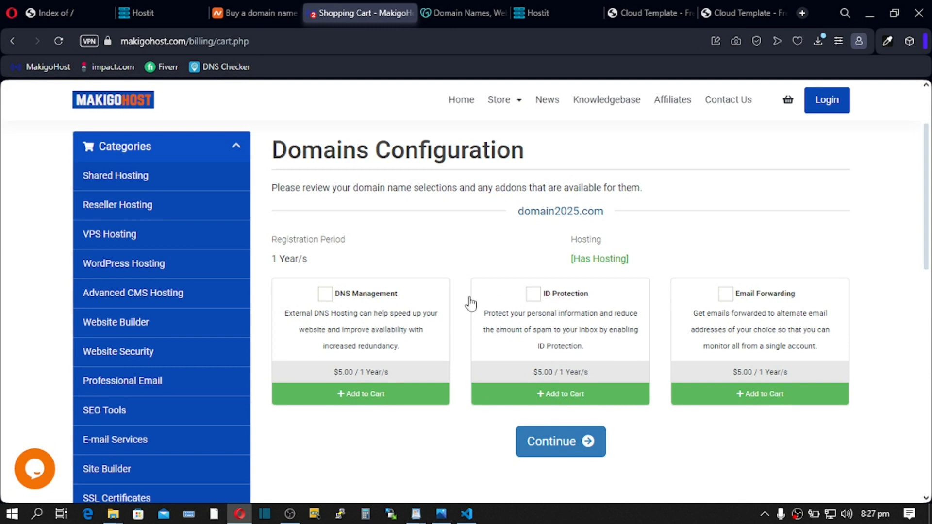
pyautogui.moveTo(736, 313)
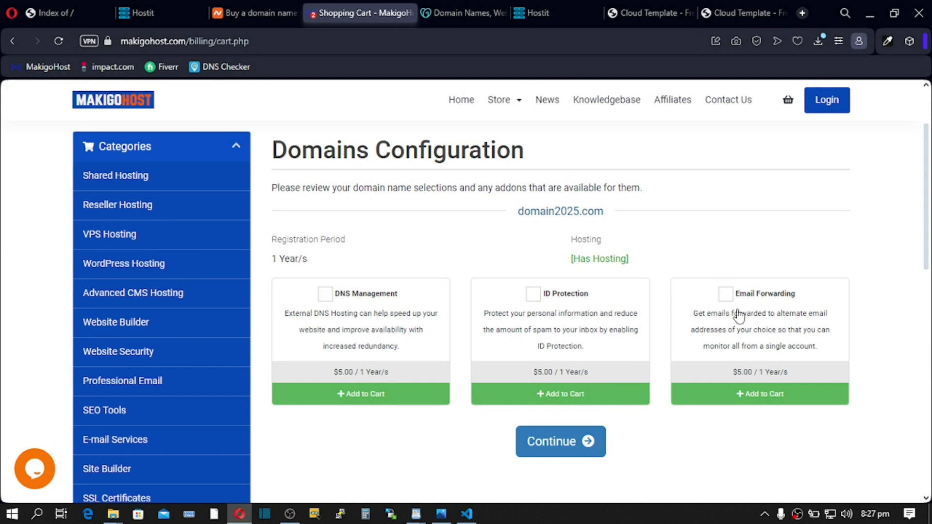
pyautogui.moveTo(663, 377)
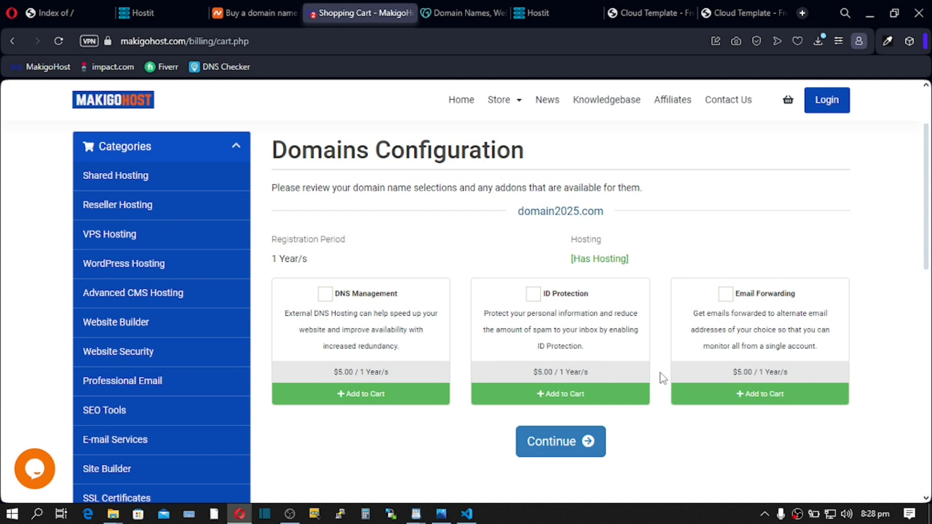
pyautogui.moveTo(387, 377)
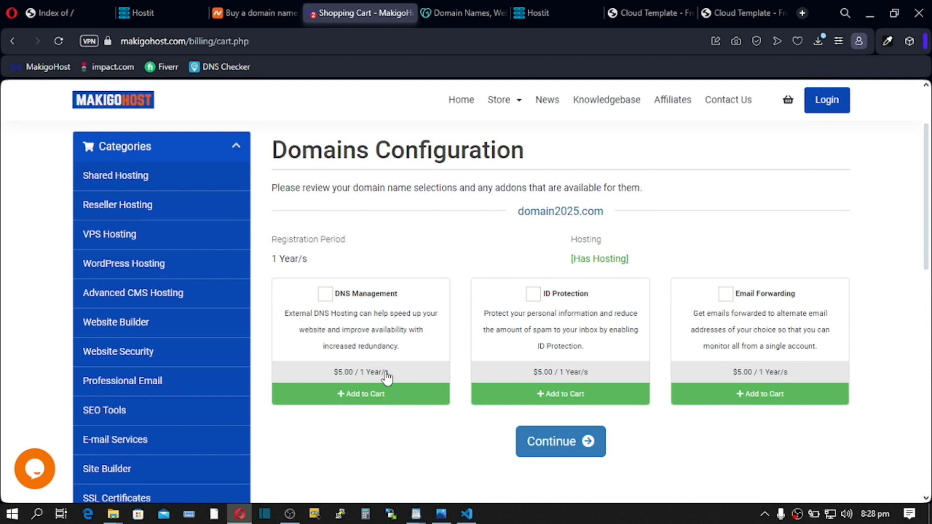
pyautogui.click(648, 13)
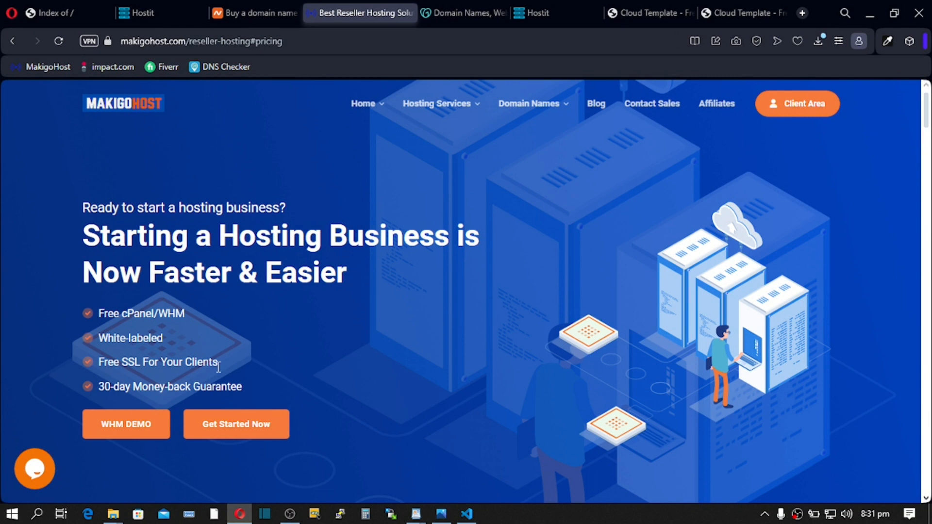
# Step: Scroll to the three reseller package cards, select the 10 Clients accounts figure, and bring up Calculator
pyautogui.scroll(-3)
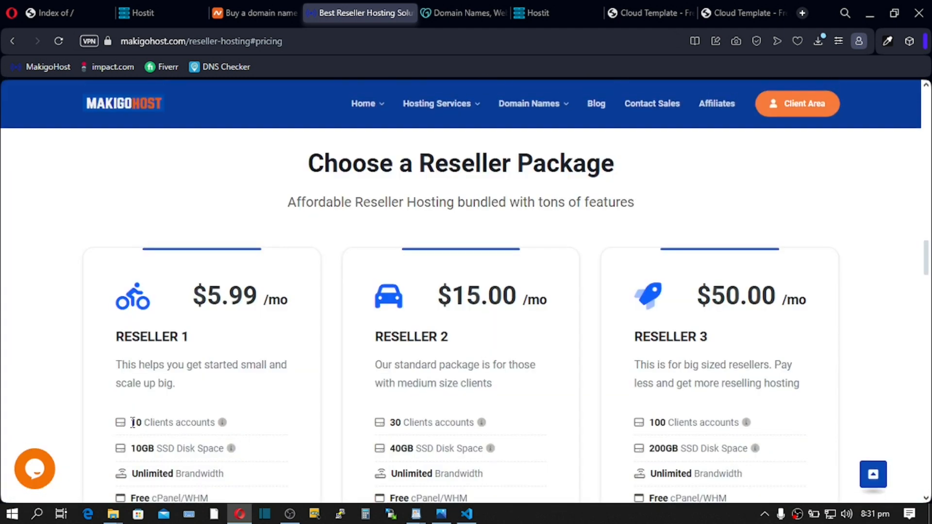
pyautogui.doubleClick(140, 422)
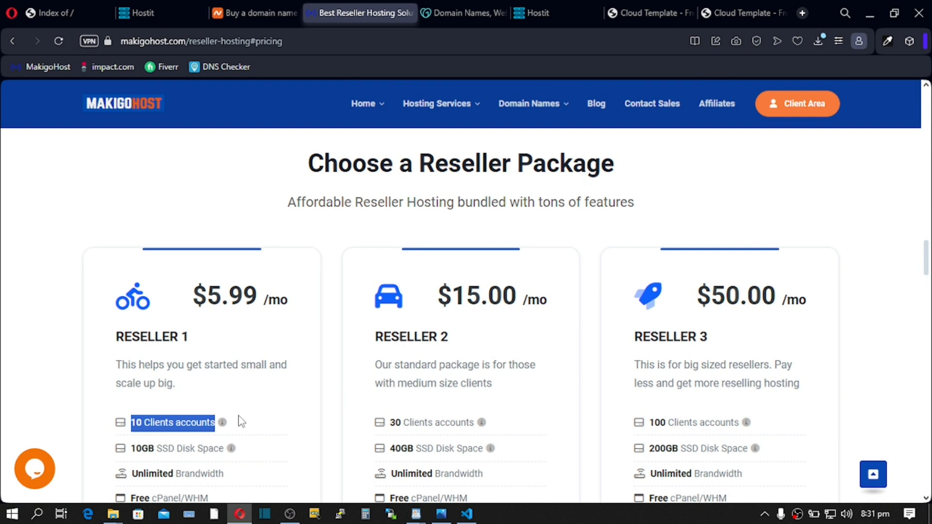
pyautogui.scroll(-3)
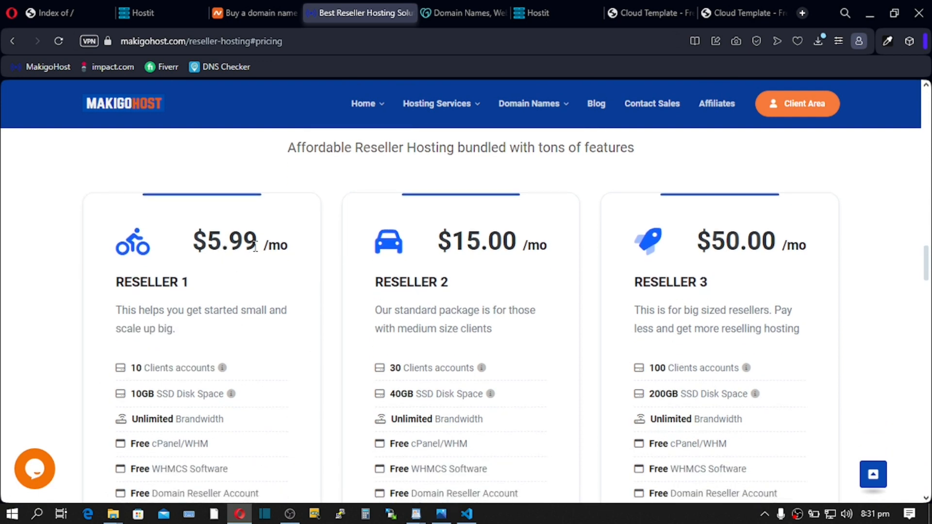
pyautogui.moveTo(265, 247)
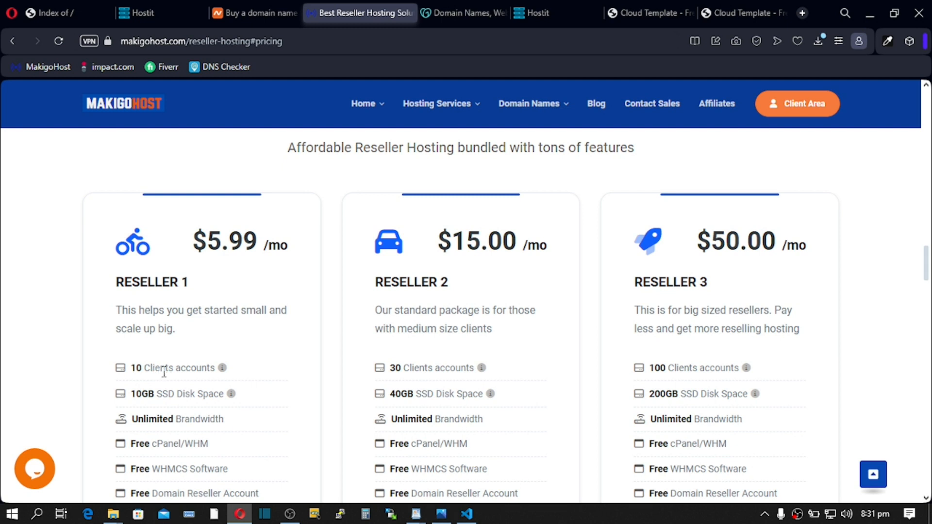
pyautogui.moveTo(157, 365)
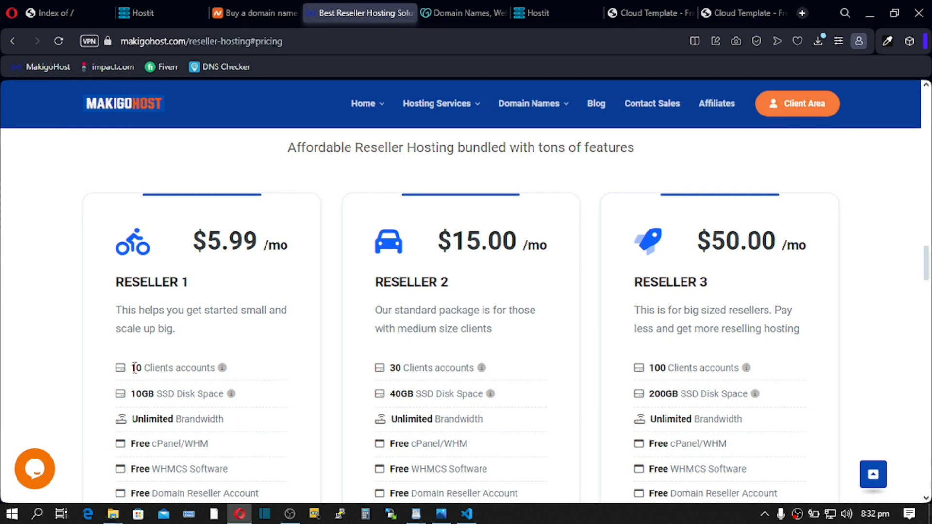
pyautogui.click(365, 514)
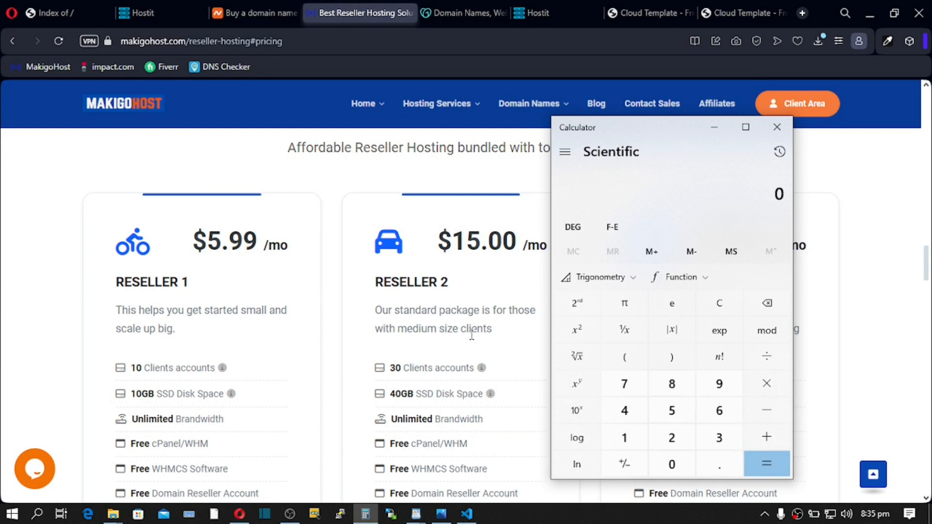
pyautogui.moveTo(224, 265)
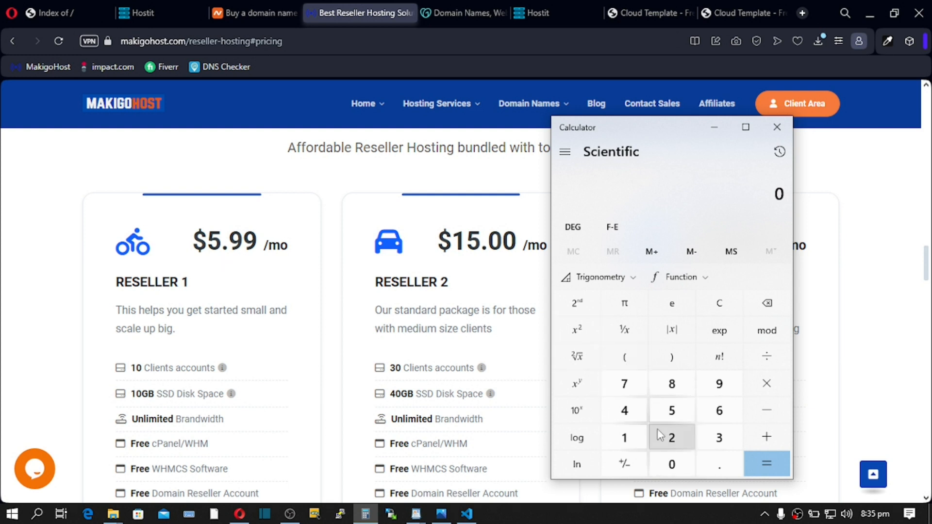
# Step: Calculate 5.99 × 12 + 12.99 = 84.87 for a year of the plan plus domain
pyautogui.click(672, 410)
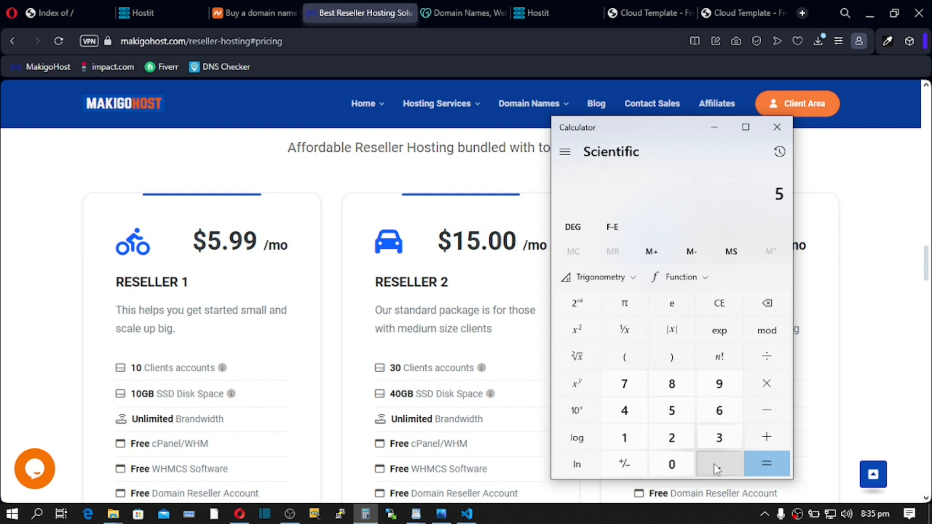
pyautogui.click(719, 464)
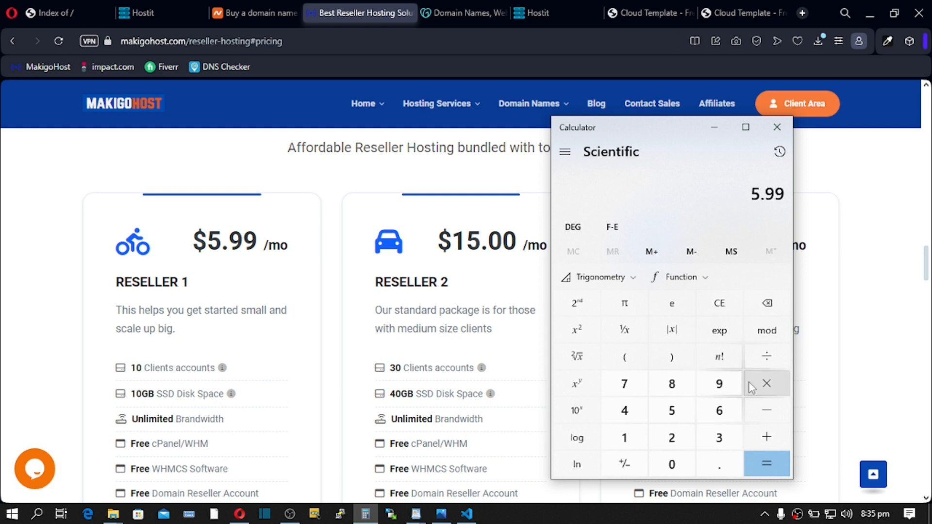
pyautogui.click(766, 382)
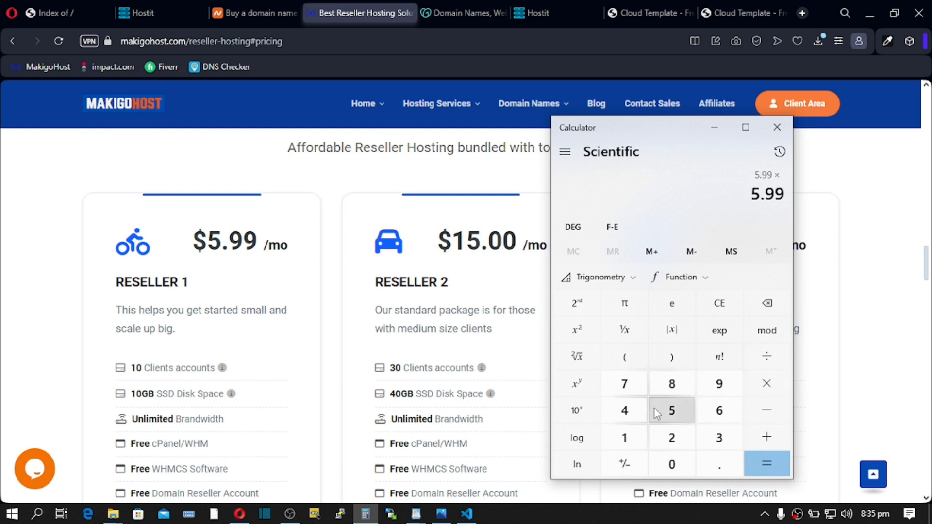
pyautogui.click(671, 438)
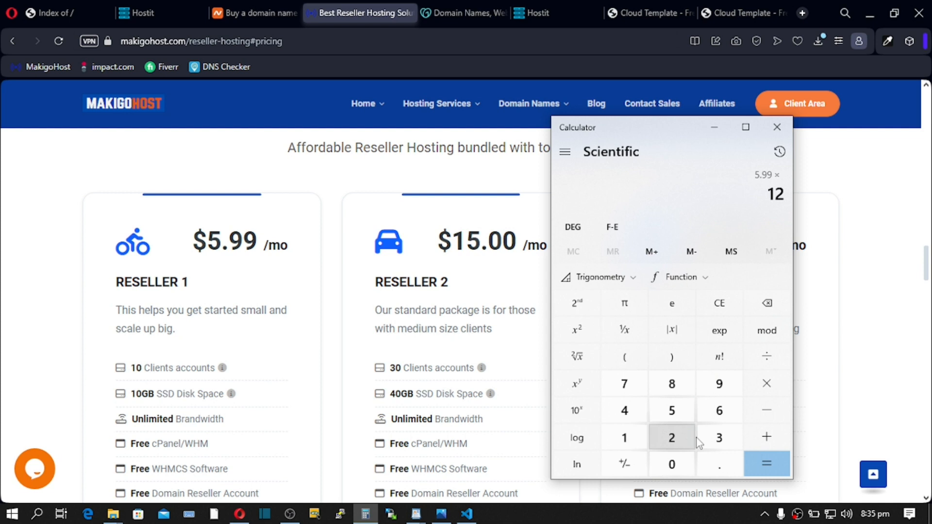
pyautogui.click(765, 384)
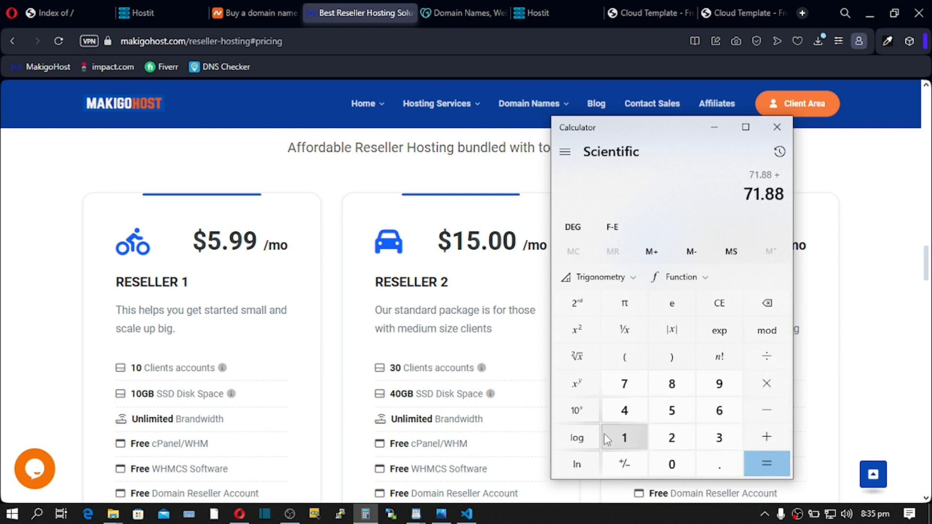
pyautogui.click(671, 437)
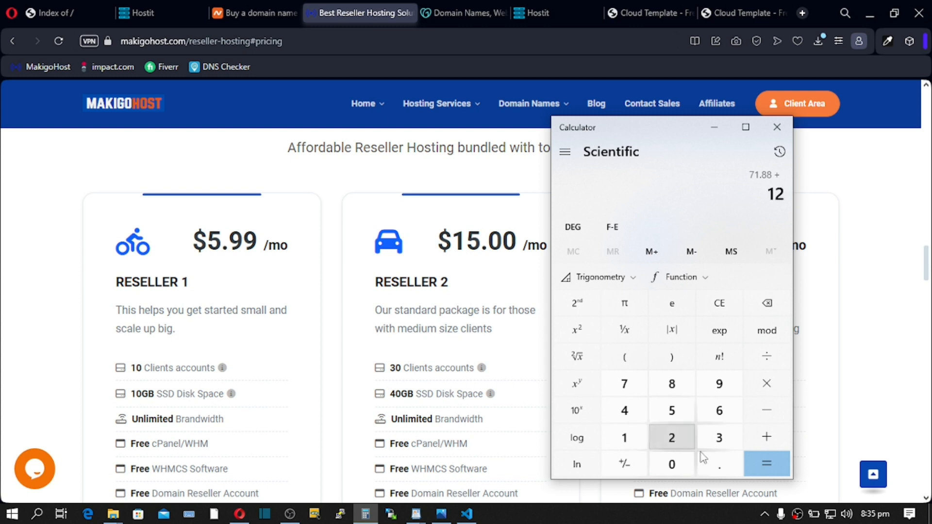
pyautogui.click(719, 383)
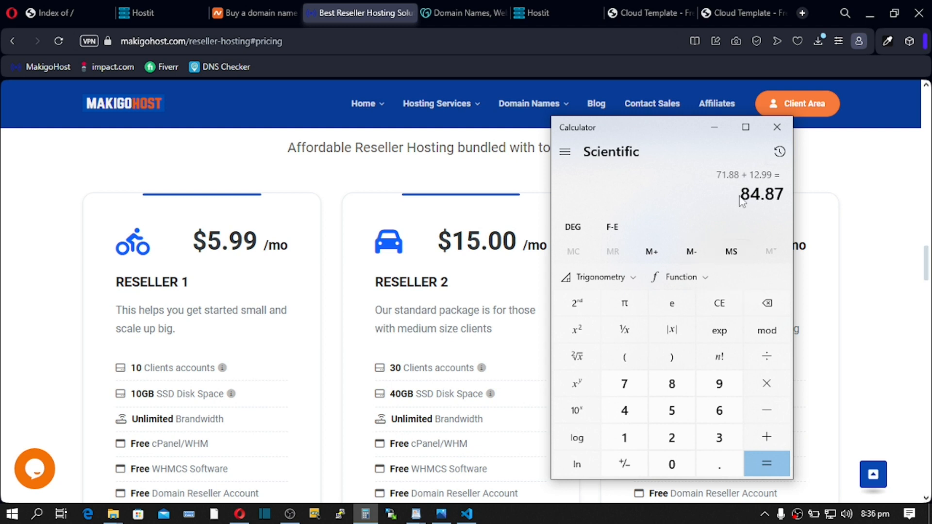
pyautogui.moveTo(199, 309)
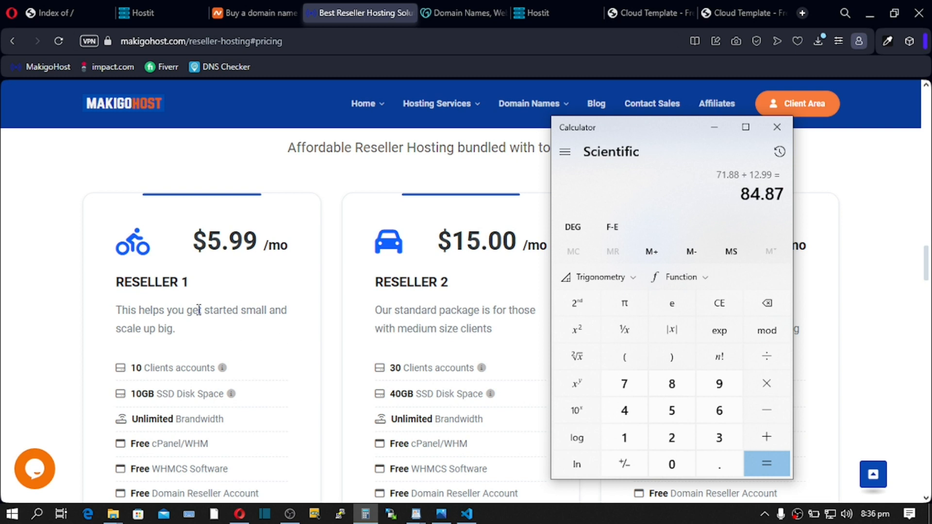
pyautogui.moveTo(134, 368)
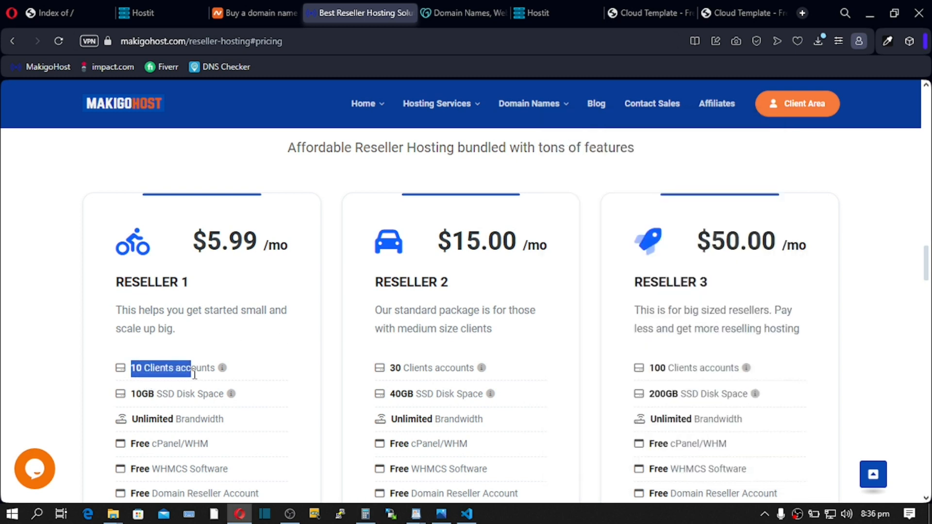
pyautogui.rightClick(160, 368)
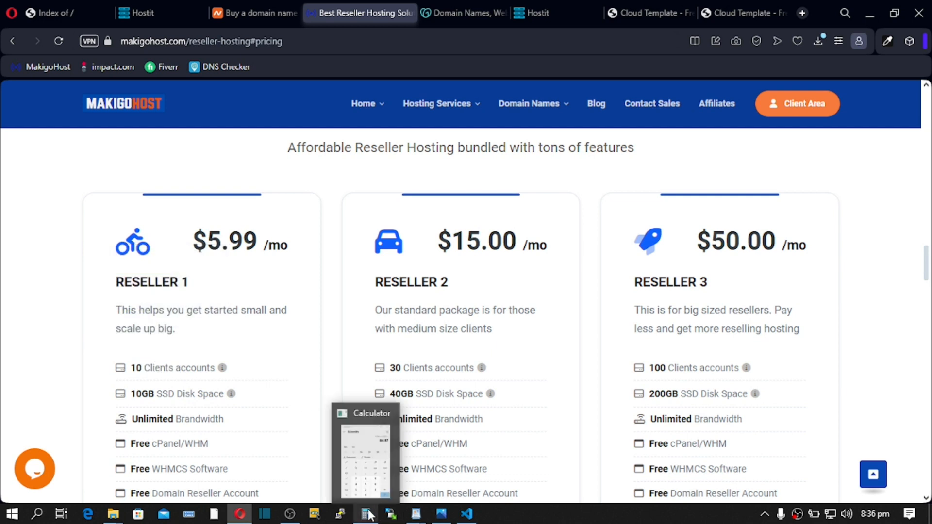
pyautogui.click(368, 514)
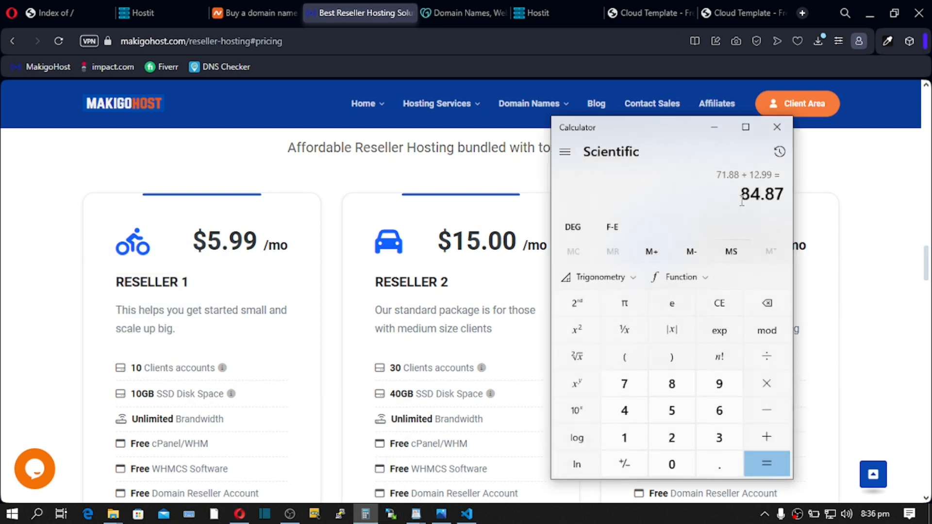
# Step: Clear the previous result and compute 5 × 12 = 60
pyautogui.click(719, 303)
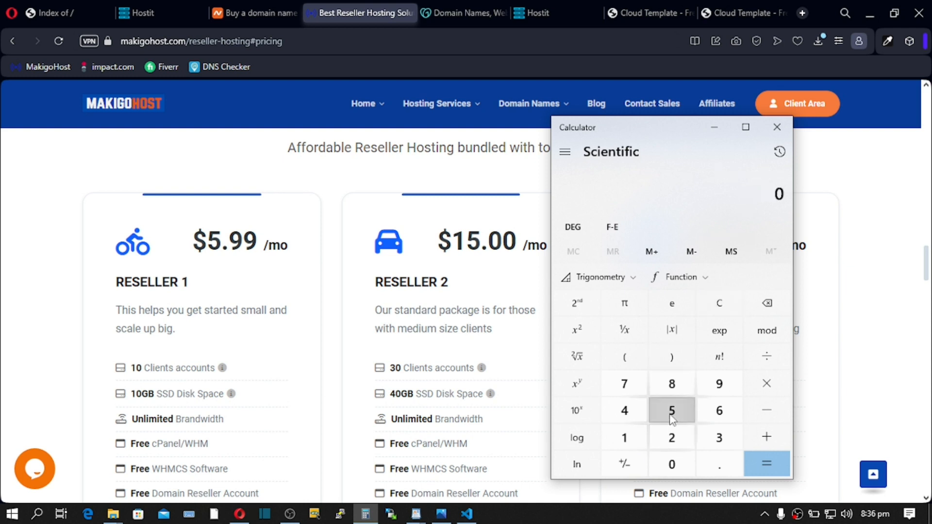
pyautogui.click(671, 410)
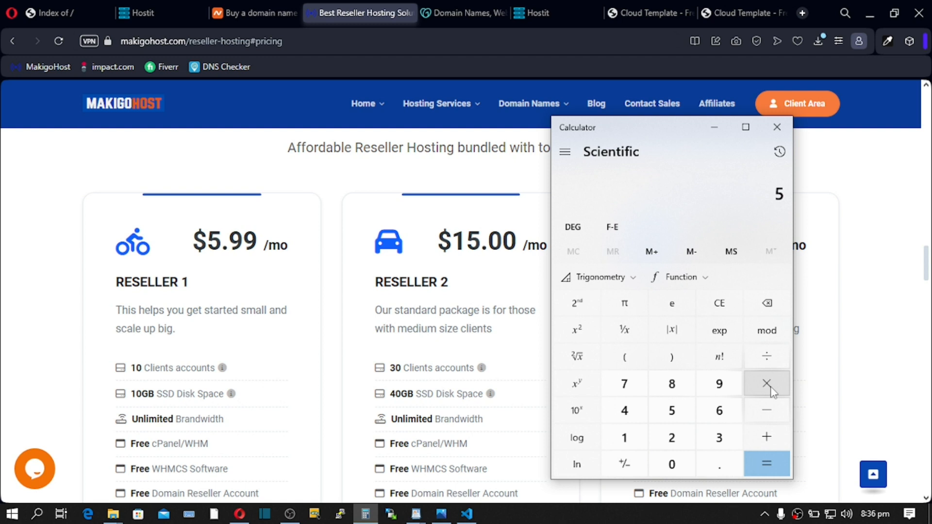
pyautogui.click(767, 383)
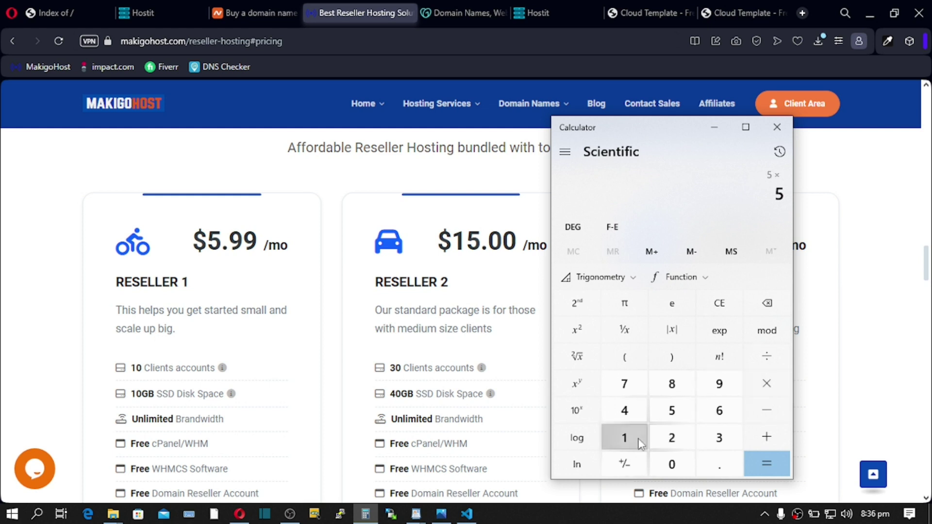
pyautogui.click(767, 463)
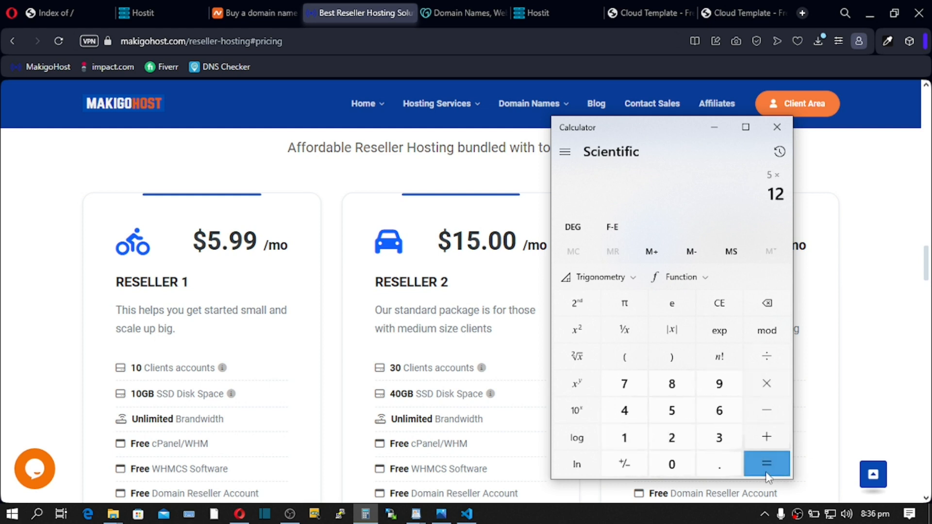
pyautogui.click(766, 463)
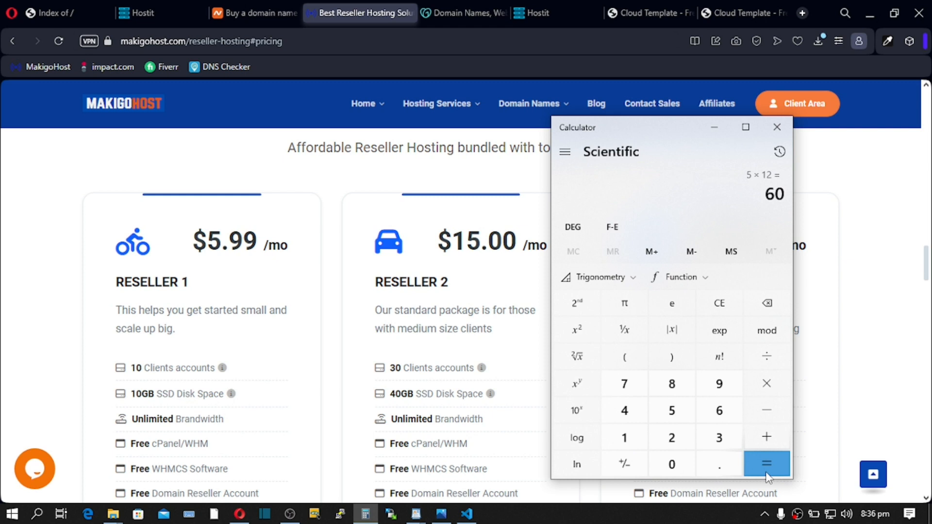
pyautogui.moveTo(693, 383)
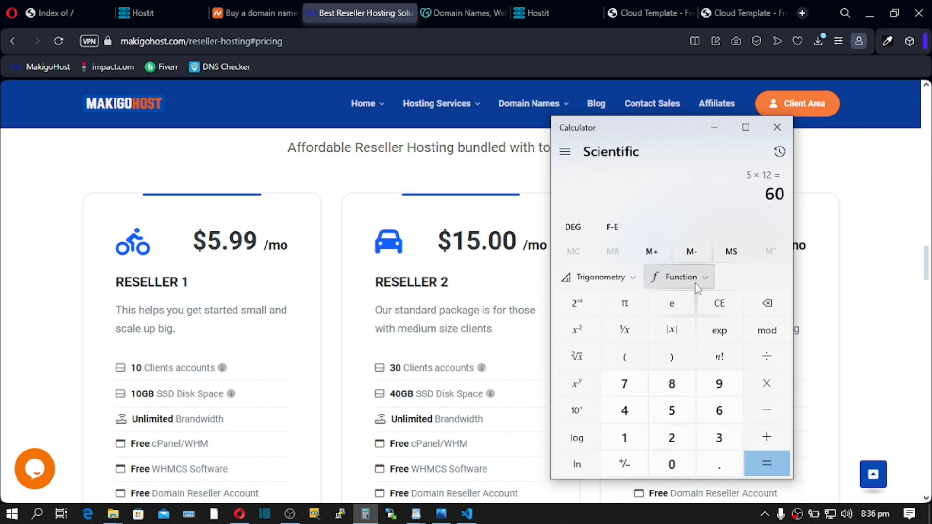
pyautogui.moveTo(772, 394)
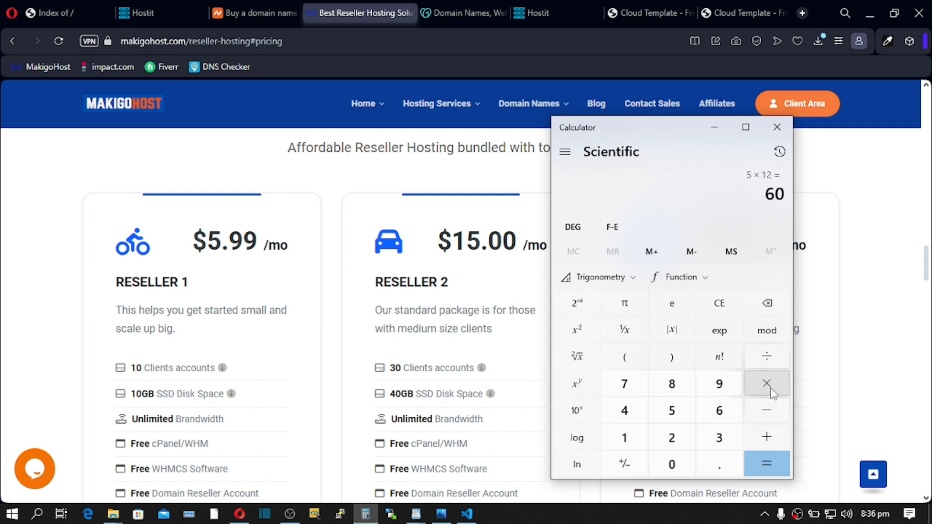
# Step: Multiply 60 by the 10 client accounts and subtract 90, reaching 510
pyautogui.click(767, 384)
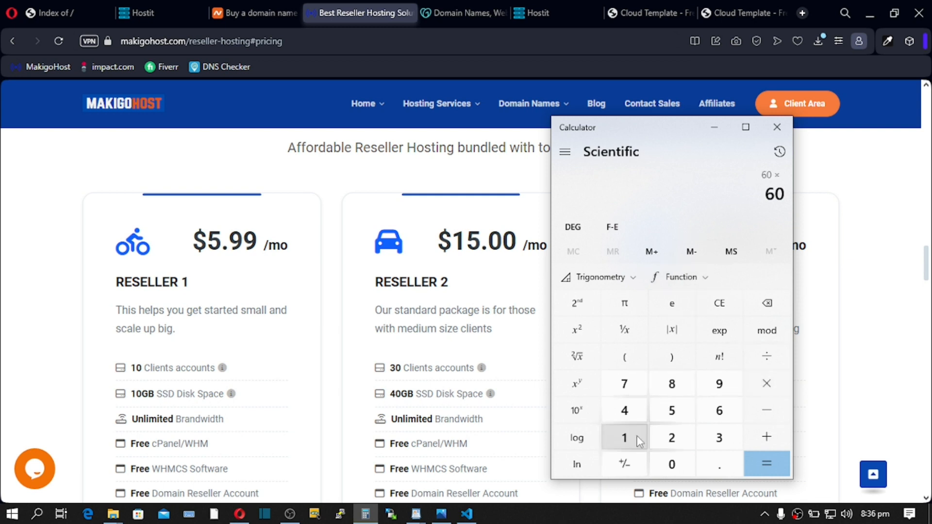
pyautogui.click(671, 464)
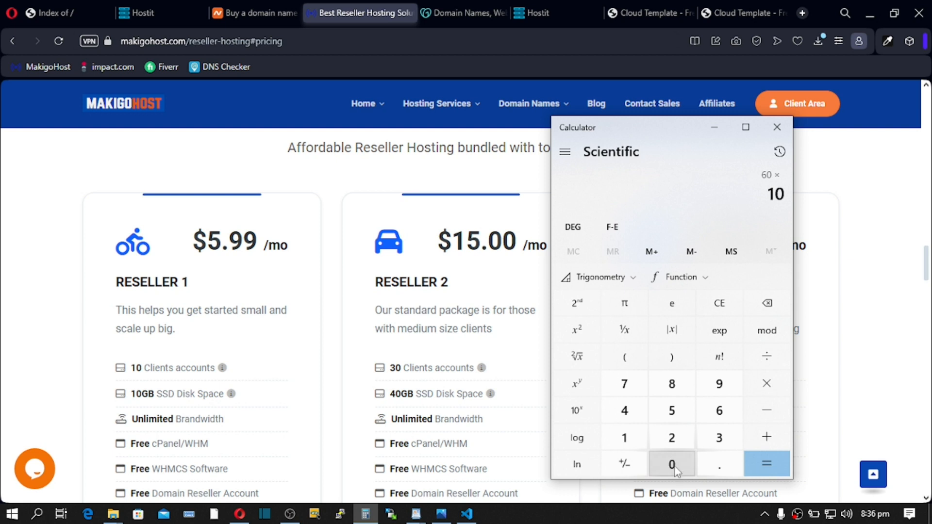
pyautogui.click(776, 126)
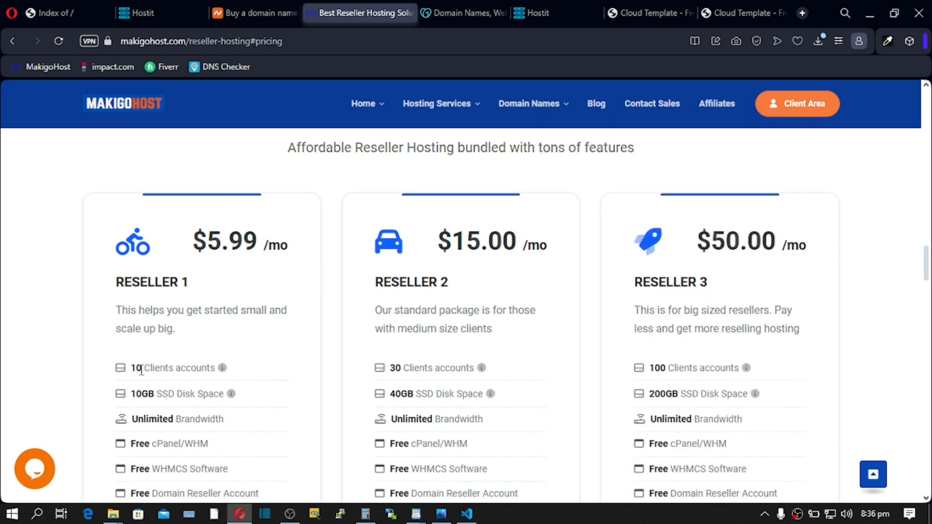
pyautogui.doubleClick(138, 368)
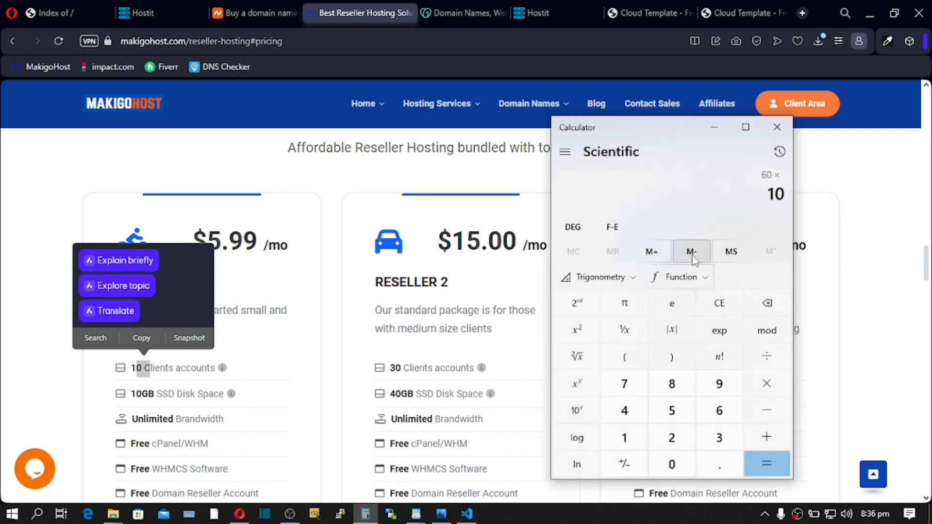
pyautogui.click(767, 463)
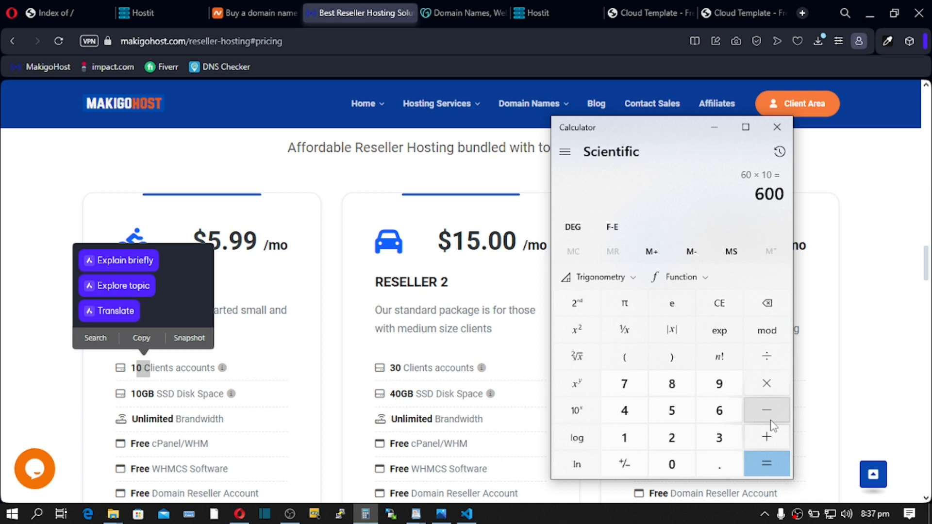
pyautogui.click(766, 410)
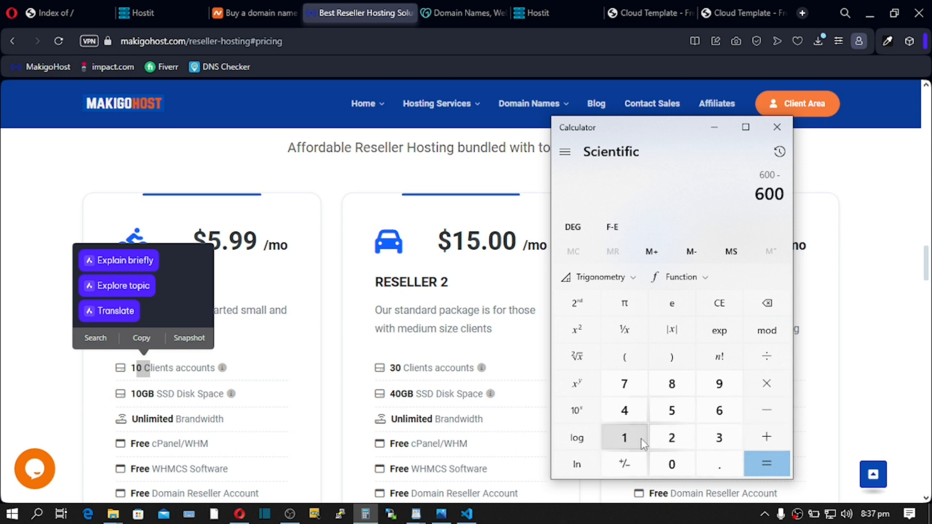
pyautogui.click(719, 383)
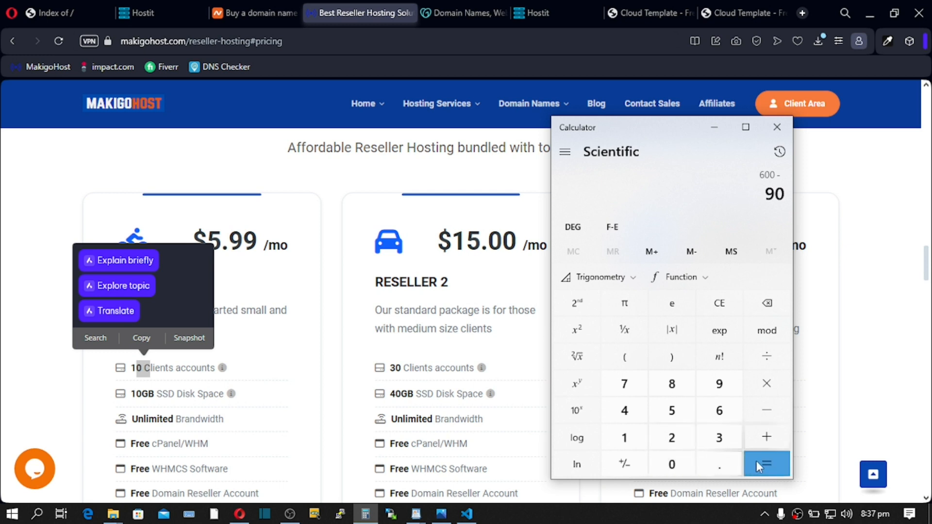
pyautogui.click(766, 464)
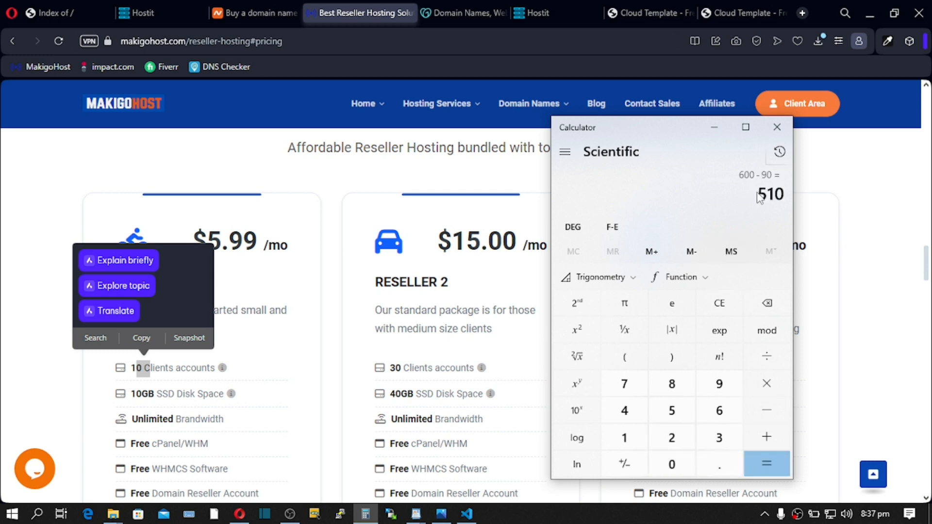
pyautogui.moveTo(759, 210)
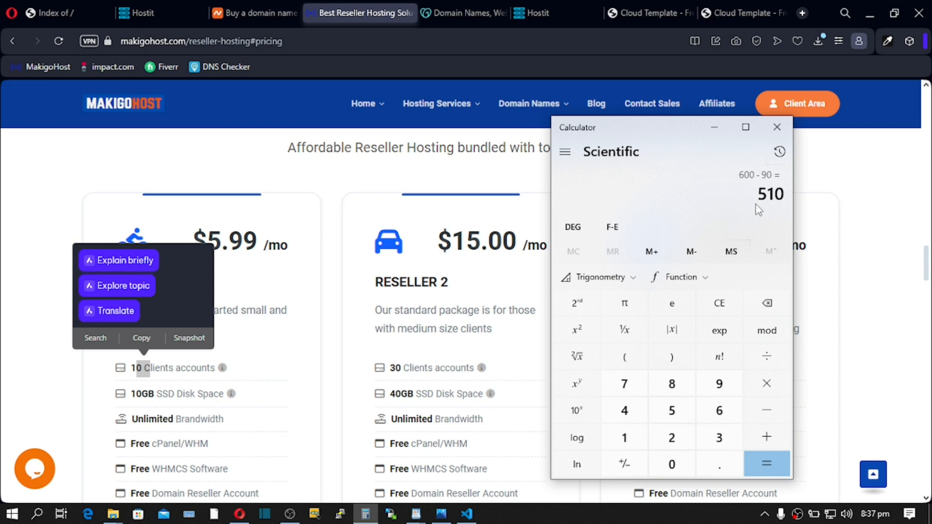
pyautogui.moveTo(763, 201)
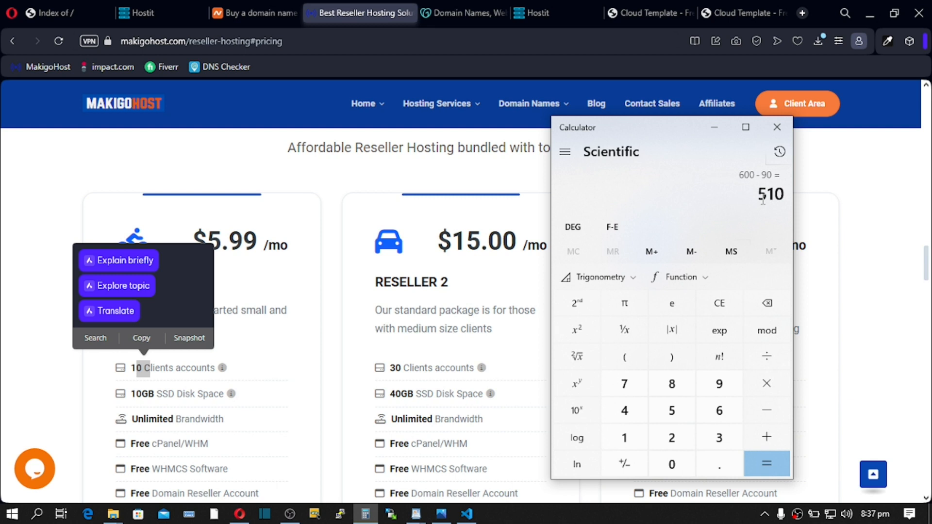
pyautogui.moveTo(765, 212)
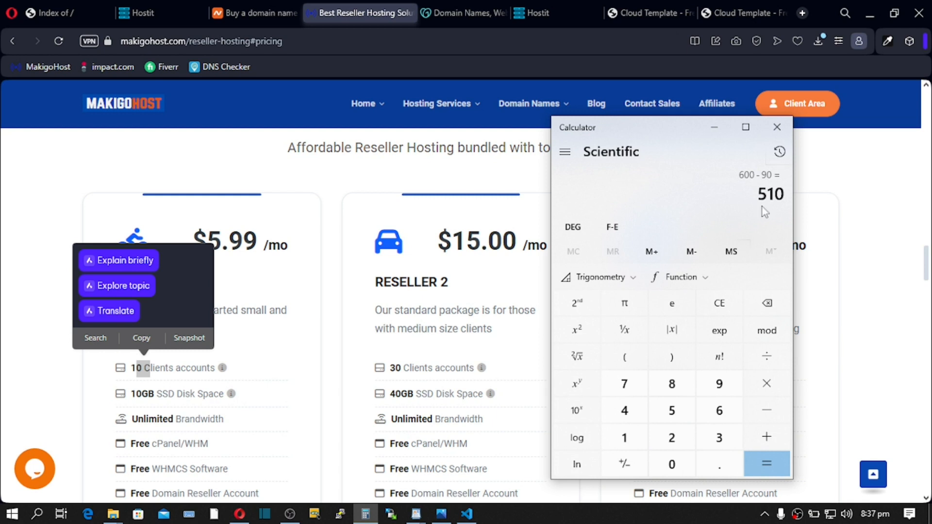
# Step: Return to the reseller cards, clear the client-accounts text selection, and bring Calculator back up
pyautogui.click(776, 127)
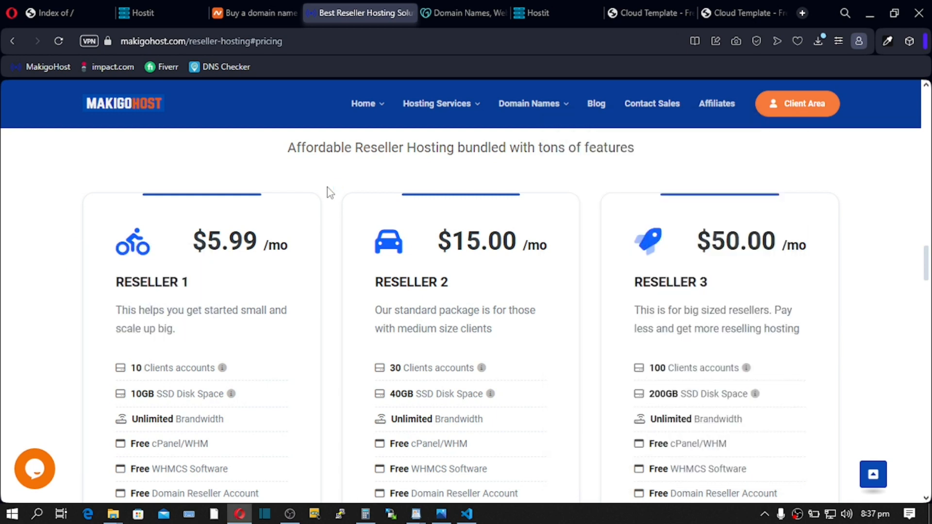
pyautogui.moveTo(337, 196)
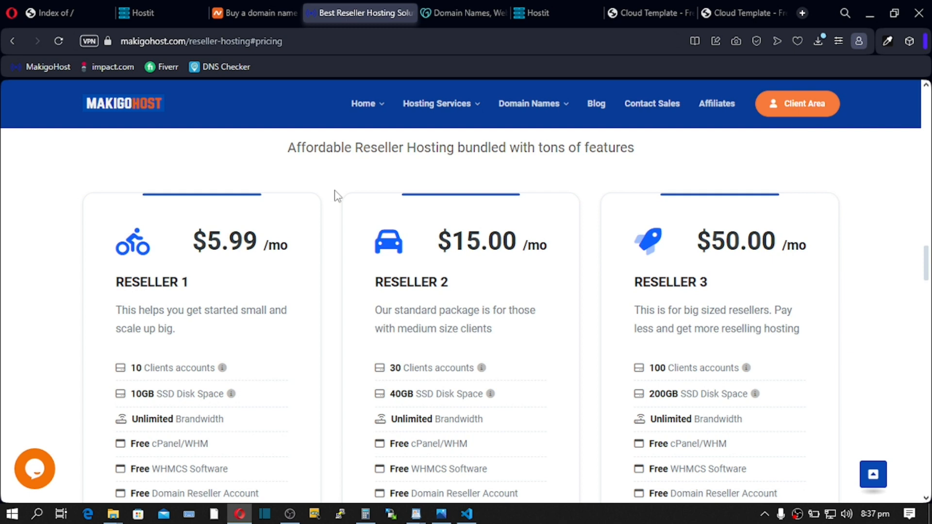
pyautogui.moveTo(132, 371)
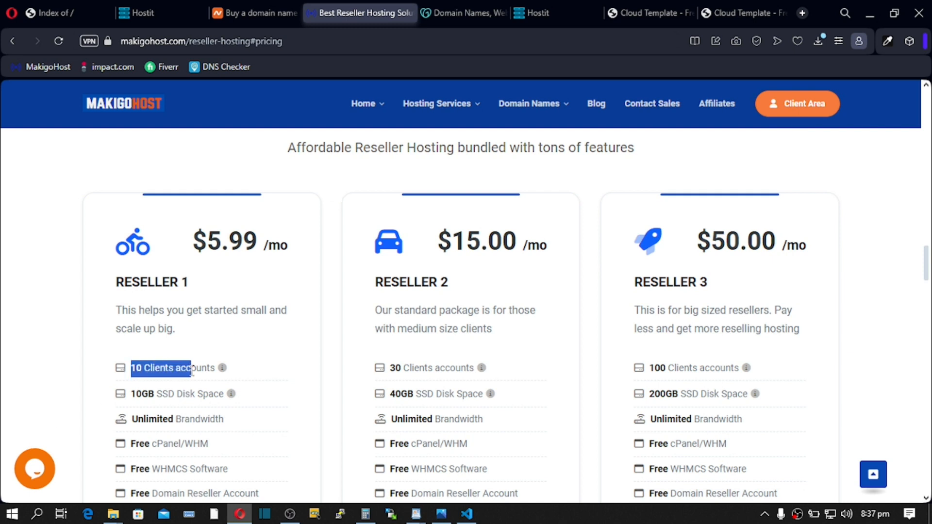
pyautogui.click(146, 379)
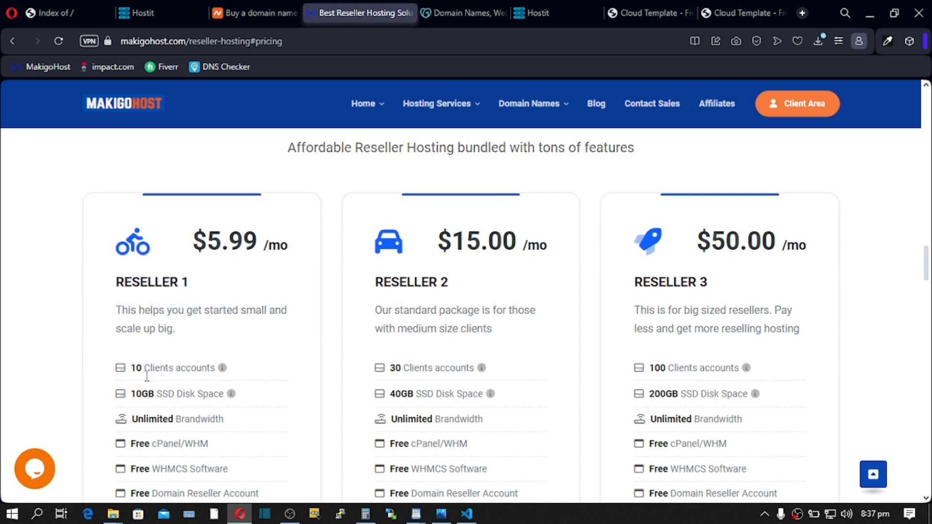
pyautogui.moveTo(165, 369)
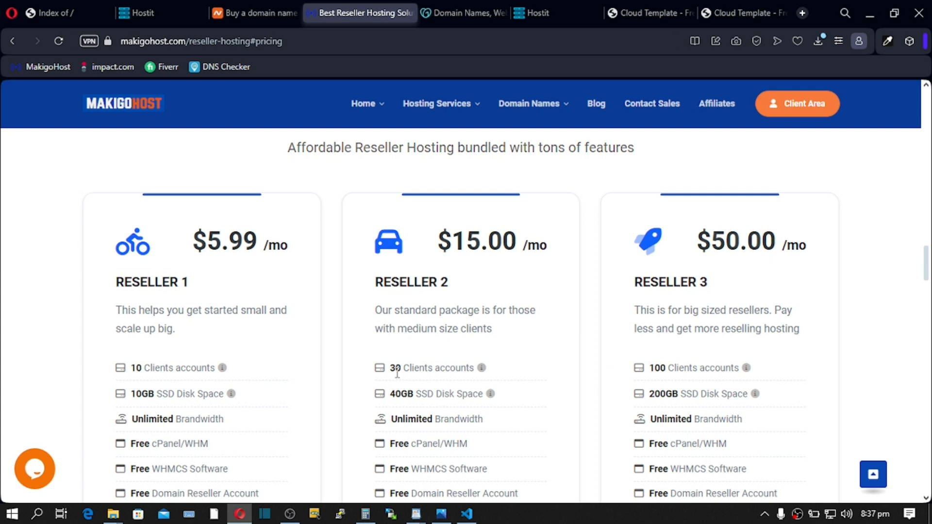
pyautogui.moveTo(399, 371)
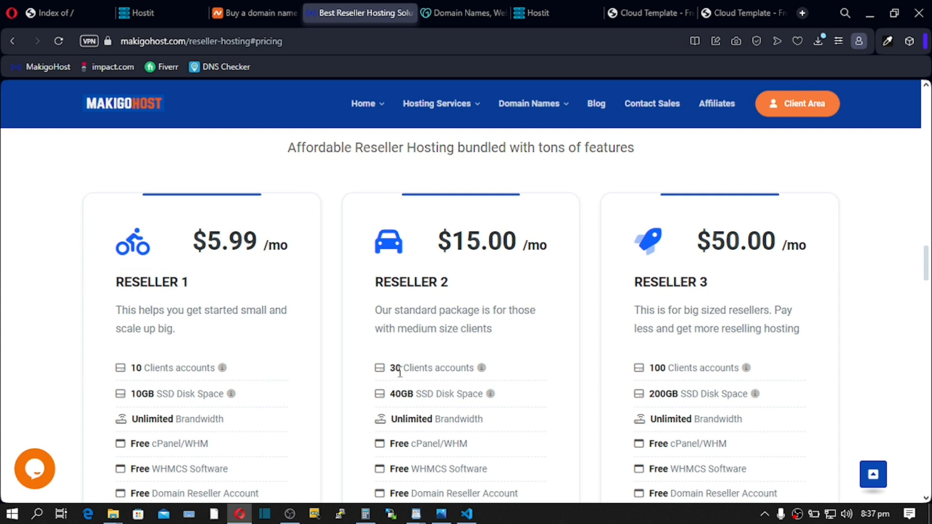
pyautogui.moveTo(442, 383)
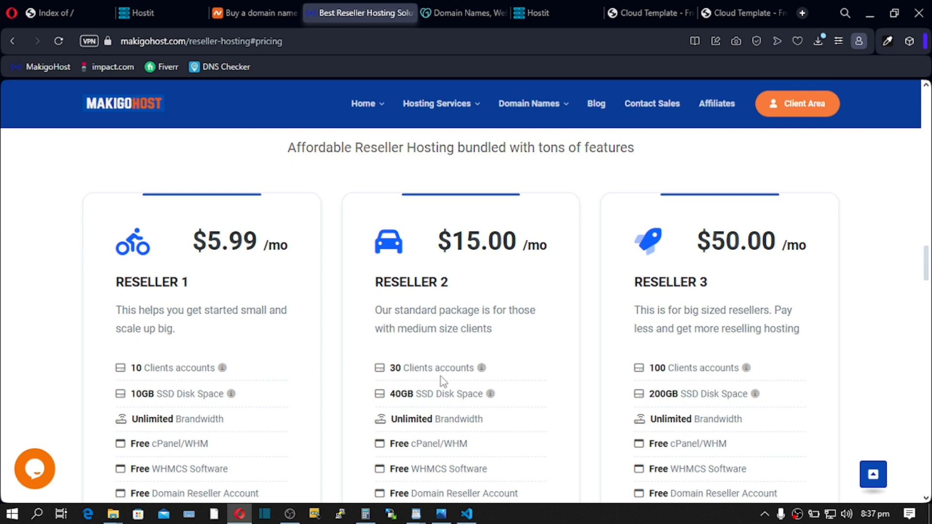
pyautogui.moveTo(341, 472)
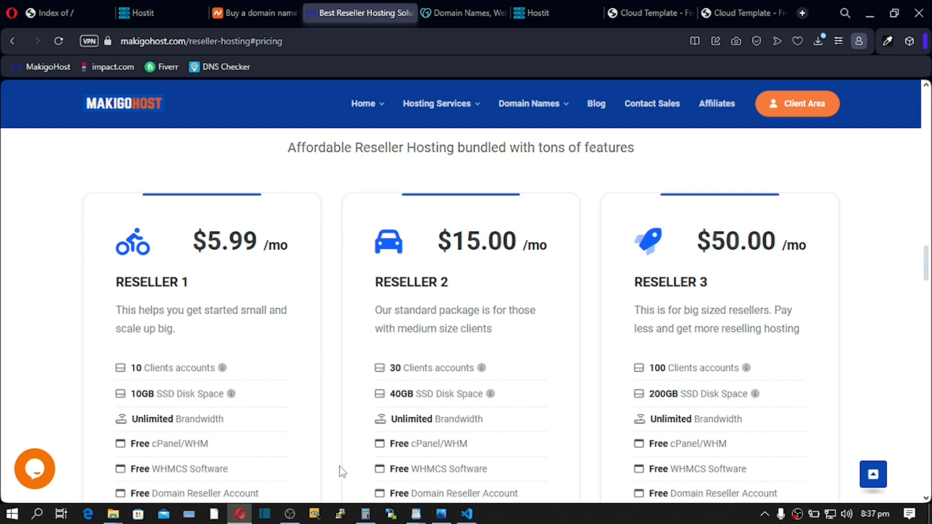
pyautogui.click(364, 514)
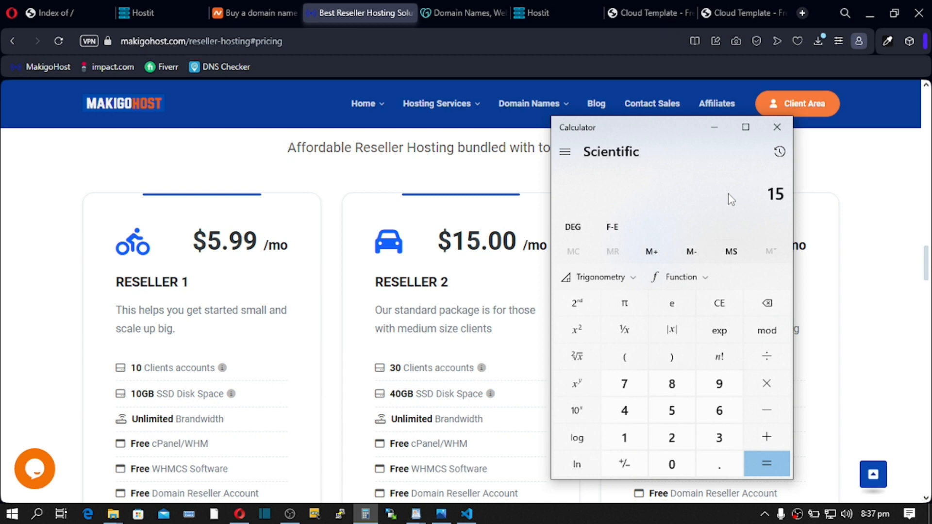
# Step: Compute 15 × 12 = 180 for Reseller 2, then add 12.99 for 192.99
pyautogui.click(765, 383)
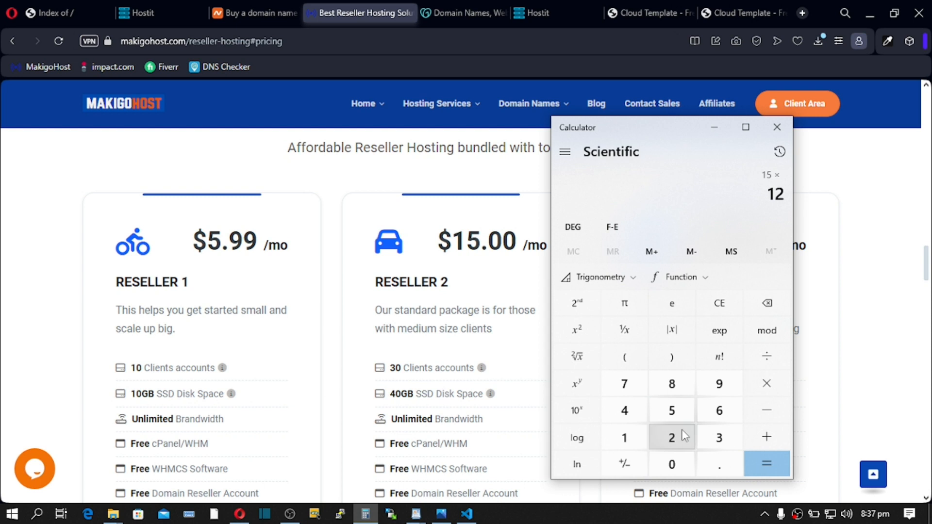
pyautogui.click(767, 464)
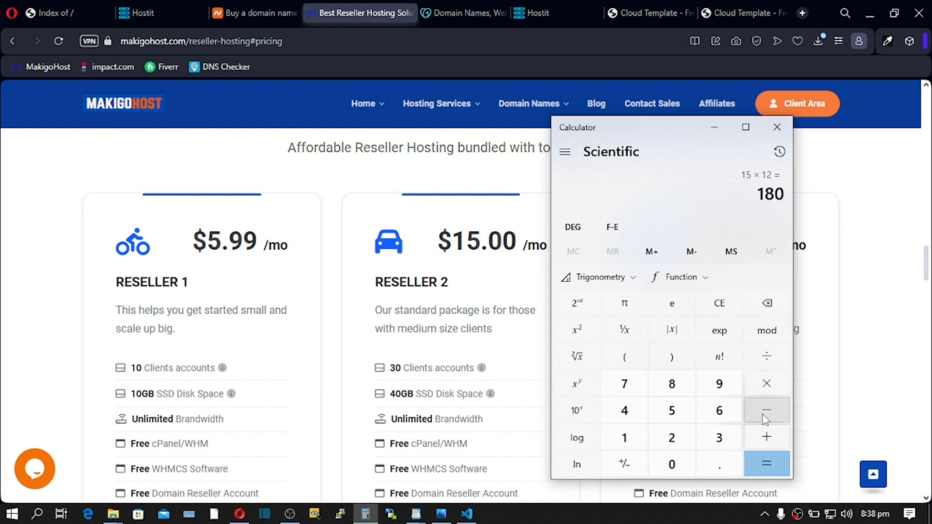
pyautogui.click(766, 437)
pyautogui.write('12')
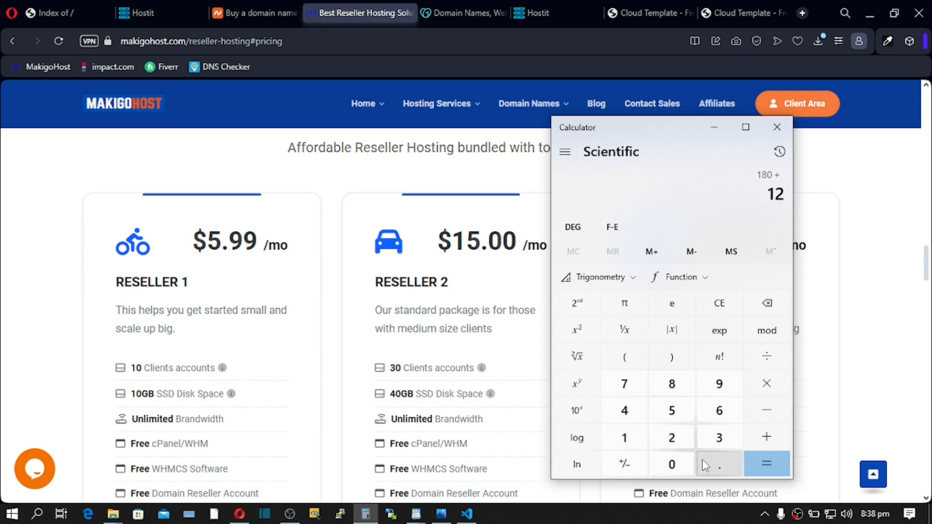
pyautogui.click(766, 464)
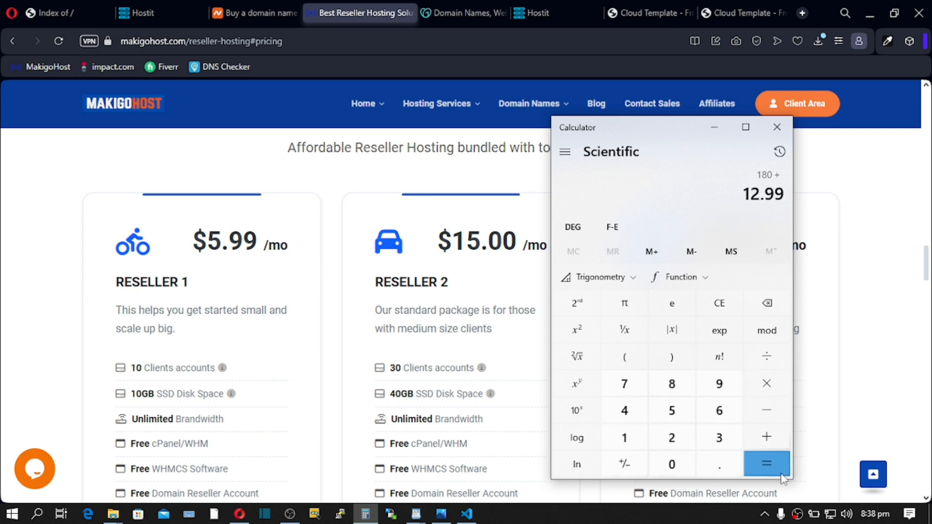
pyautogui.click(766, 462)
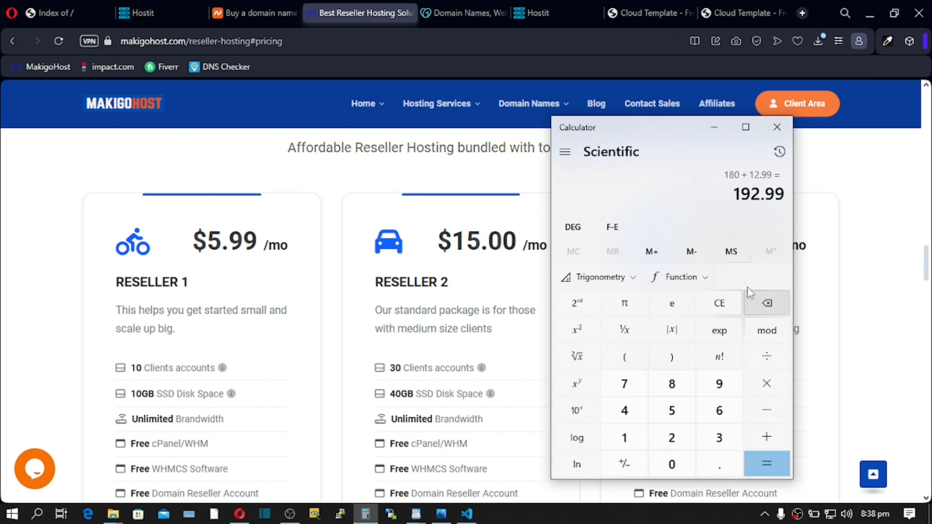
pyautogui.moveTo(732, 205)
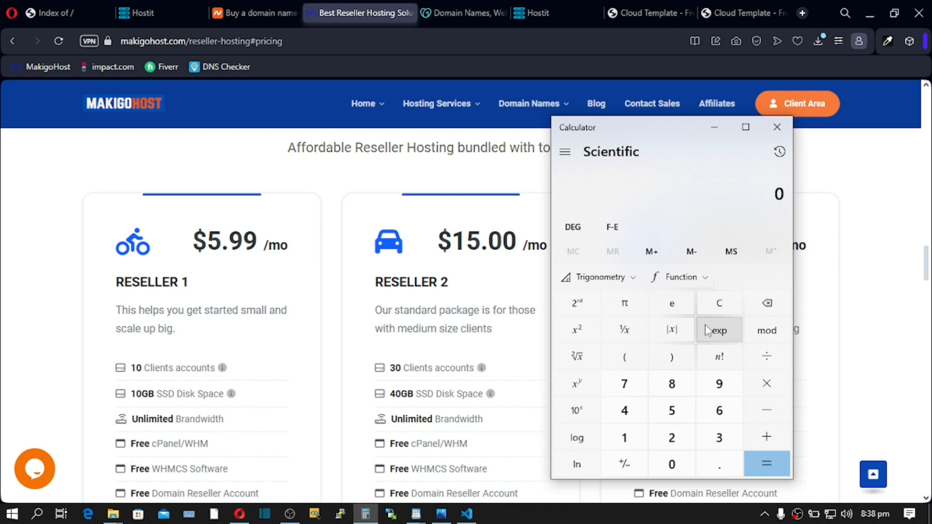
# Step: Compute 5 × 12 × 30 = 1,800, then subtract 193 to get 1,607
pyautogui.click(671, 410)
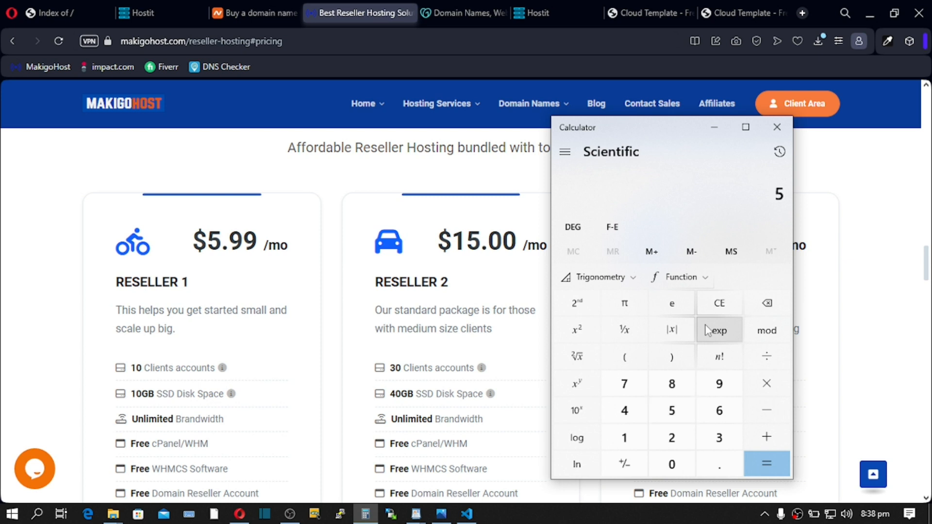
pyautogui.moveTo(767, 383)
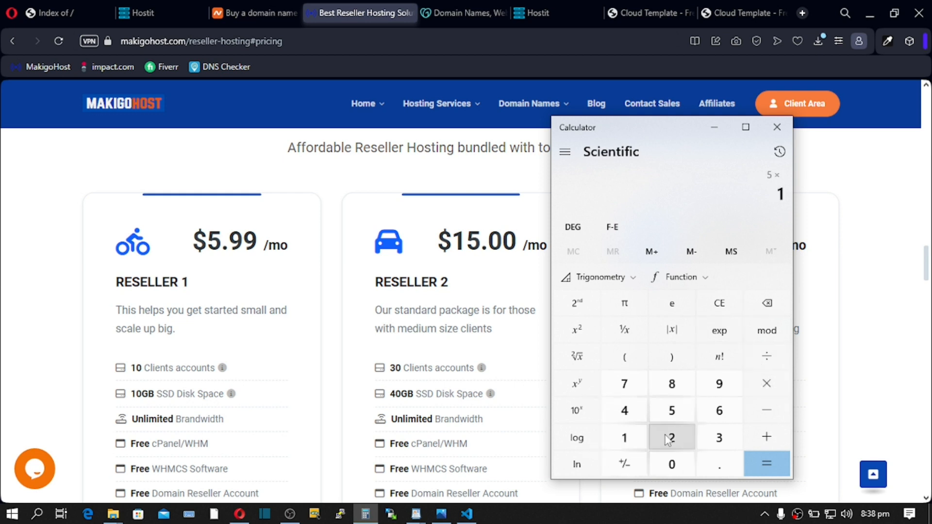
pyautogui.click(767, 464)
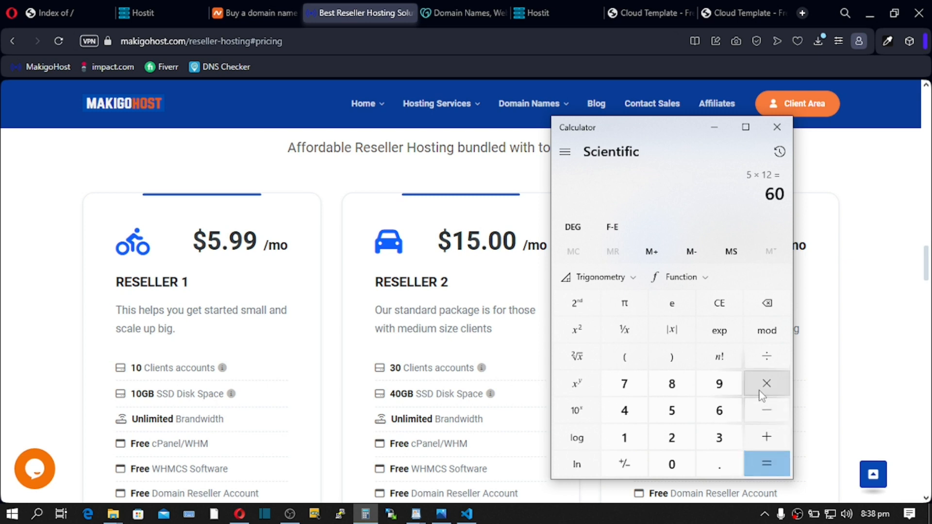
pyautogui.click(766, 384)
pyautogui.write('3')
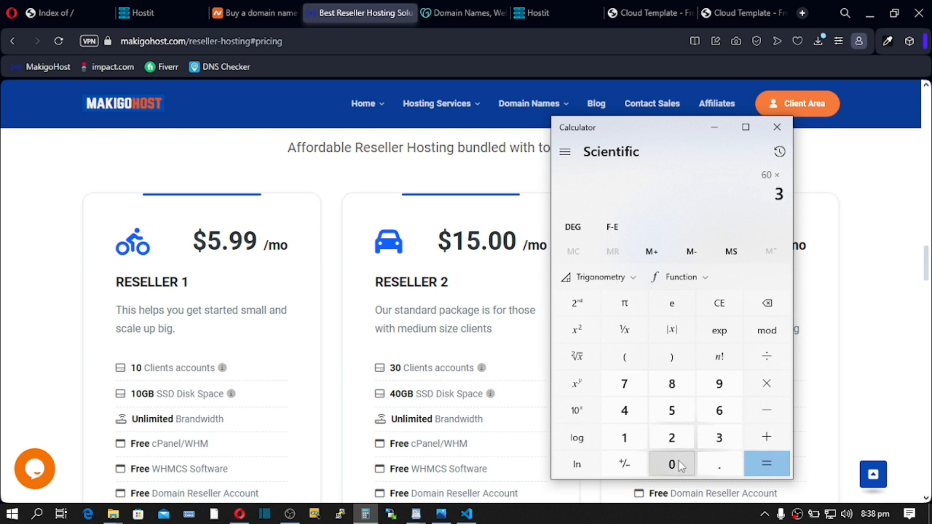
pyautogui.click(766, 465)
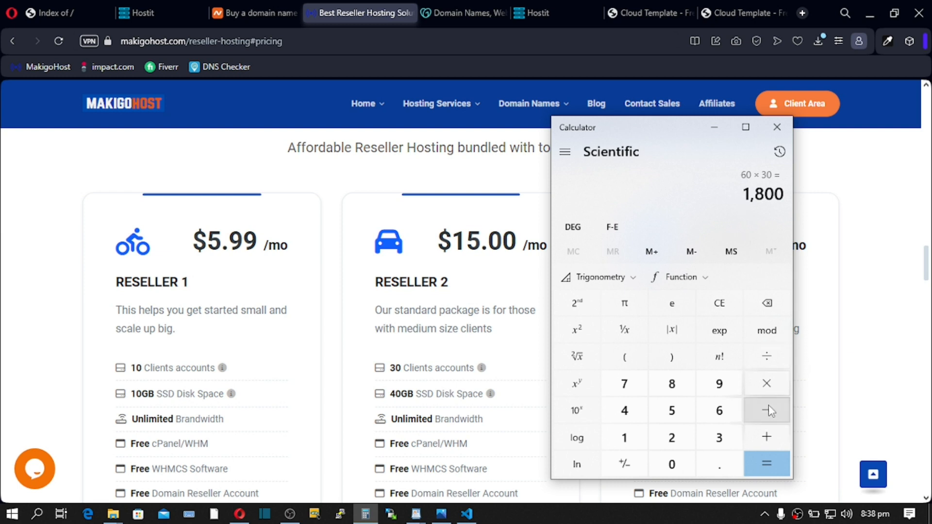
pyautogui.click(767, 411)
pyautogui.write('1')
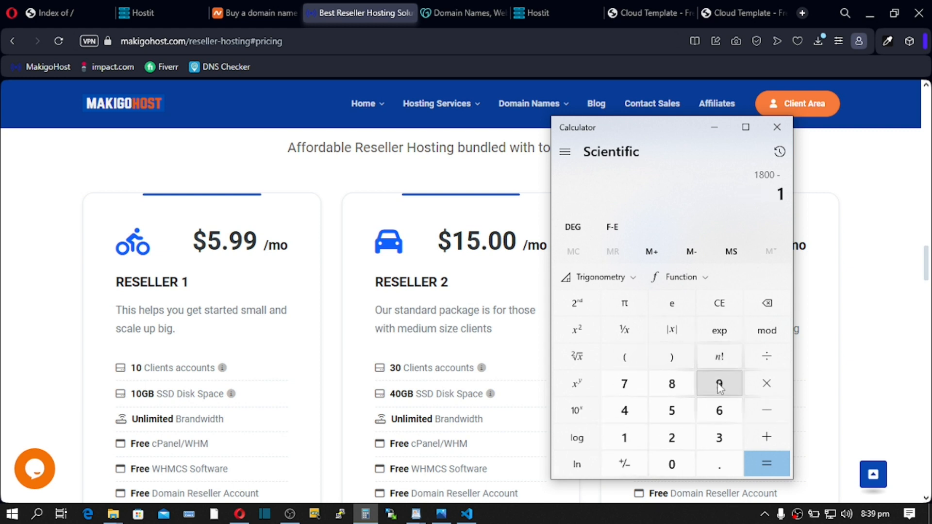
pyautogui.click(719, 383)
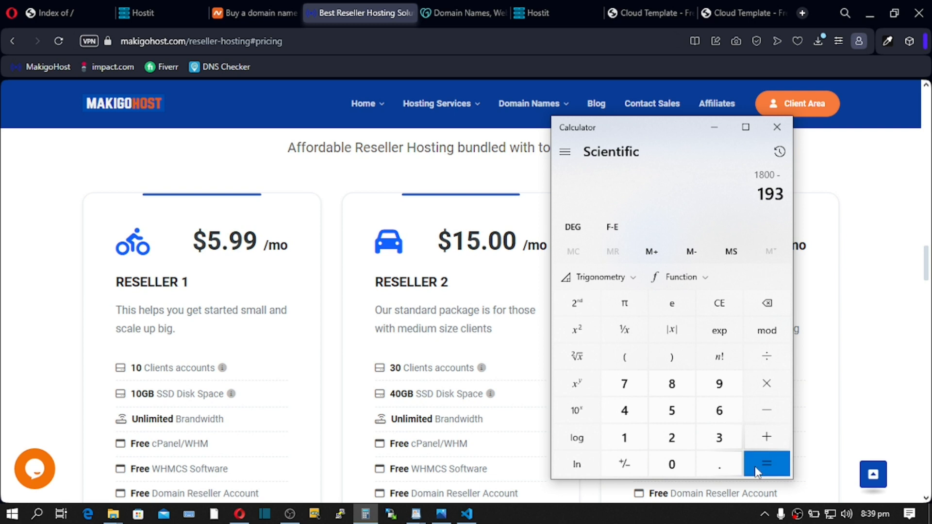
pyautogui.click(766, 463)
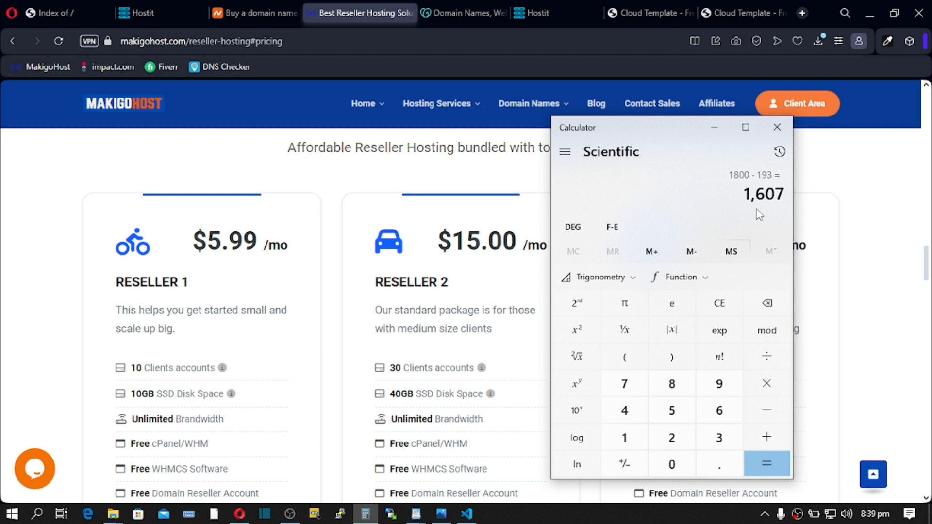
pyautogui.moveTo(680, 137)
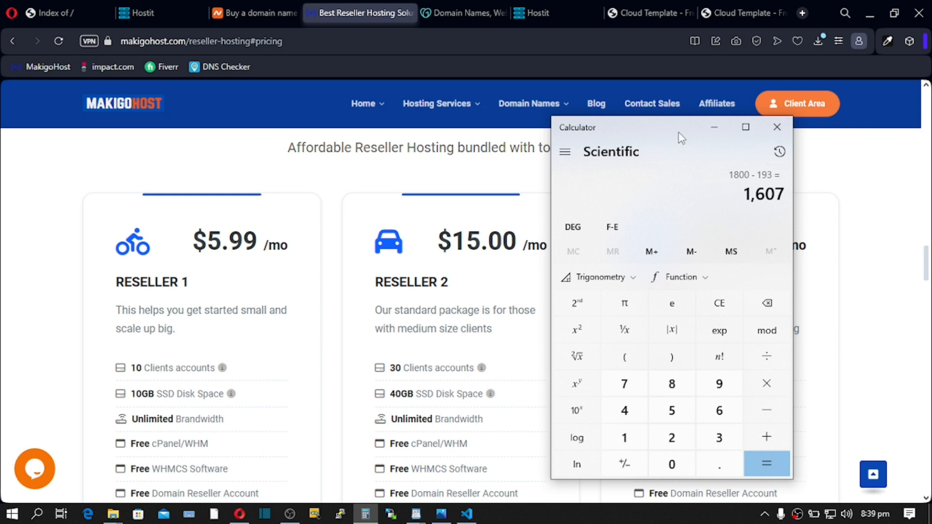
# Step: Move Calculator off the Reseller 3 card, compute 50 × 12 + 12.99 = 612.99, then clear it
pyautogui.moveTo(680, 137); pyautogui.dragTo(314, 166)
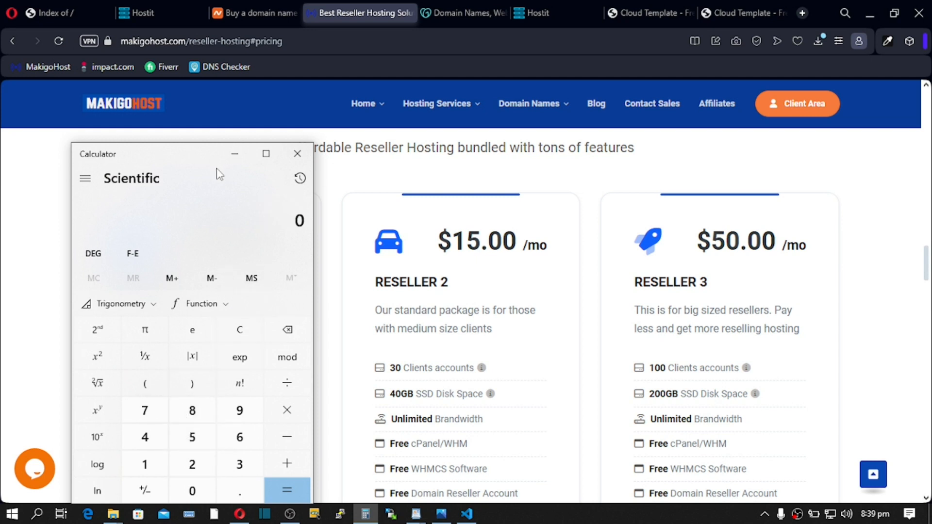
pyautogui.moveTo(248, 168)
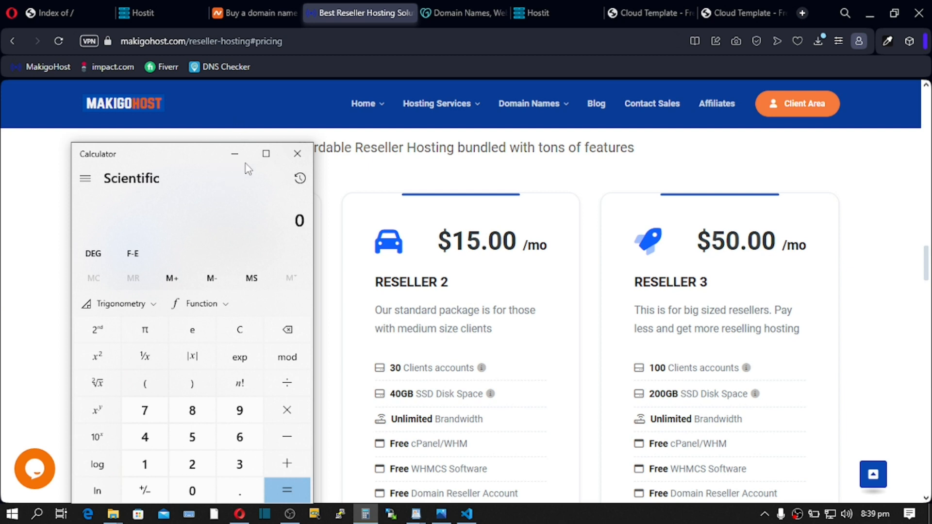
pyautogui.moveTo(226, 173)
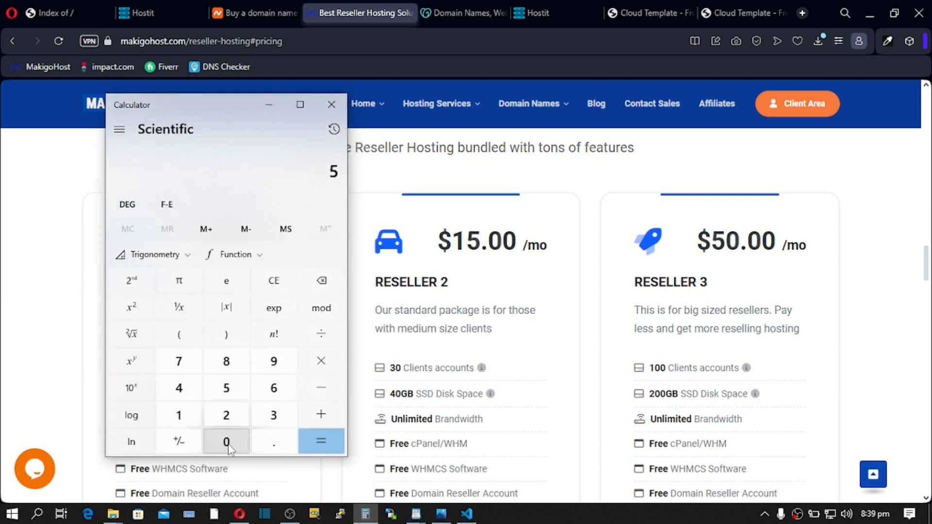
pyautogui.click(226, 442)
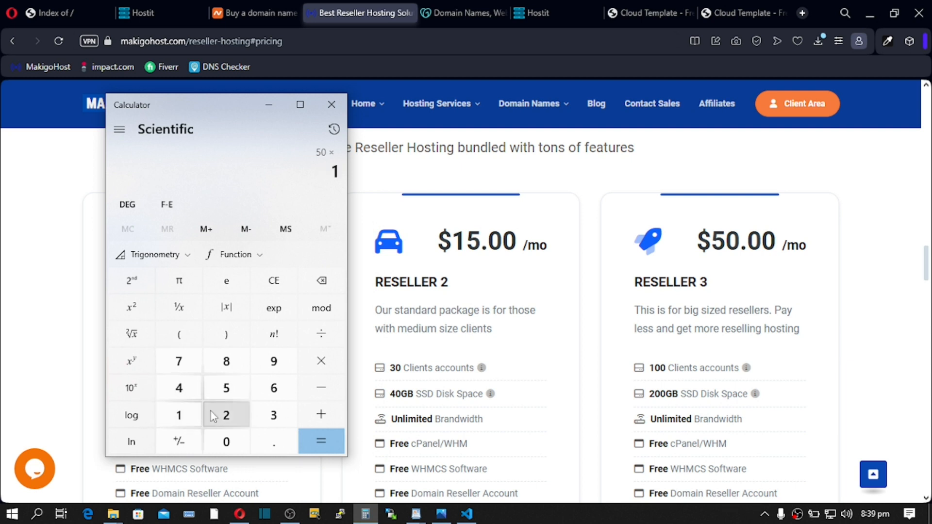
pyautogui.click(321, 441)
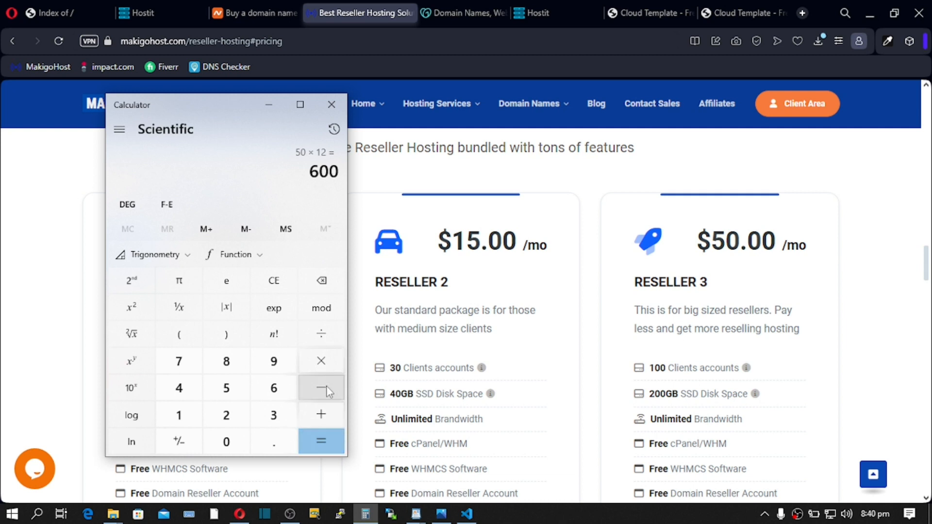
pyautogui.moveTo(321, 418)
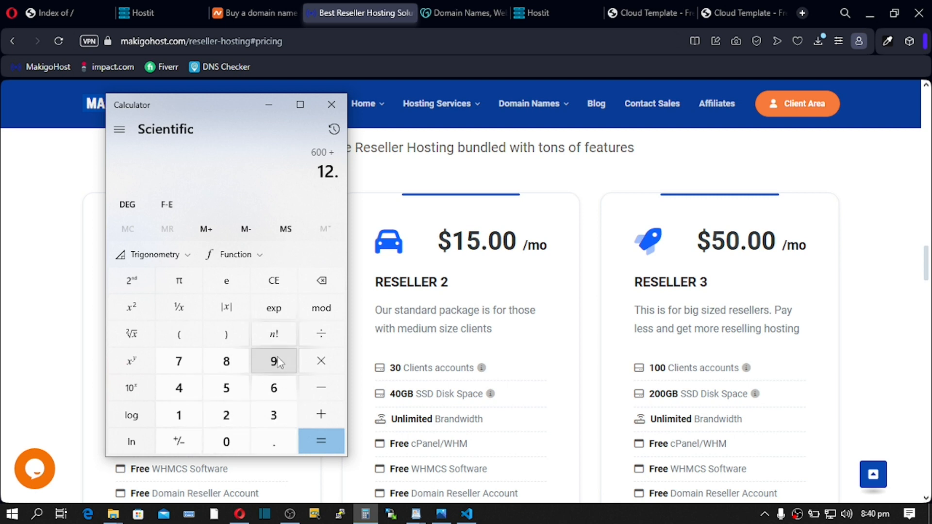
pyautogui.click(320, 441)
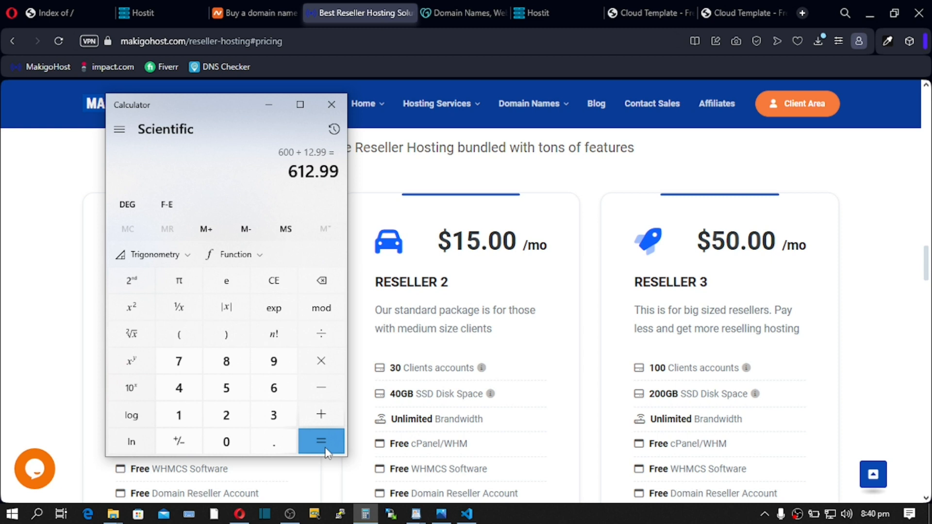
pyautogui.click(273, 280)
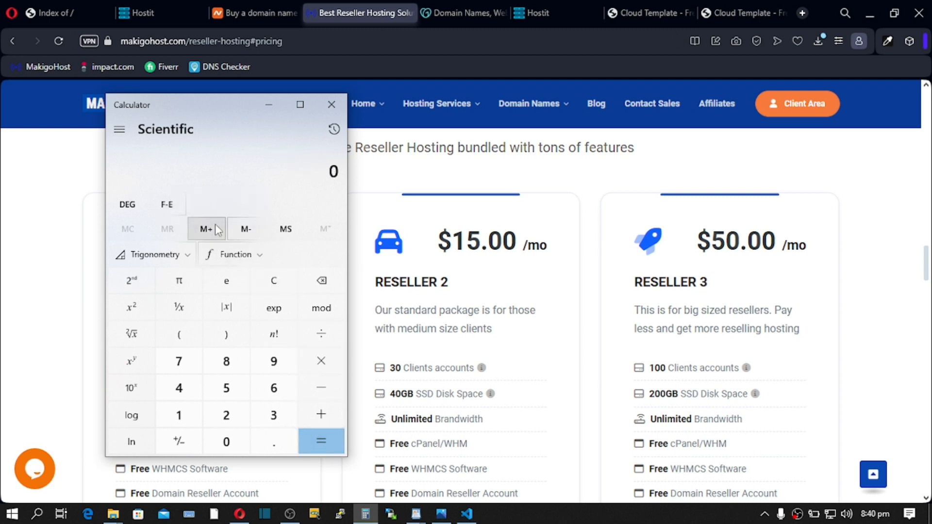
# Step: Calculate 60 × 100 = 6,000, then subtract 613 to get 5,387
pyautogui.click(226, 388)
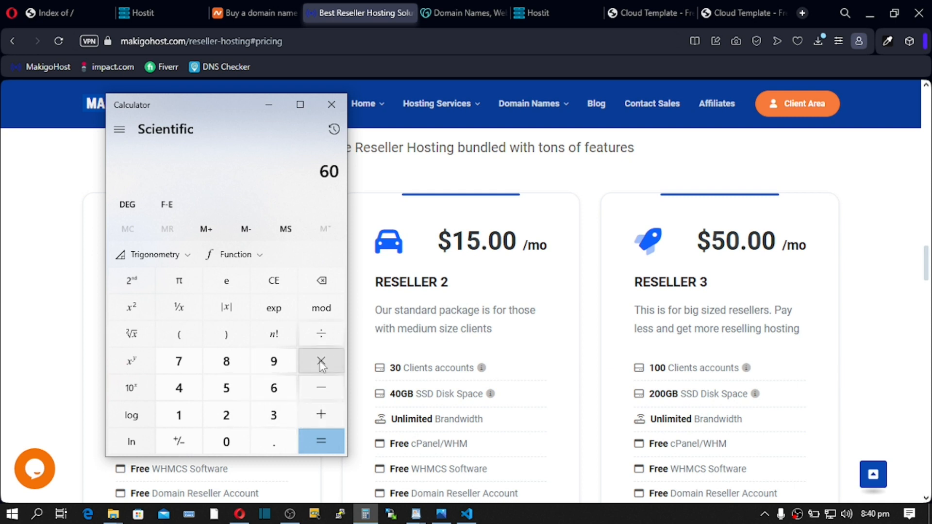
pyautogui.click(321, 360)
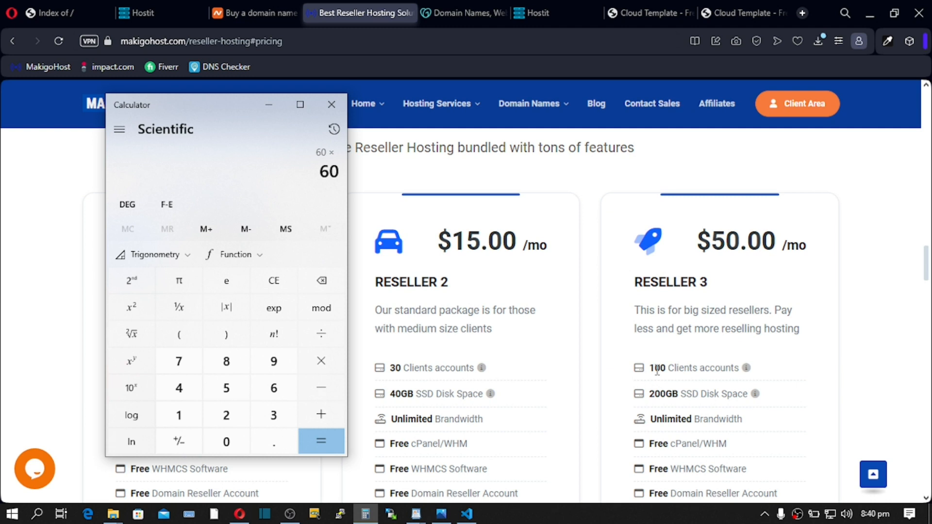
pyautogui.moveTo(650, 376)
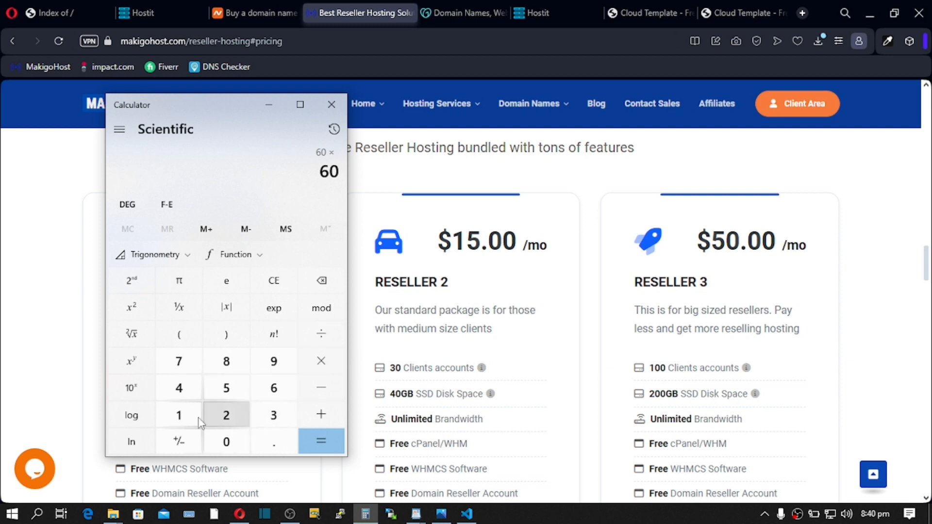
pyautogui.click(226, 442)
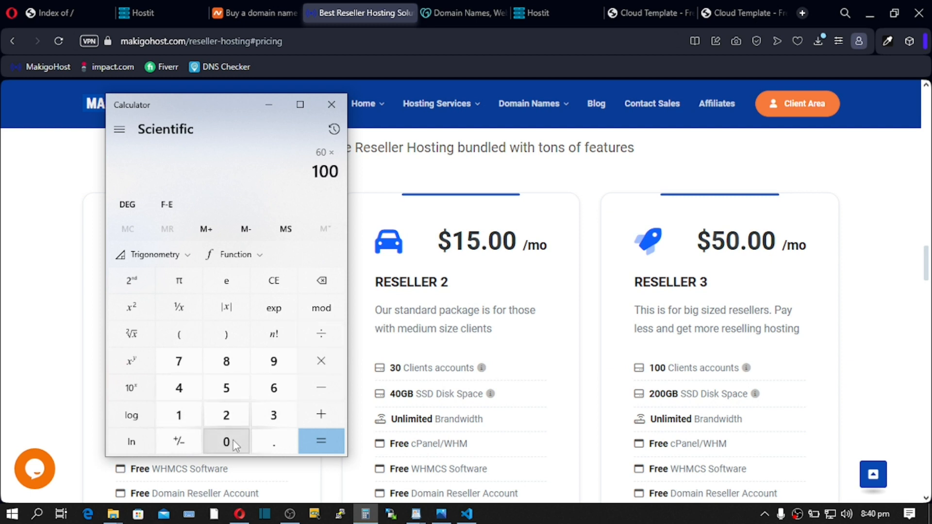
pyautogui.click(320, 441)
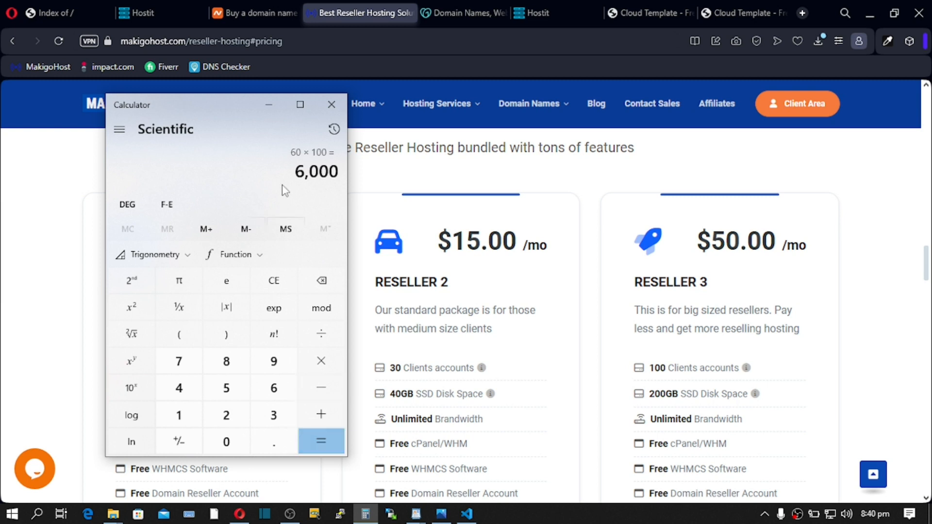
pyautogui.doubleClick(316, 171)
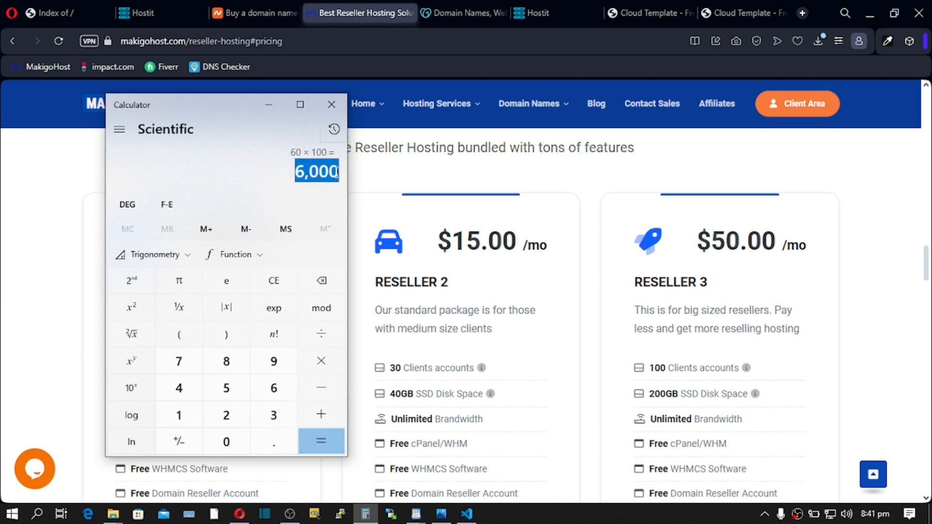
pyautogui.click(321, 387)
pyautogui.write('613')
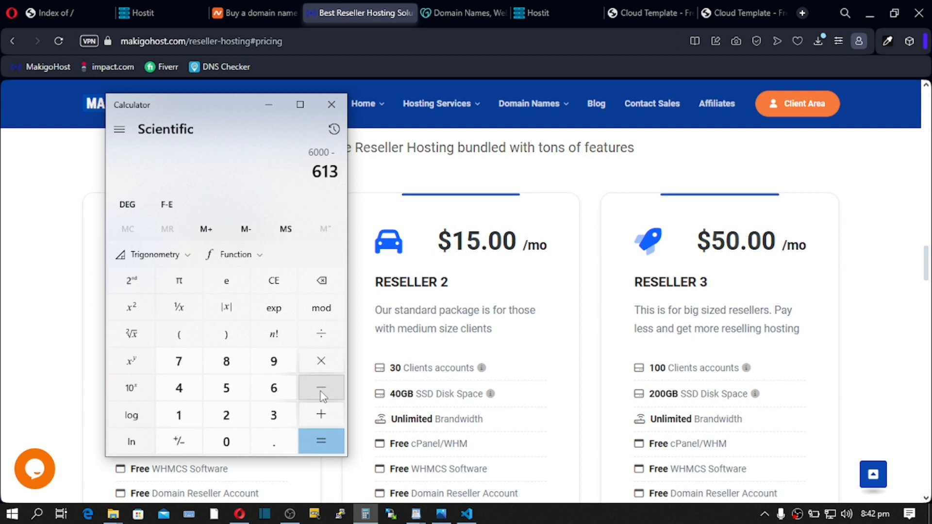
pyautogui.moveTo(292, 152)
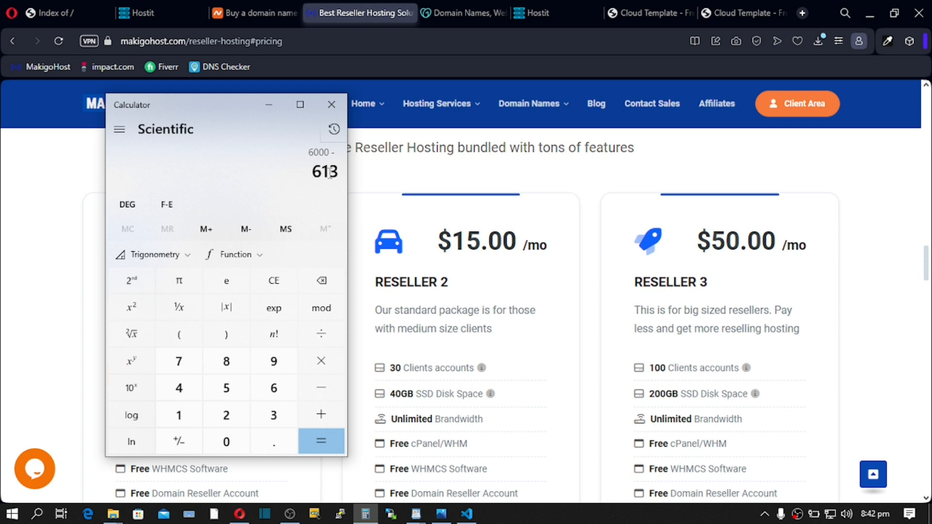
pyautogui.moveTo(709, 276)
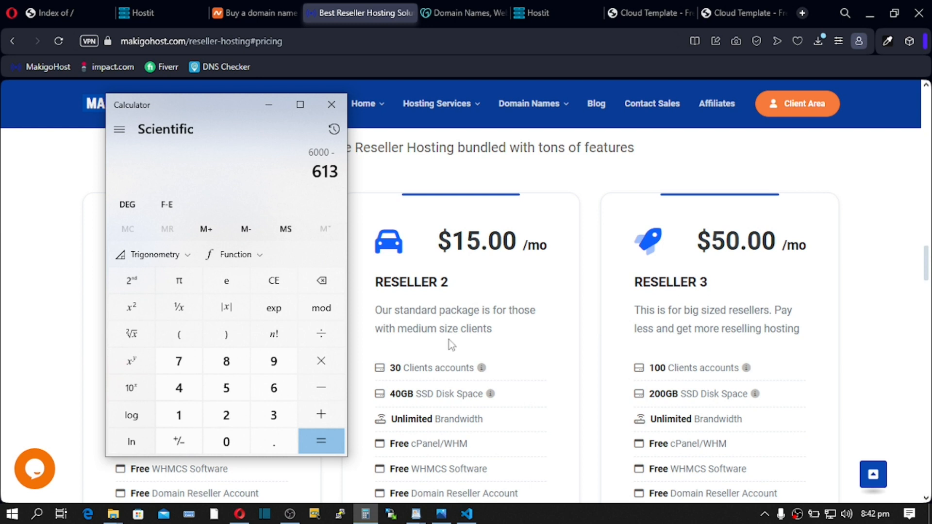
pyautogui.click(321, 441)
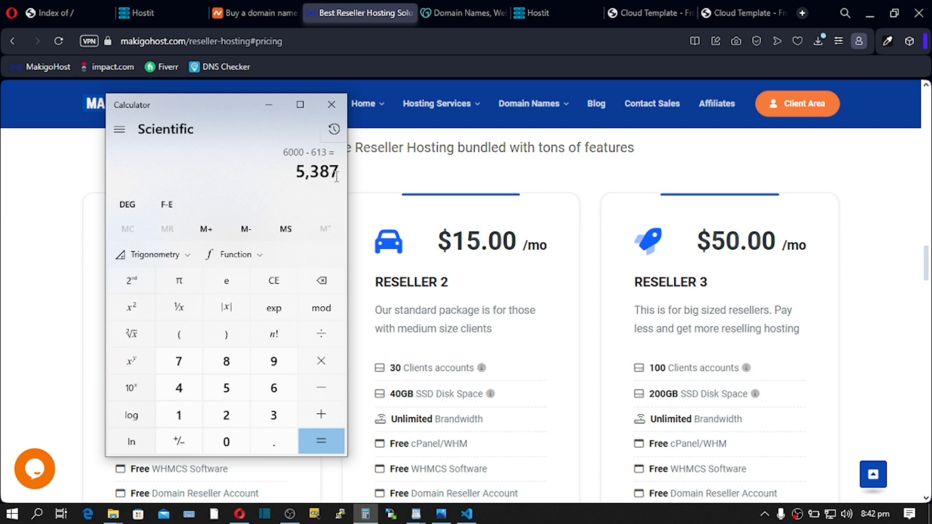
pyautogui.moveTo(644, 327)
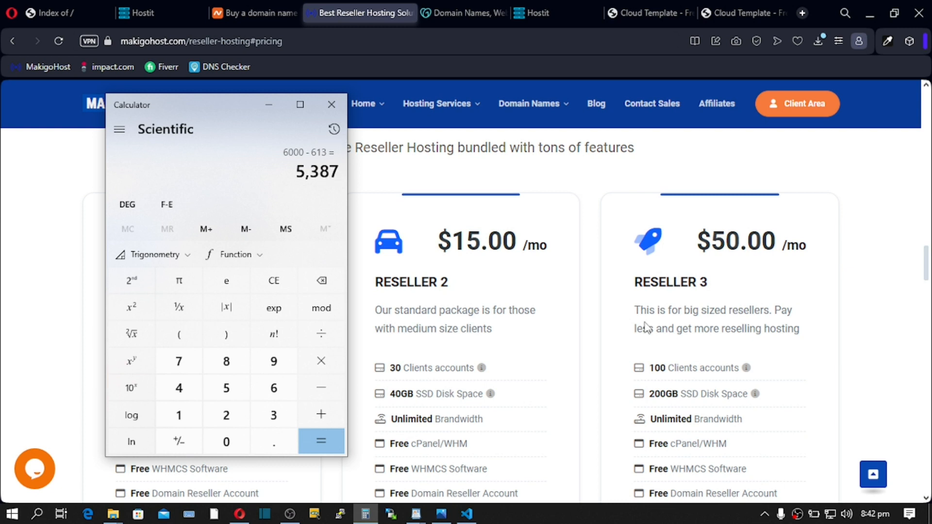
pyautogui.moveTo(683, 221)
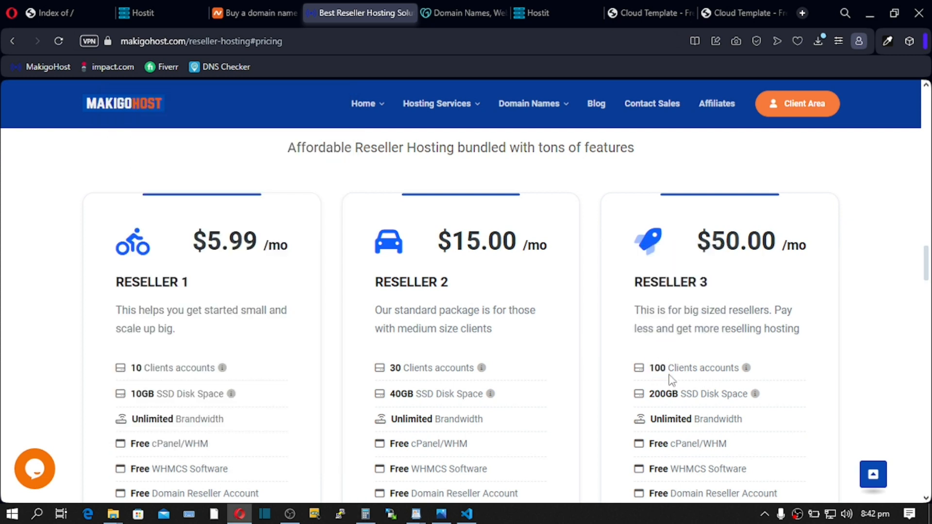
pyautogui.moveTo(655, 373)
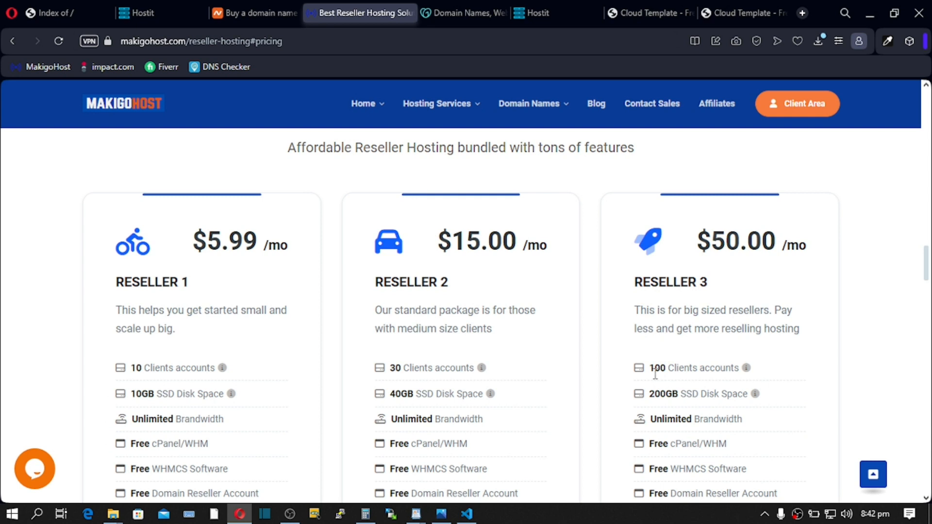
# Step: Highlight figures on MakigoHost's reseller cards, including Reseller 3's 100 client accounts
pyautogui.doubleClick(672, 368)
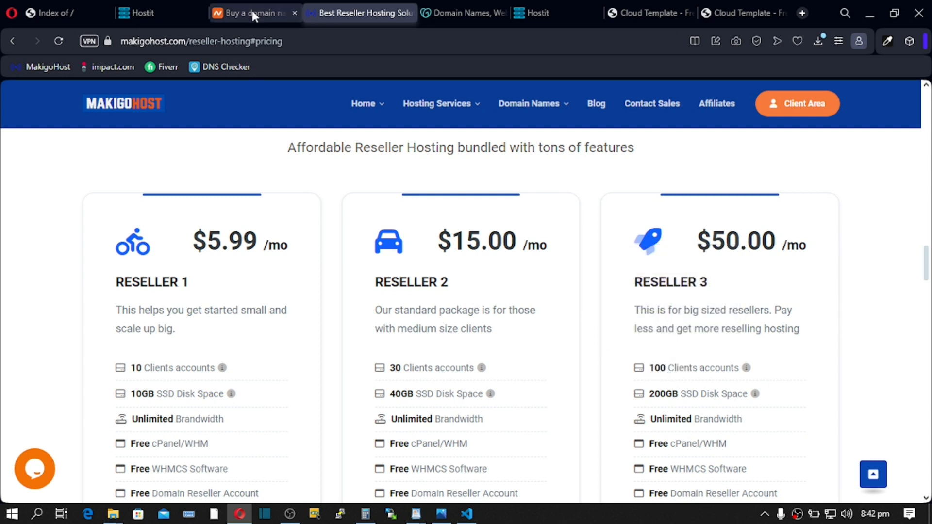
pyautogui.moveTo(253, 14)
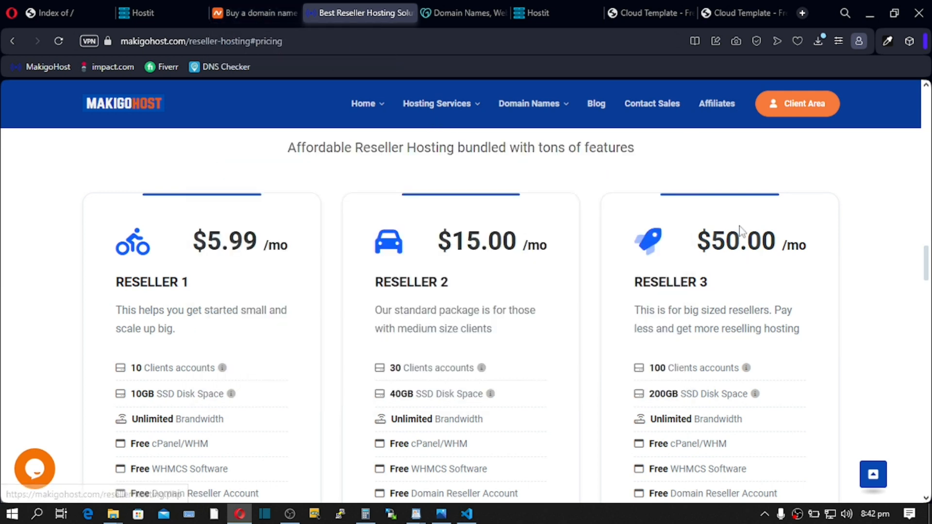
pyautogui.moveTo(749, 257)
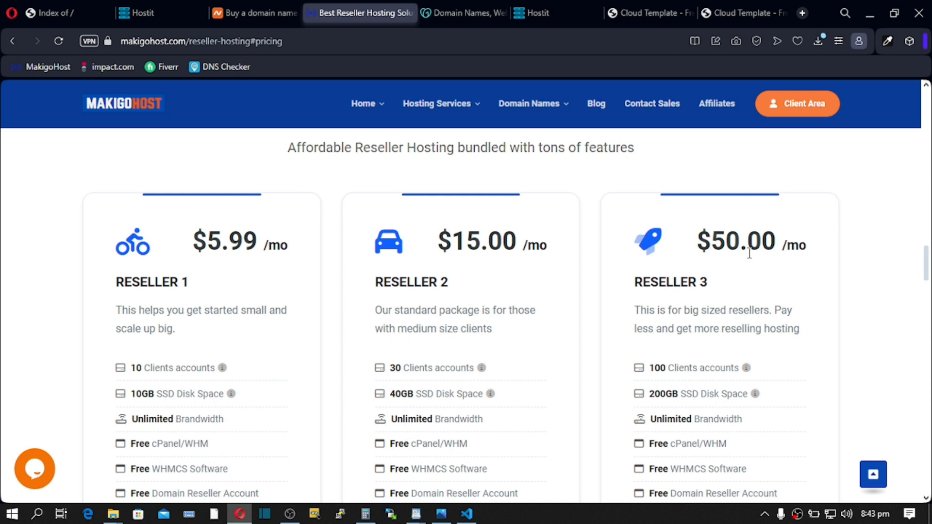
pyautogui.doubleClick(736, 241)
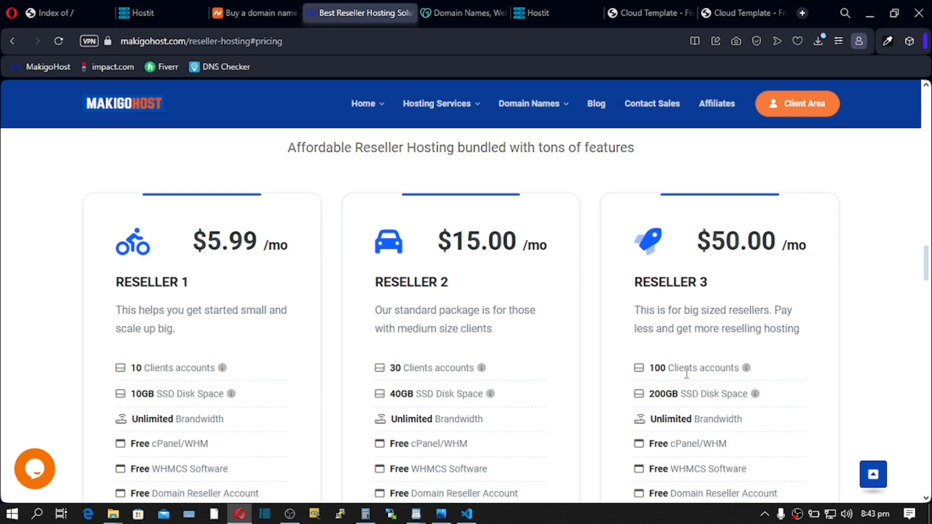
# Step: Scroll through Hostit's Basic, Standard and Ultimate plans, then bring up the firsthost note
pyautogui.click(536, 13)
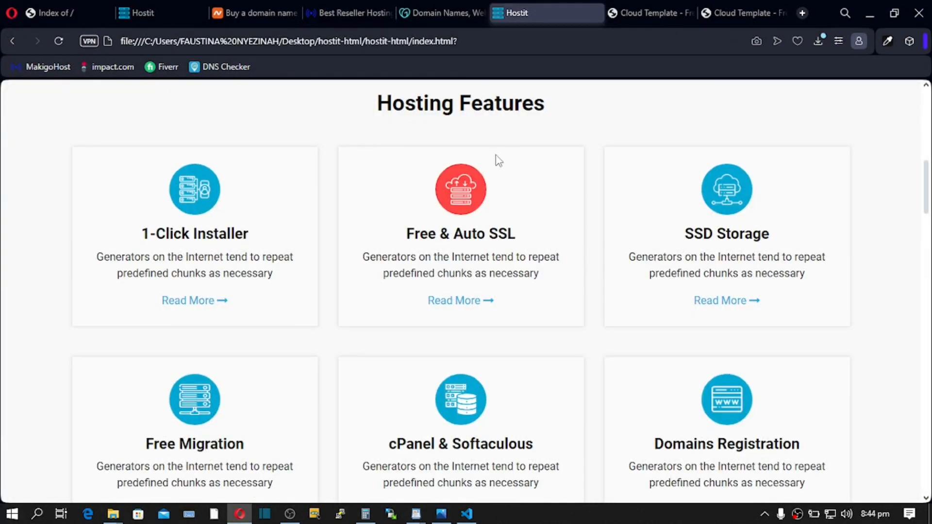
pyautogui.scroll(-3)
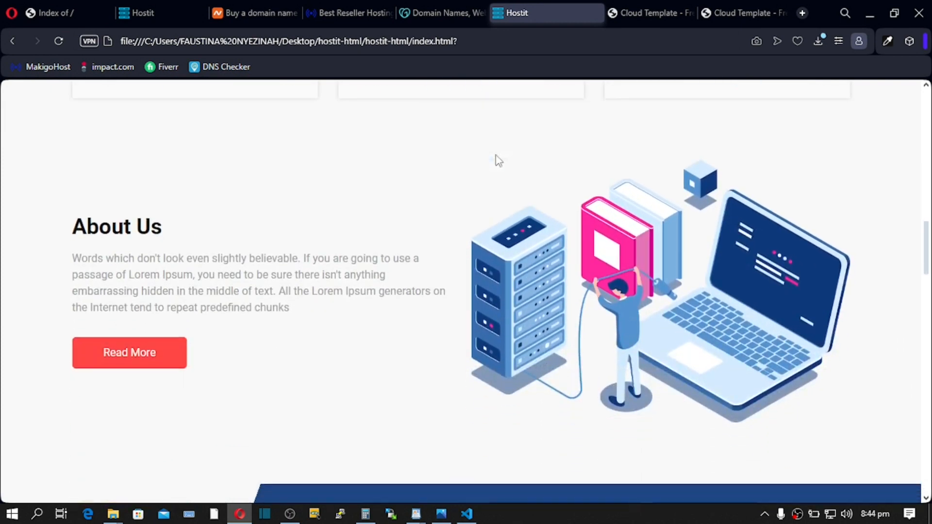
pyautogui.scroll(-3)
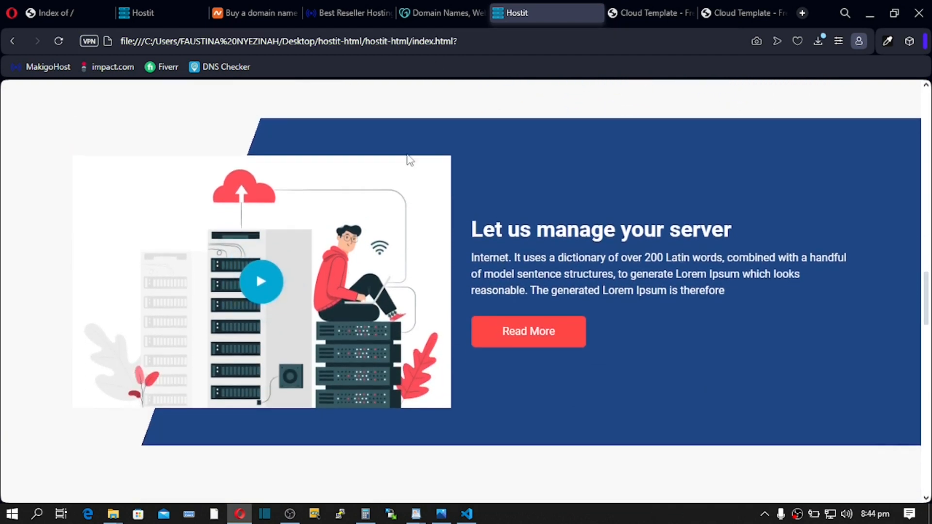
pyautogui.scroll(-3)
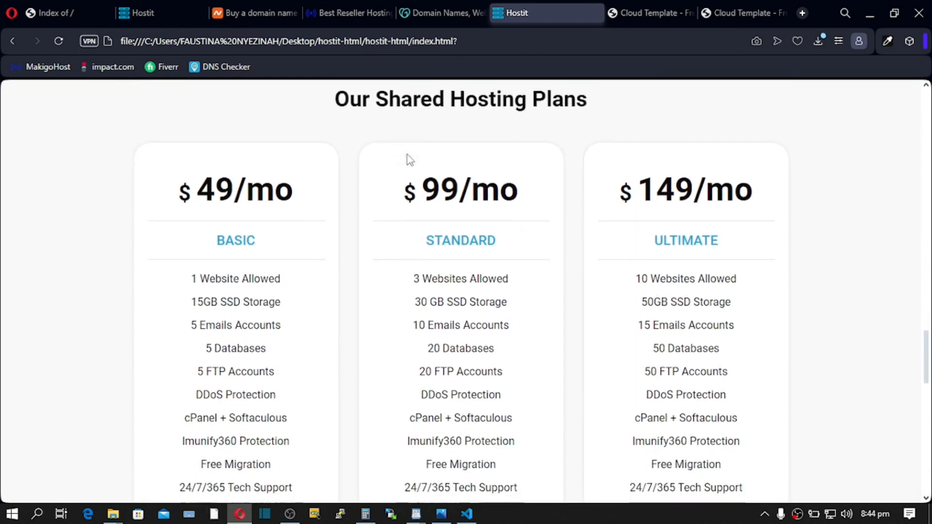
pyautogui.scroll(-3)
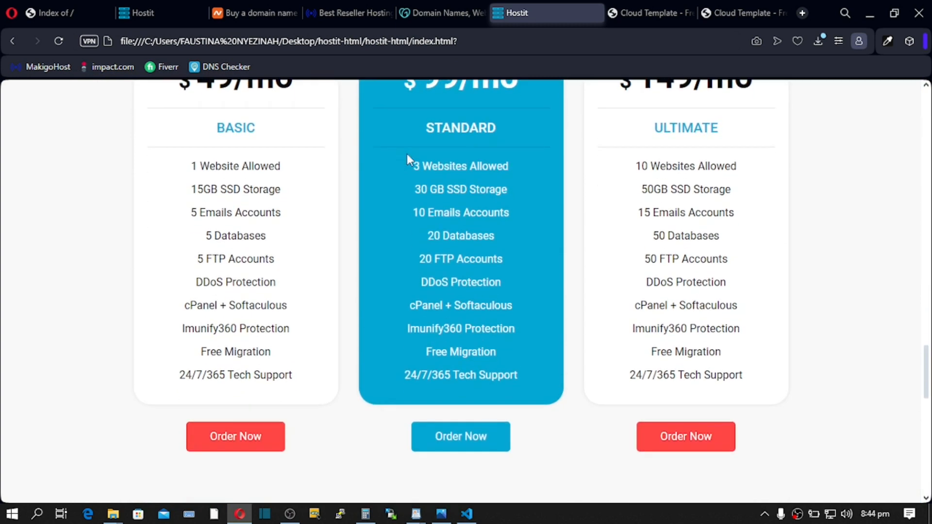
pyautogui.scroll(-3)
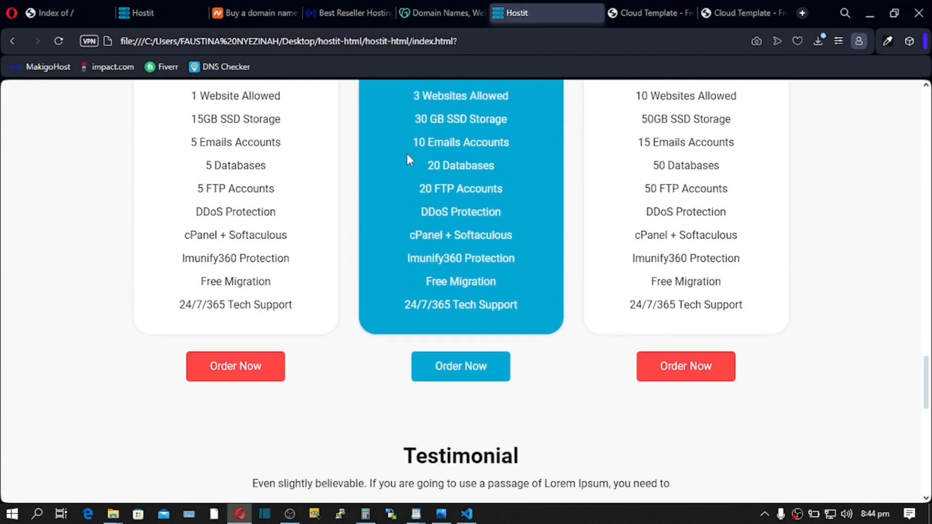
pyautogui.scroll(3)
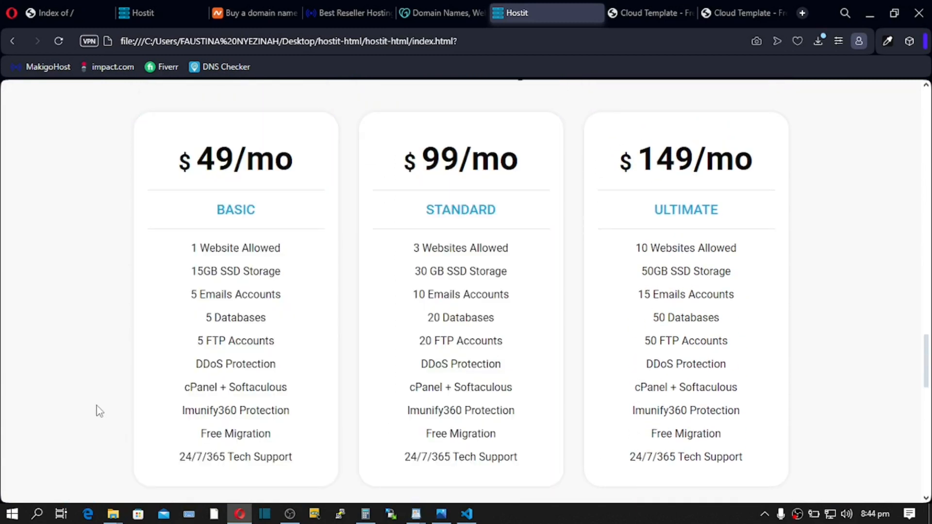
pyautogui.moveTo(247, 230)
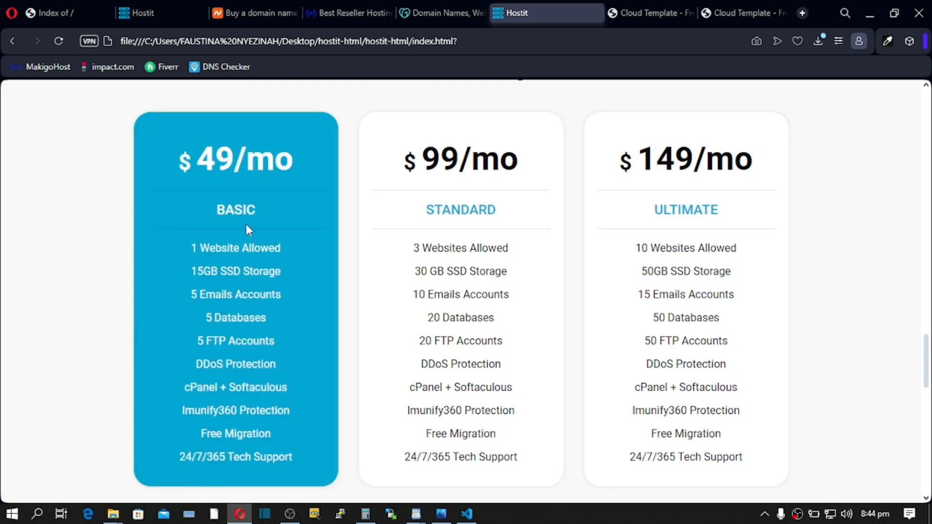
pyautogui.moveTo(169, 219)
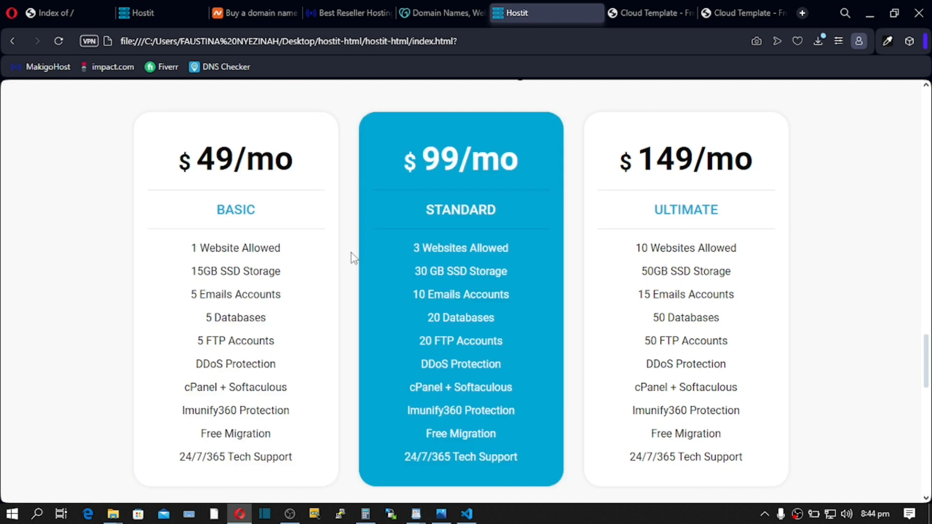
pyautogui.moveTo(371, 153)
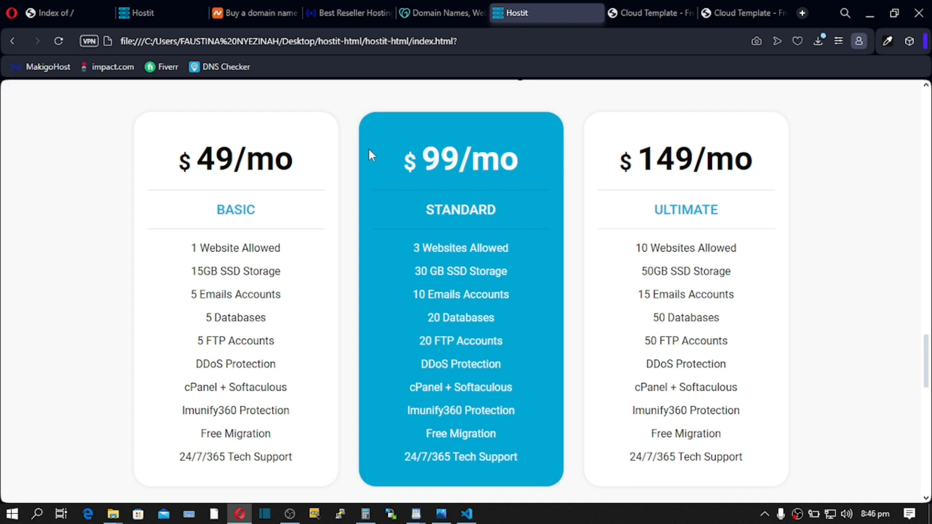
pyautogui.click(414, 513)
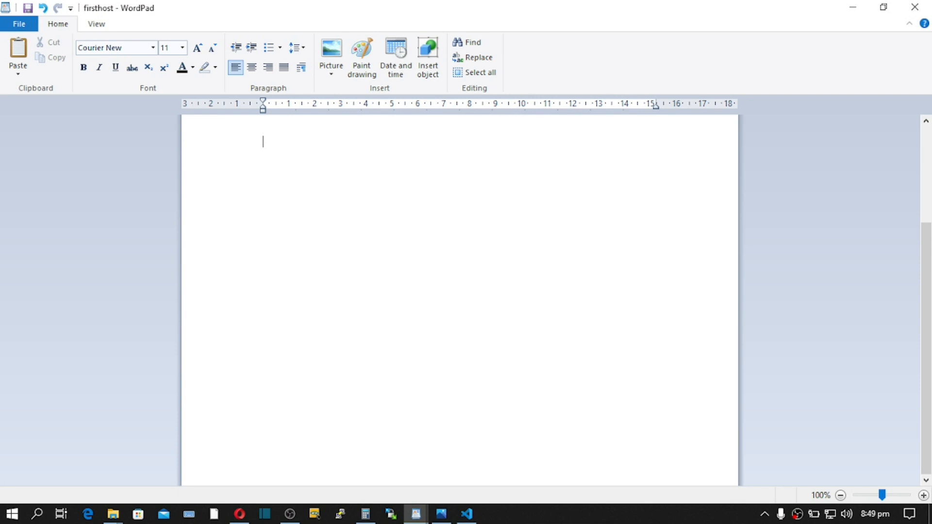
# Step: Type 'How much' in capitals with '$180' on the line below
pyautogui.press('CapsLock')
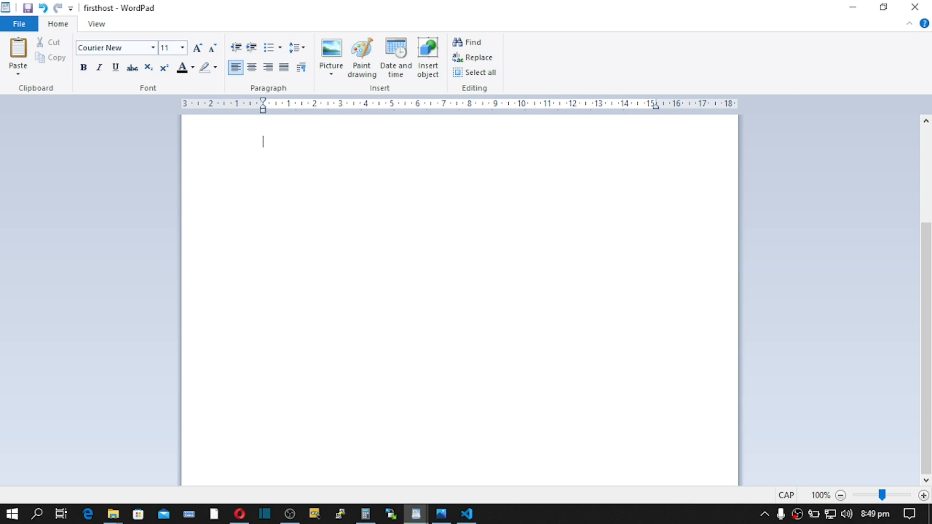
pyautogui.write('Ho')
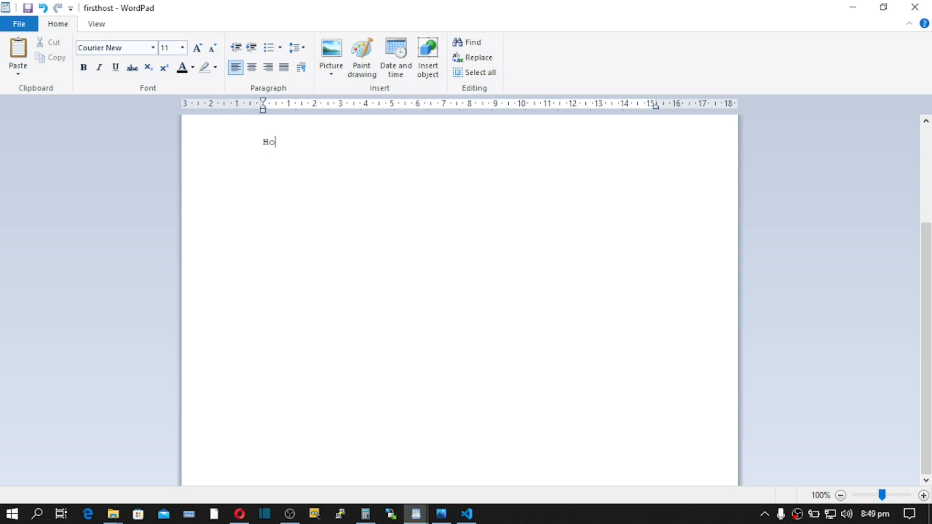
pyautogui.write('w m')
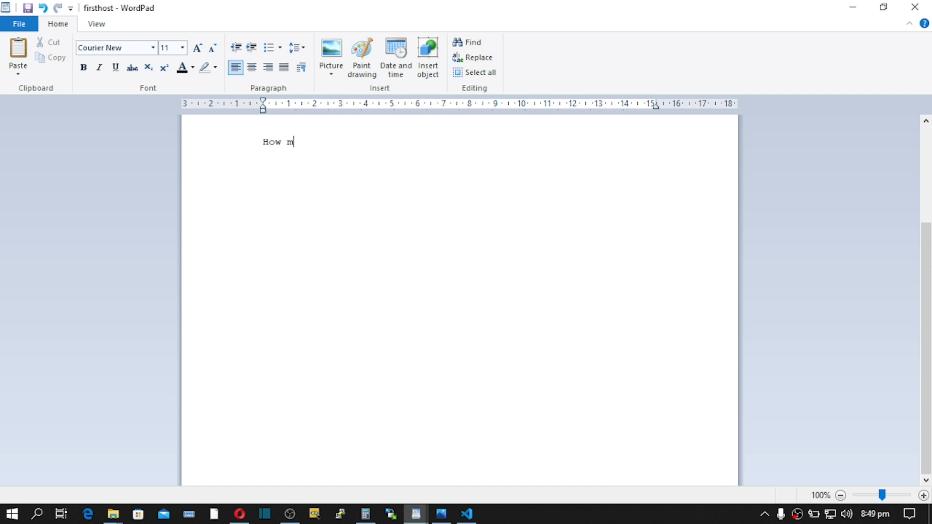
pyautogui.write('uch')
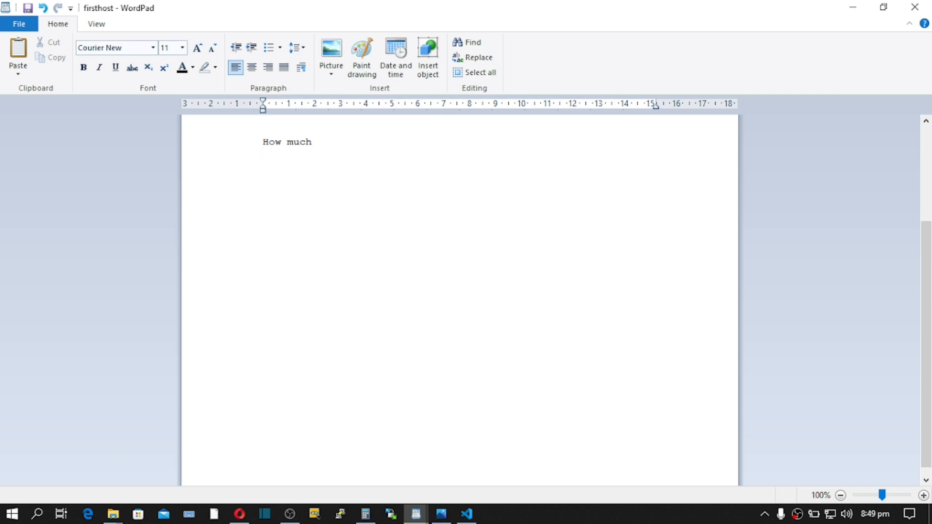
pyautogui.press('Enter')
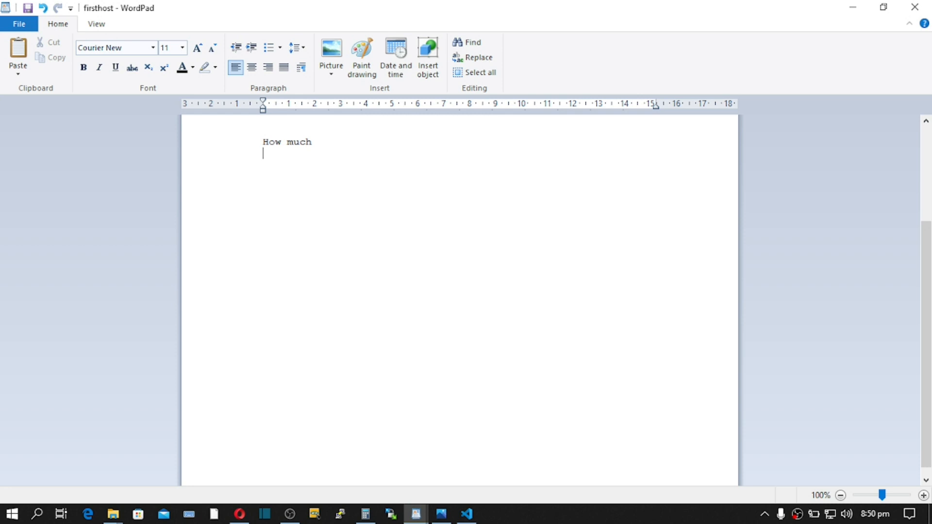
pyautogui.write('$')
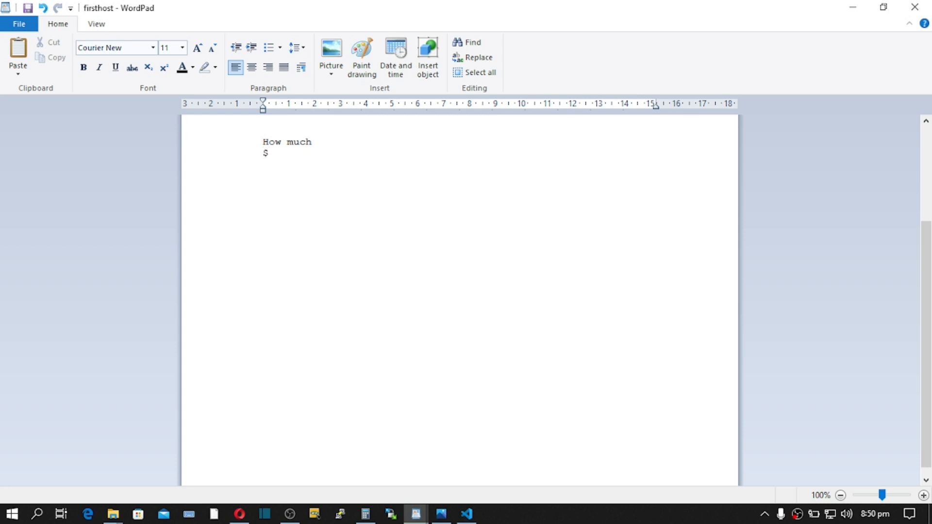
pyautogui.write('180')
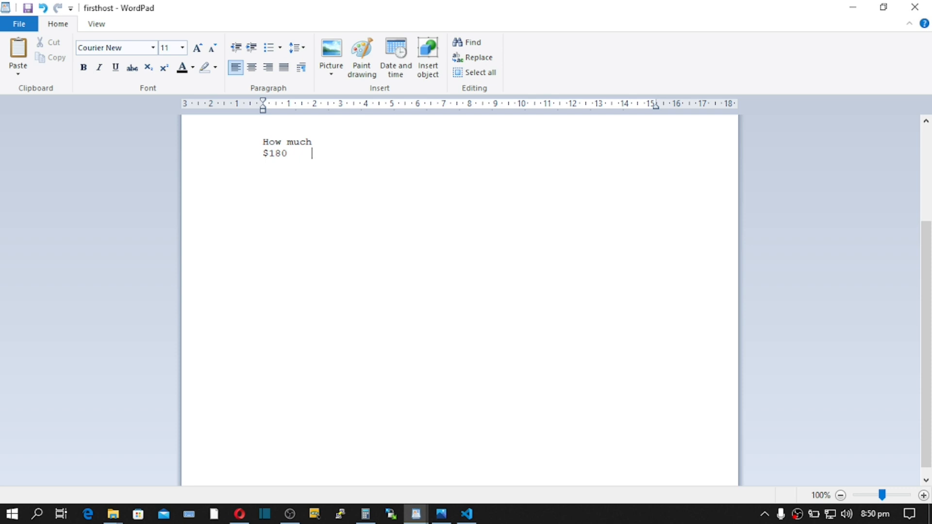
# Step: Type '$500' after $180 and make it bold
pyautogui.write('$')
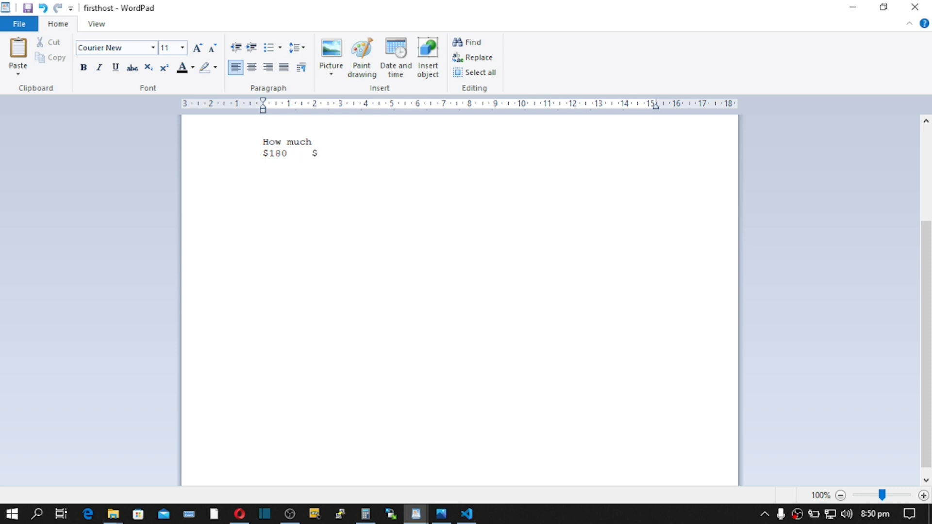
pyautogui.write('500')
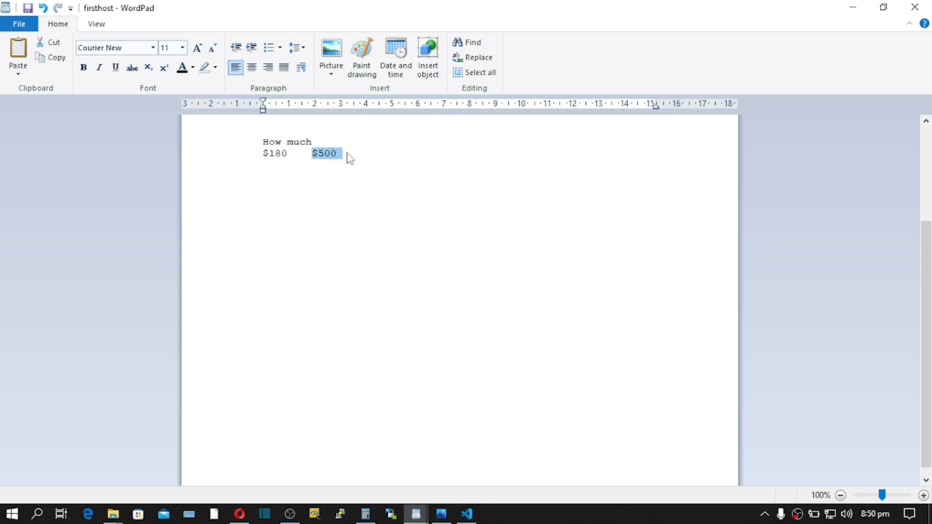
pyautogui.click(83, 68)
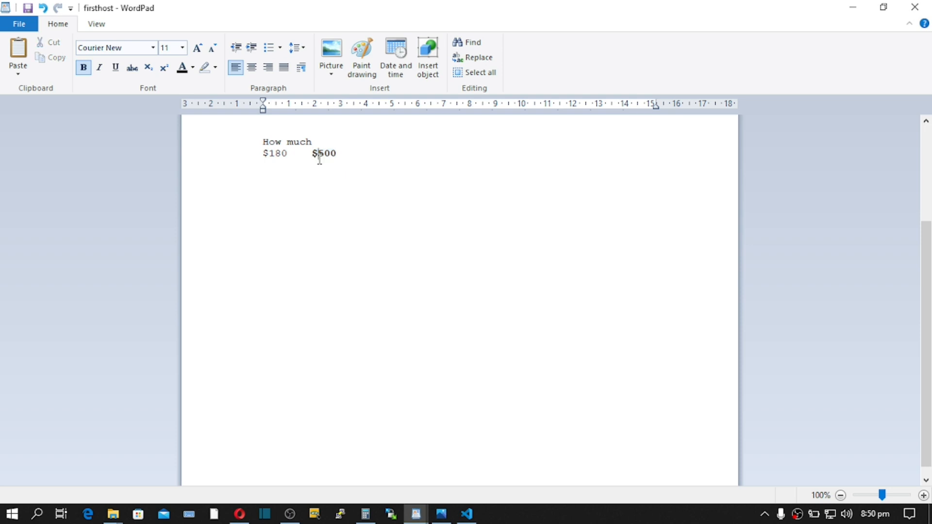
pyautogui.moveTo(268, 154); pyautogui.dragTo(337, 153)
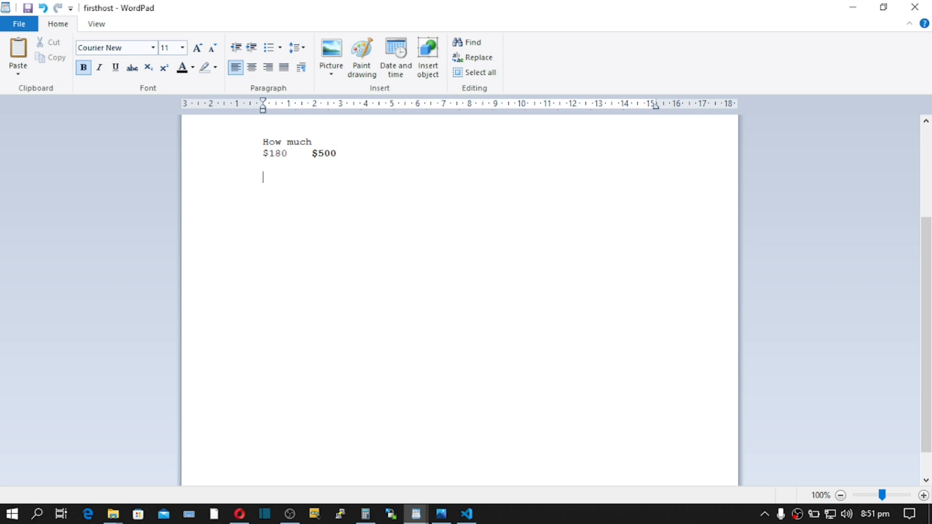
# Step: Add a second bold '$500' on its own line below and deselect it
pyautogui.write('$')
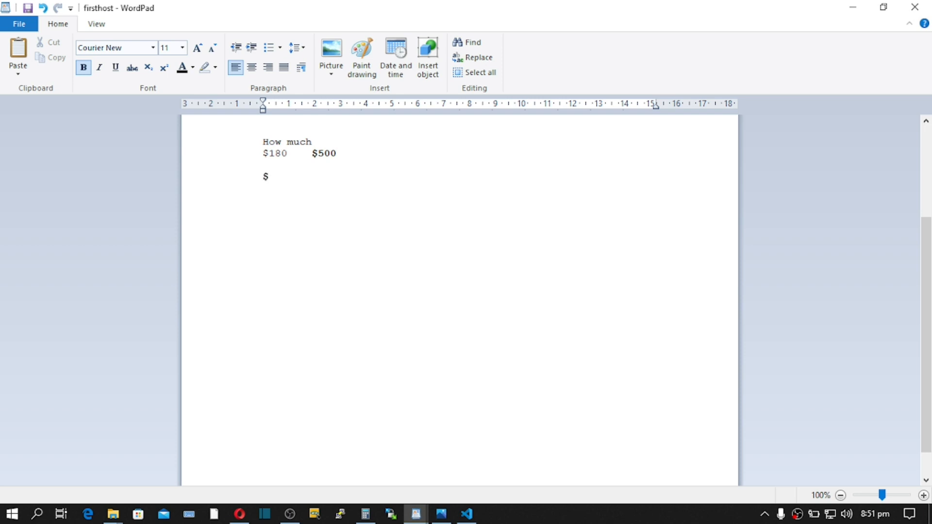
pyautogui.click(268, 176)
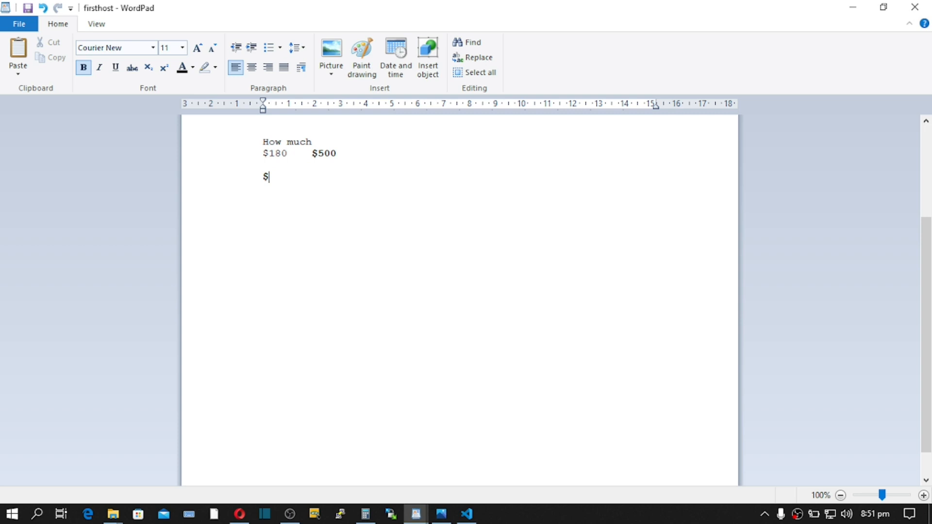
pyautogui.write('500')
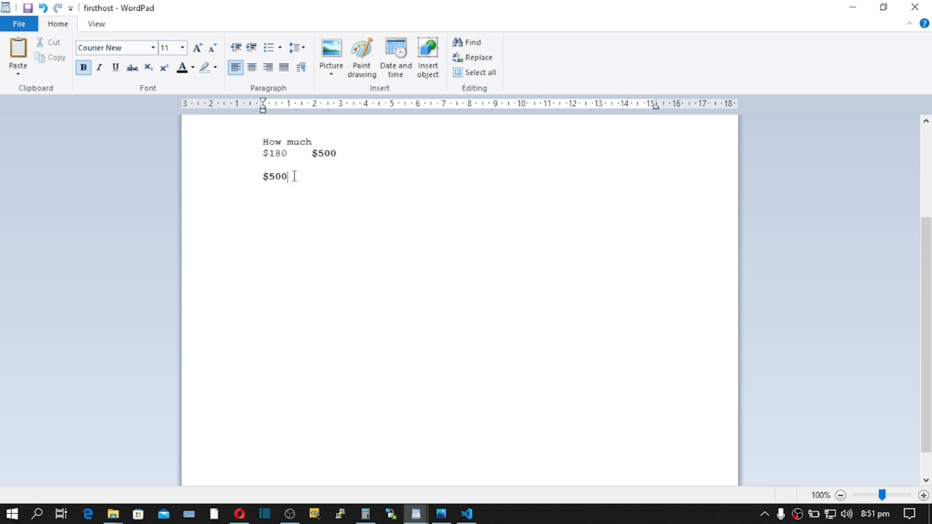
pyautogui.press('Enter')
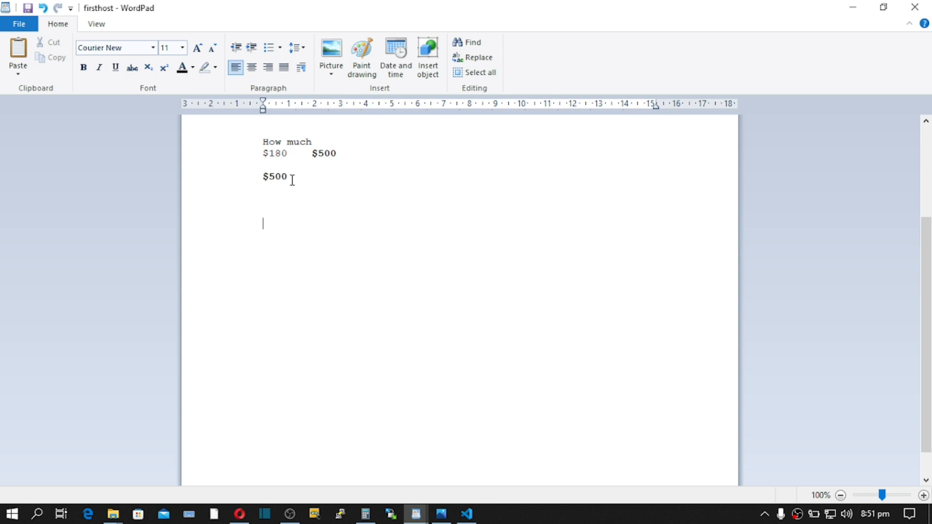
pyautogui.doubleClick(274, 176)
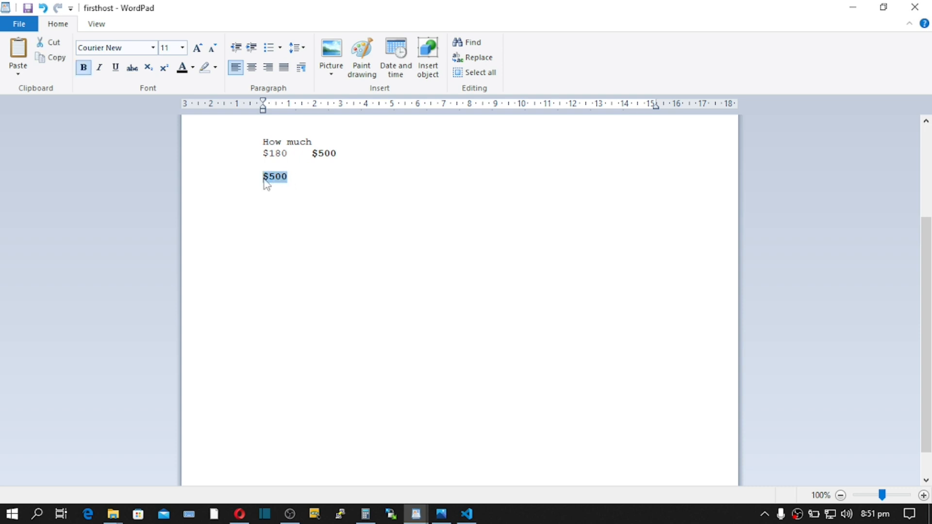
pyautogui.click(293, 177)
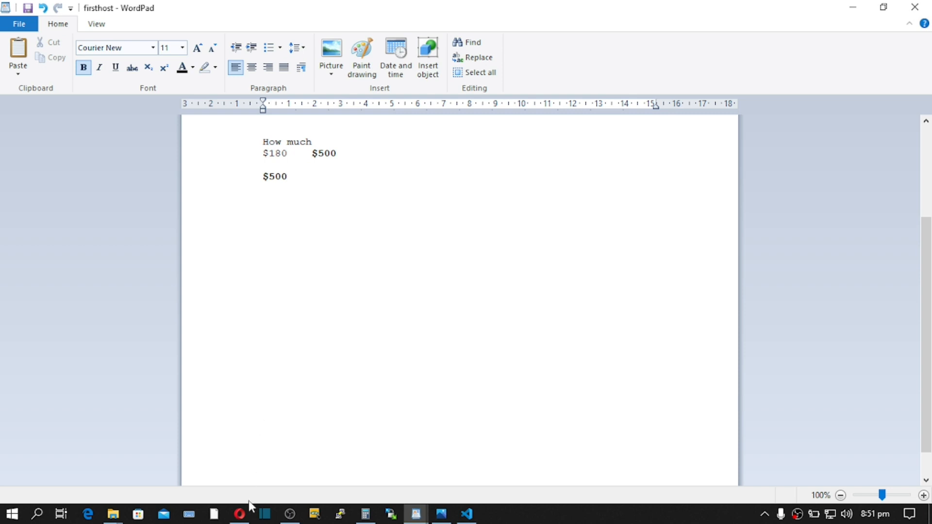
pyautogui.moveTo(303, 176)
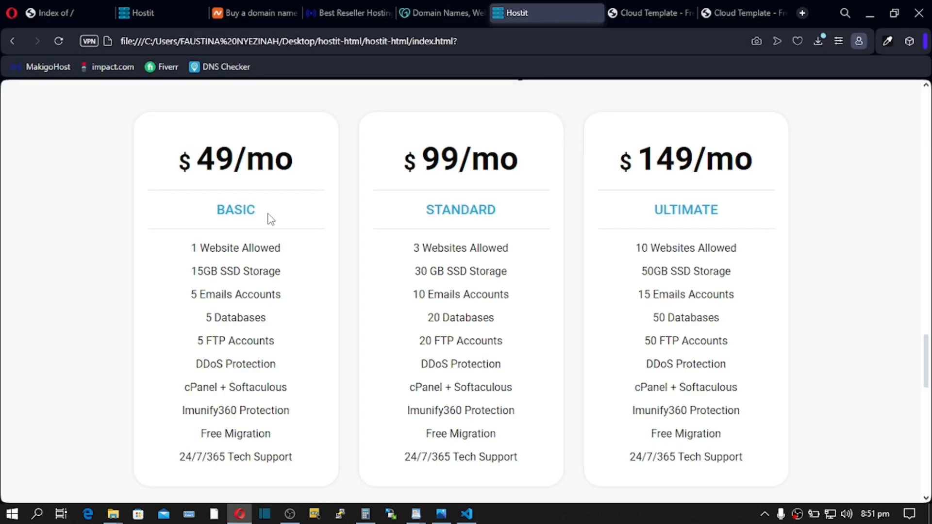
# Step: Show MakigoHost's reseller packages at $5.99, $15.00 and $50.00 per month
pyautogui.click(354, 12)
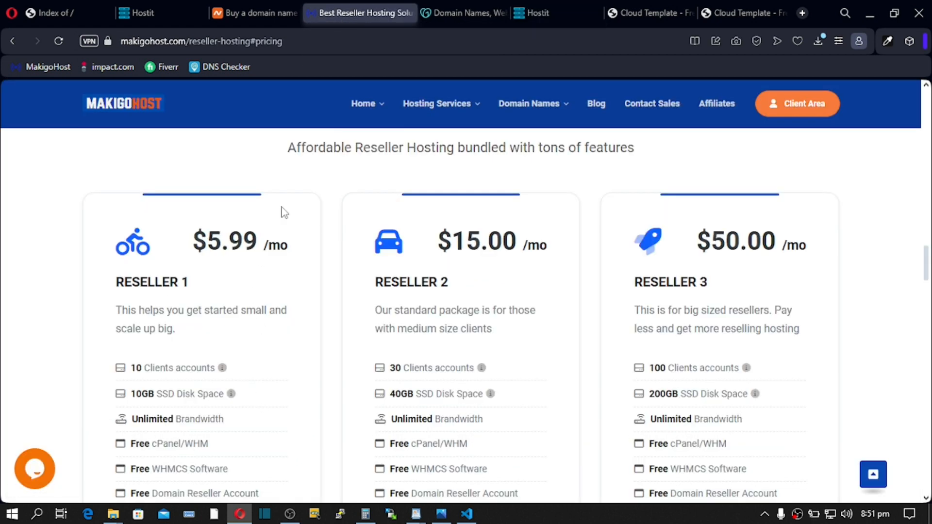
pyautogui.moveTo(323, 243)
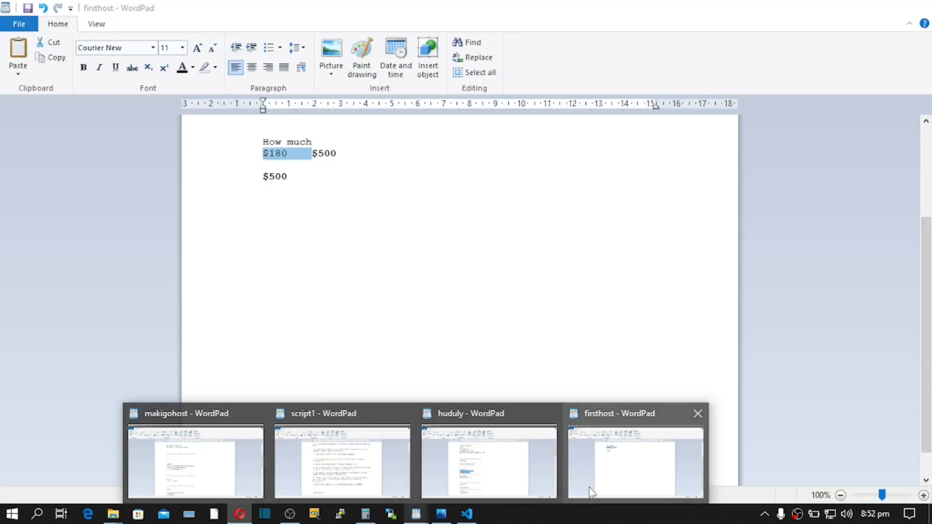
# Step: Bring the firsthost note forward and place the cursor in the $180 price line
pyautogui.click(635, 463)
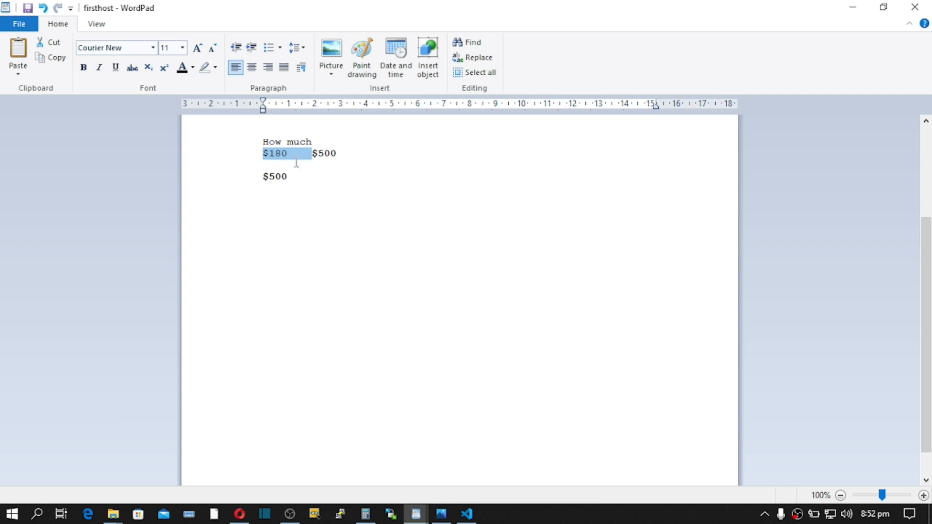
pyautogui.click(295, 153)
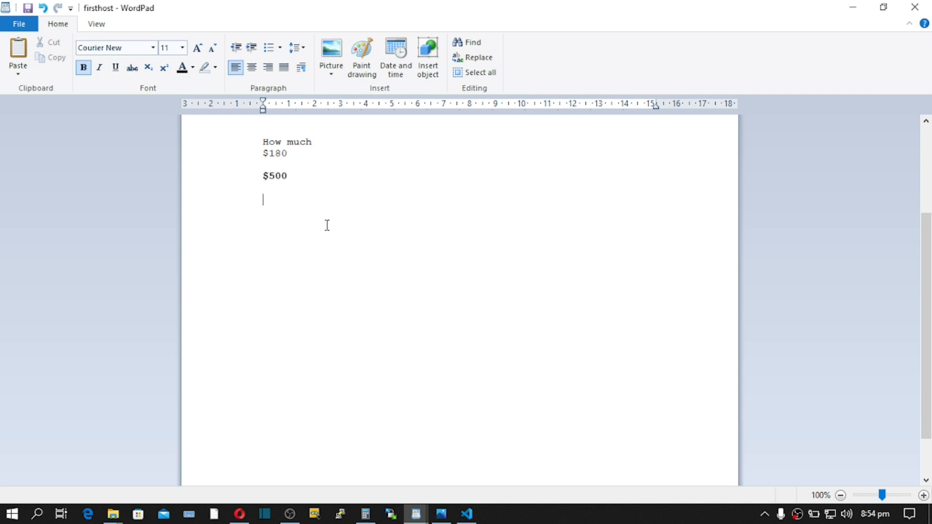
# Step: Type the bold TELEGRAM heading below the $500 line
pyautogui.write('T')
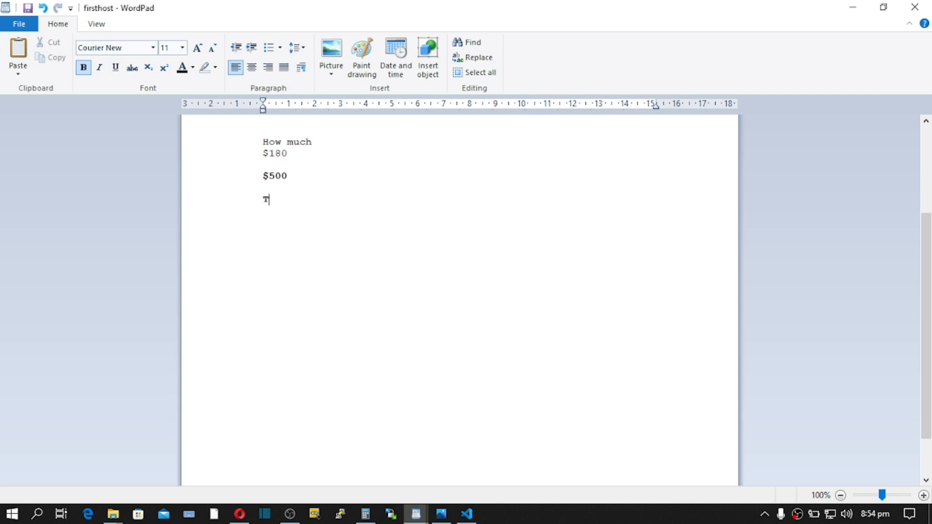
pyautogui.write('ELE')
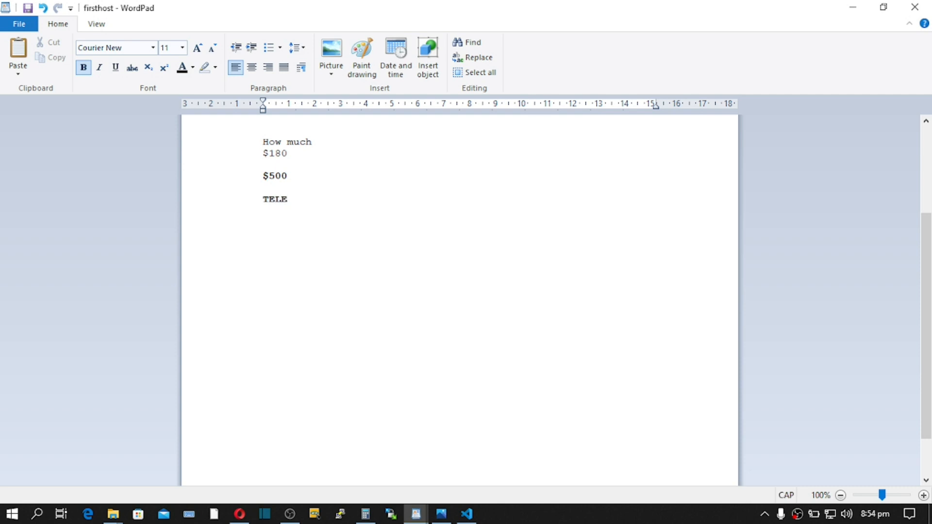
pyautogui.write('GRAM')
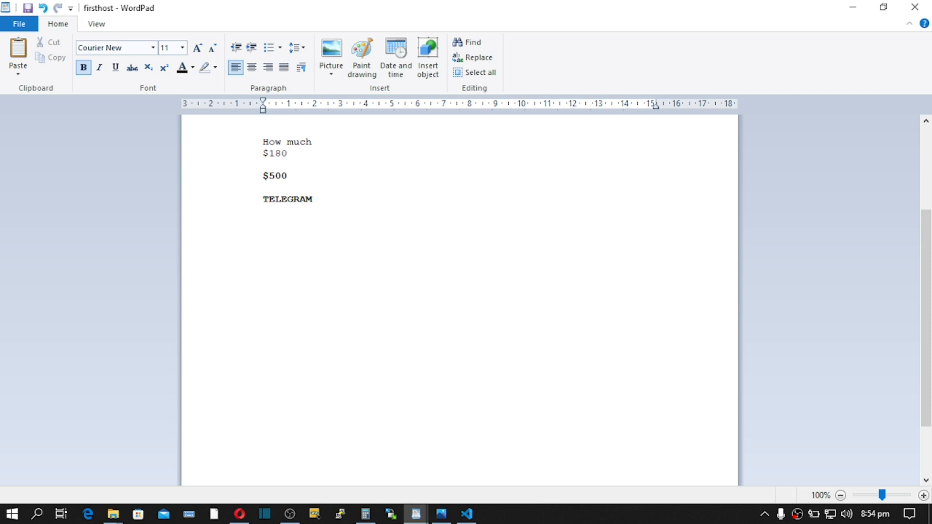
pyautogui.write('t.')
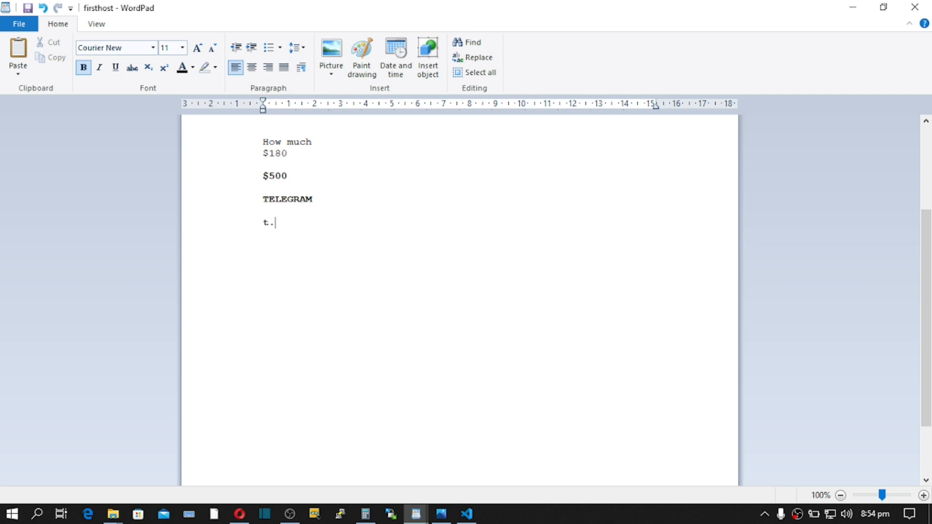
pyautogui.write('me')
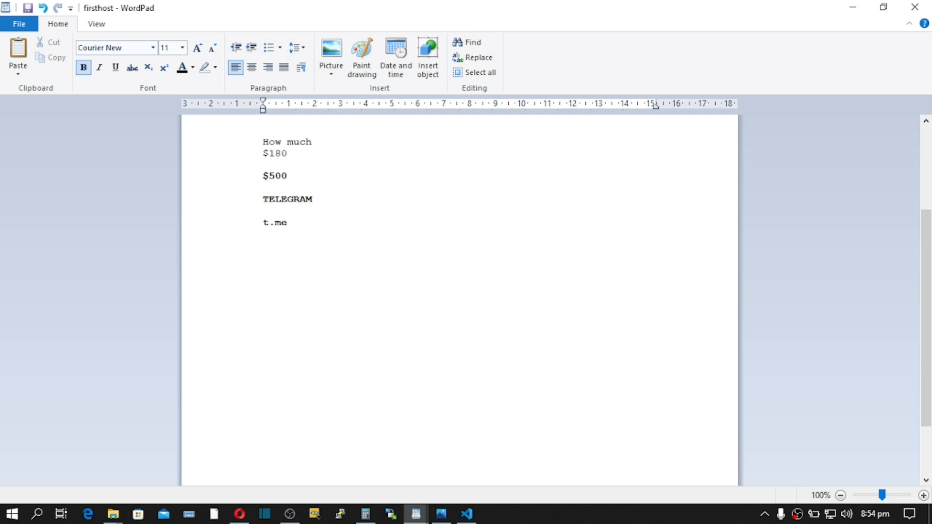
pyautogui.write('/nye')
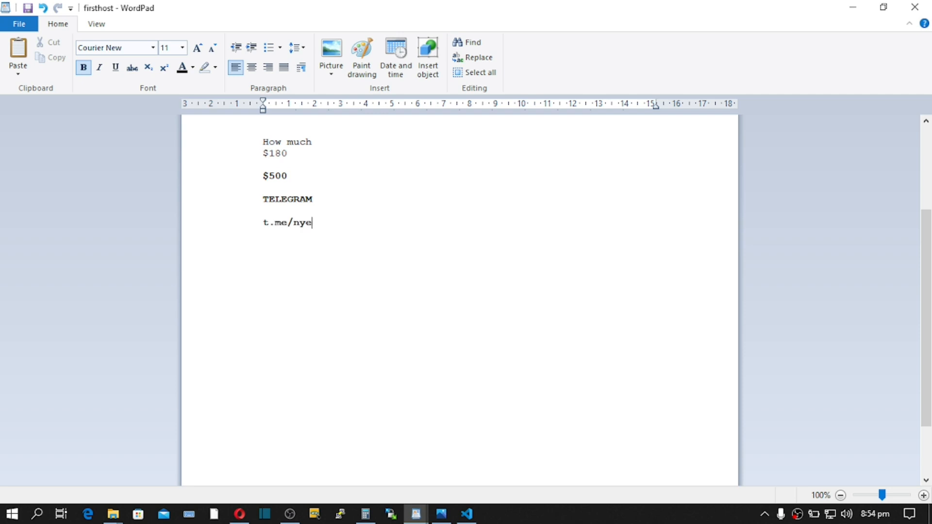
pyautogui.write('zinah')
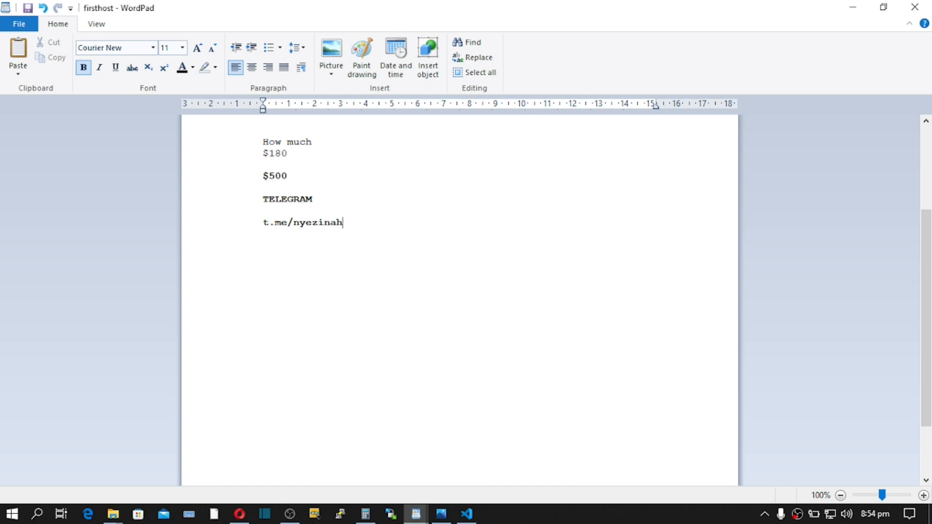
pyautogui.write('somo')
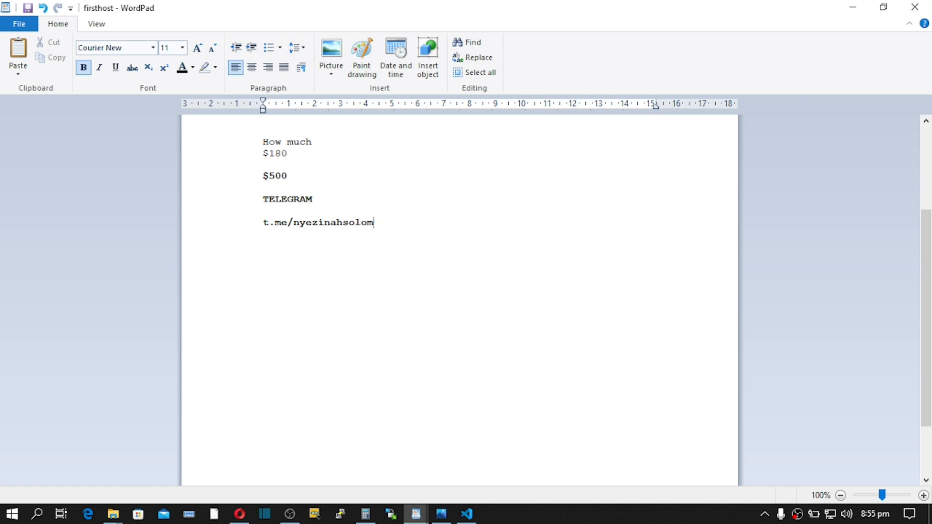
pyautogui.write('on')
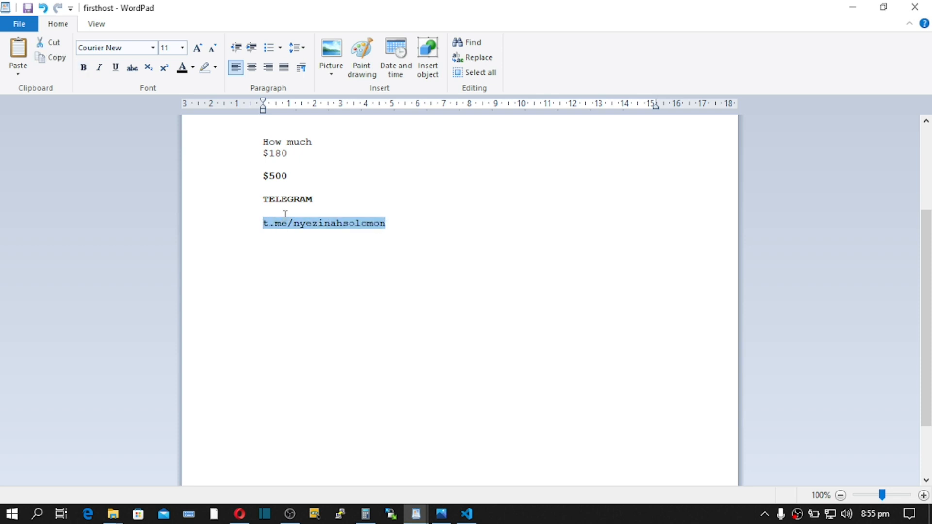
pyautogui.click(398, 223)
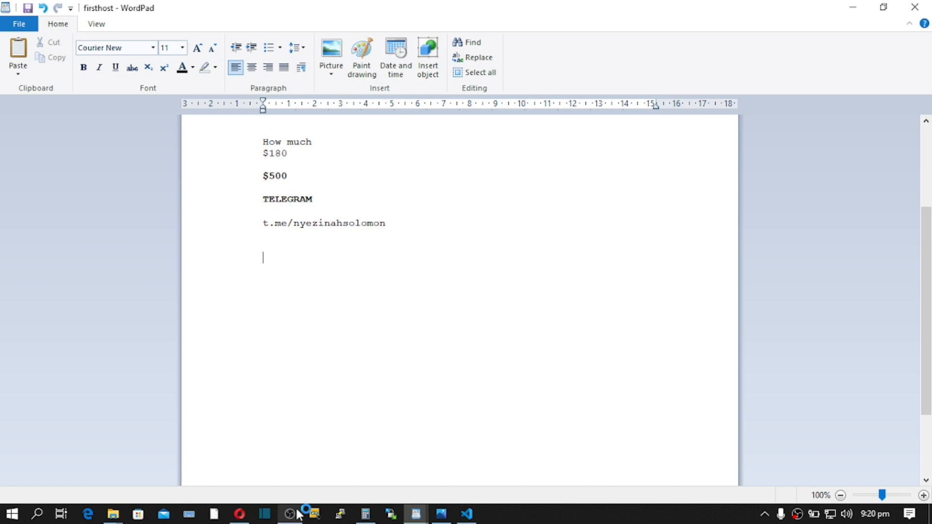
pyautogui.moveTo(300, 514)
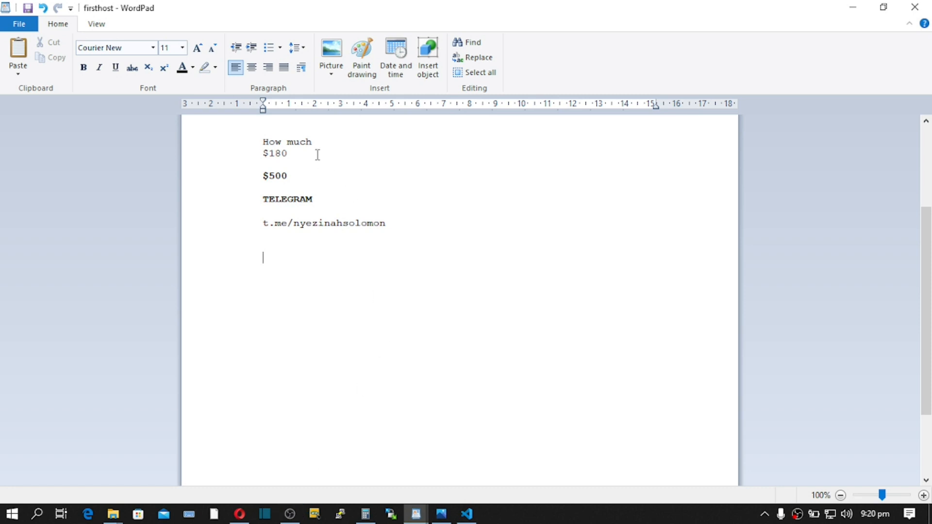
# Step: Type '$500' after $180 on the price line and select the new digits
pyautogui.doubleClick(277, 153)
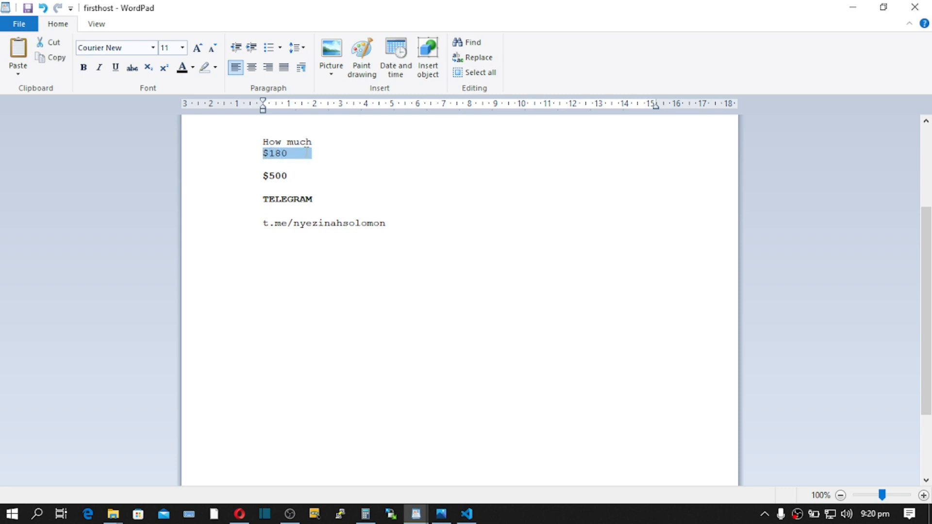
pyautogui.click(387, 223)
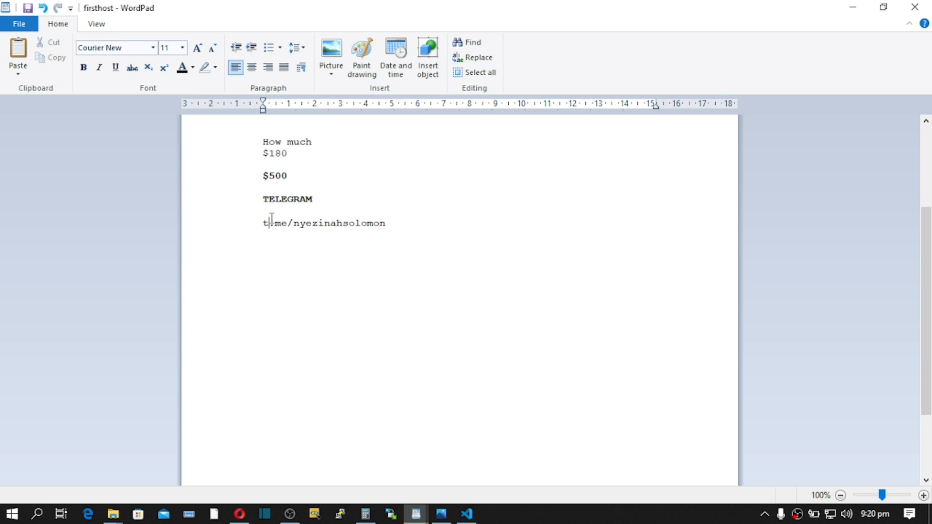
pyautogui.doubleClick(339, 223)
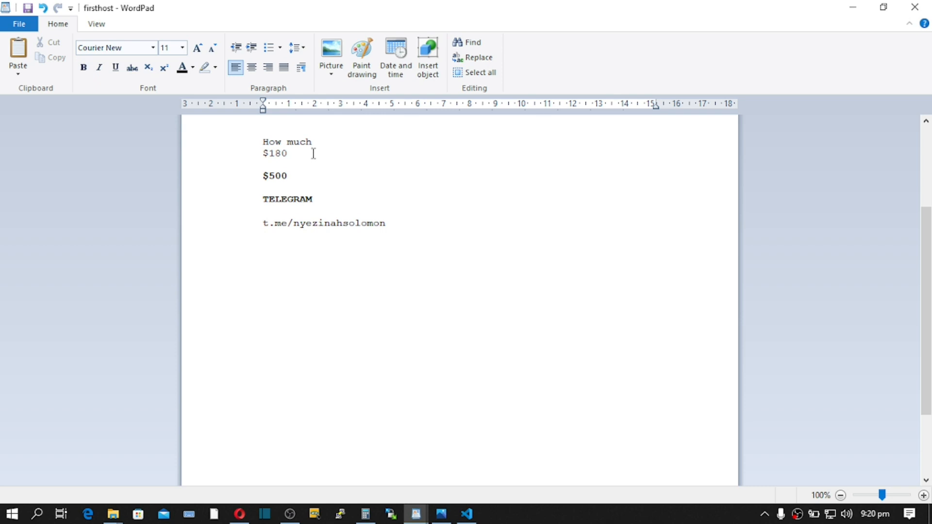
pyautogui.write('$500')
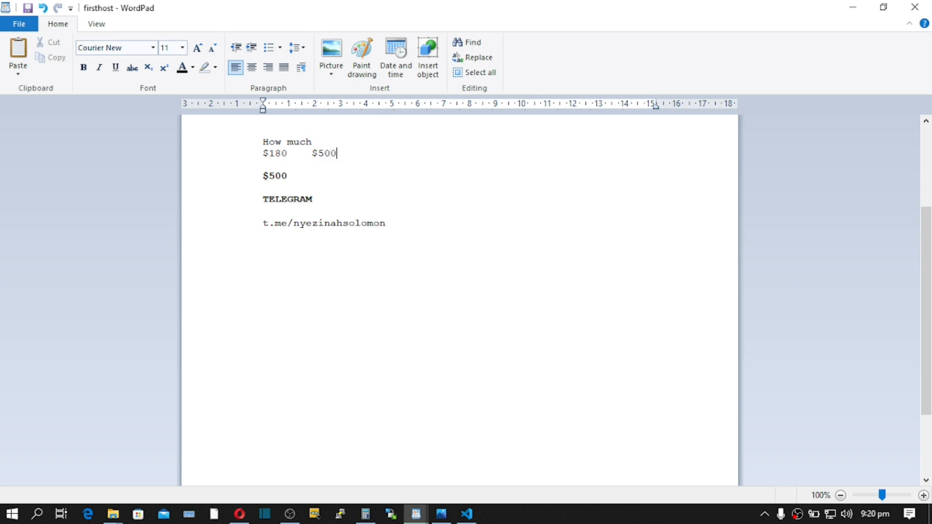
pyautogui.doubleClick(327, 153)
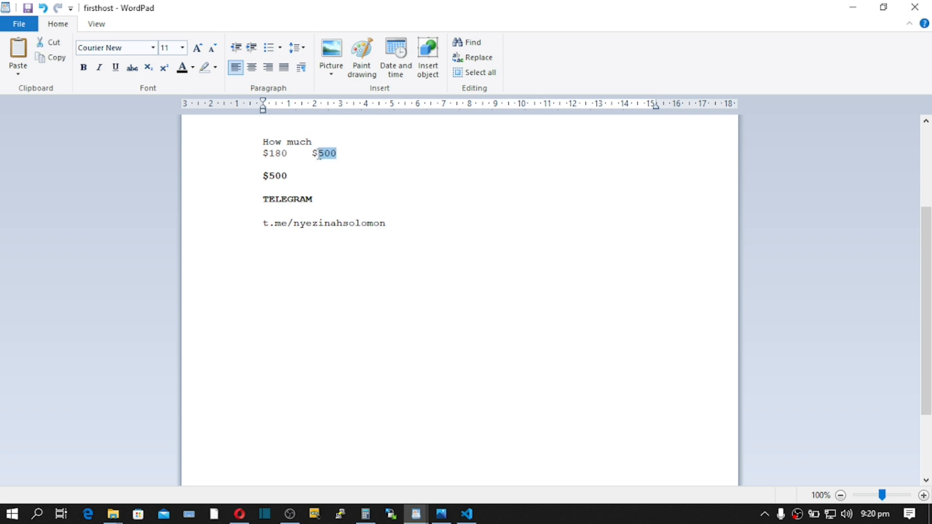